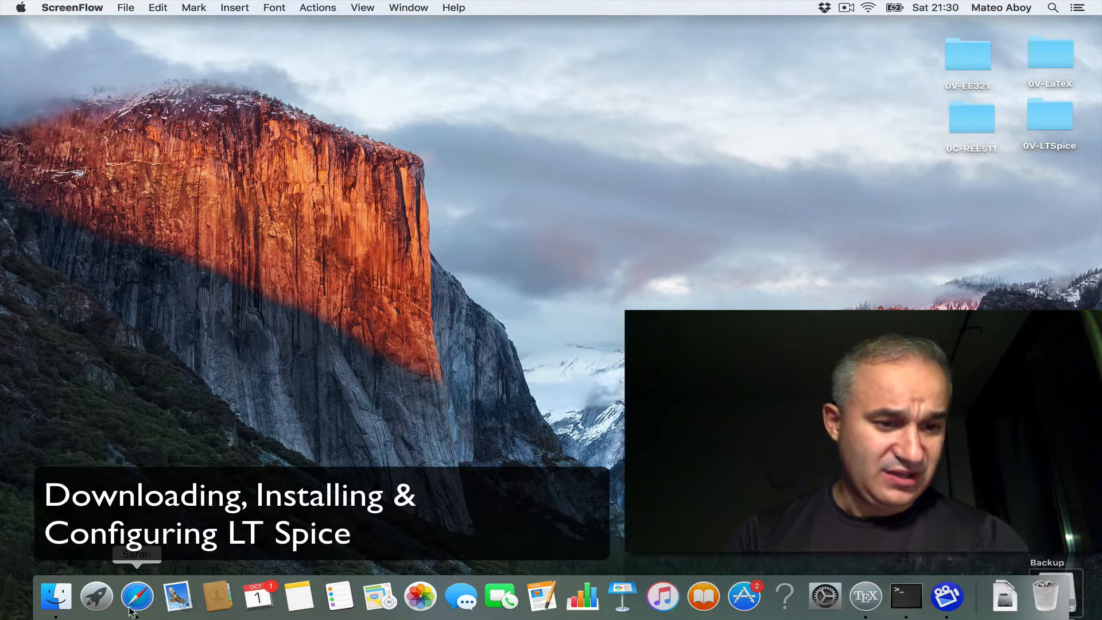
- Navigate from linear.com via Design Support to the Design Simulation page's LTspice IV section
click(138, 596)
text(li)
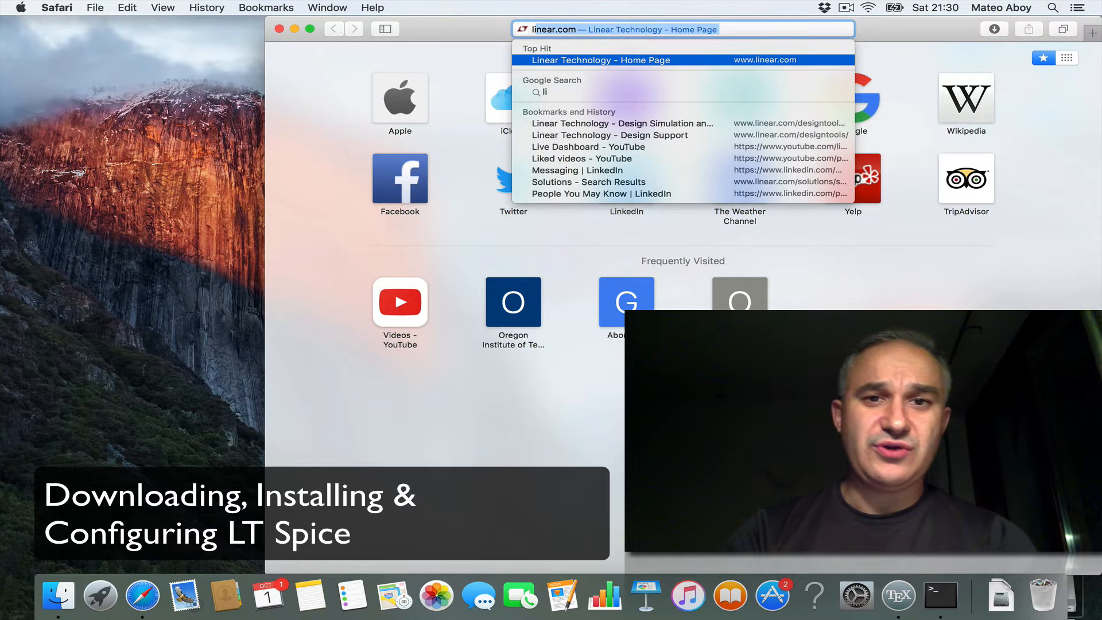
click(600, 60)
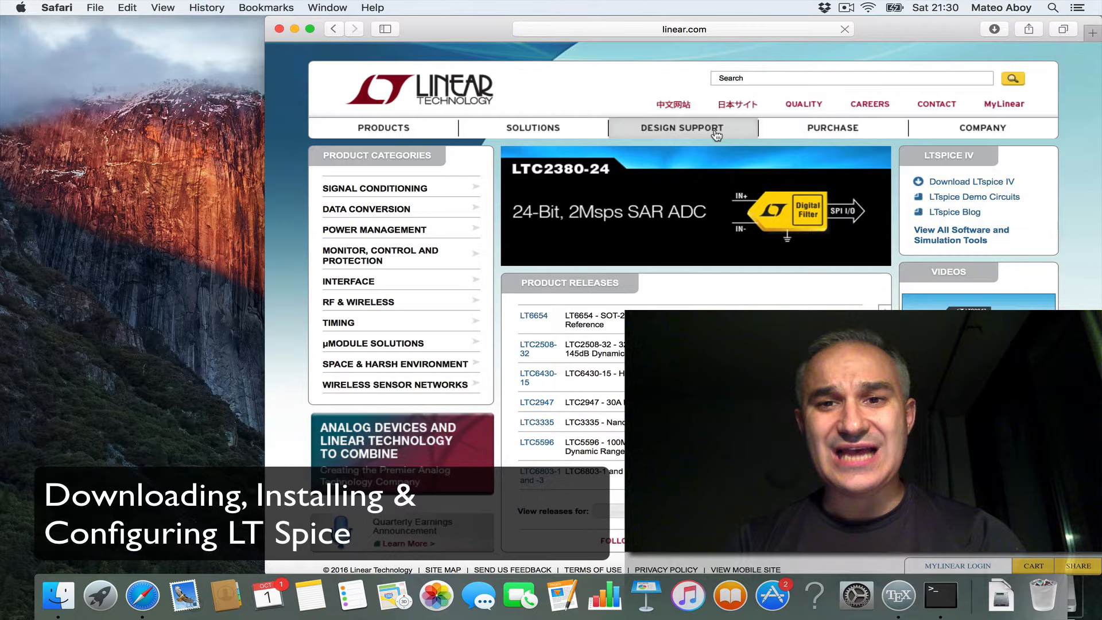
click(682, 129)
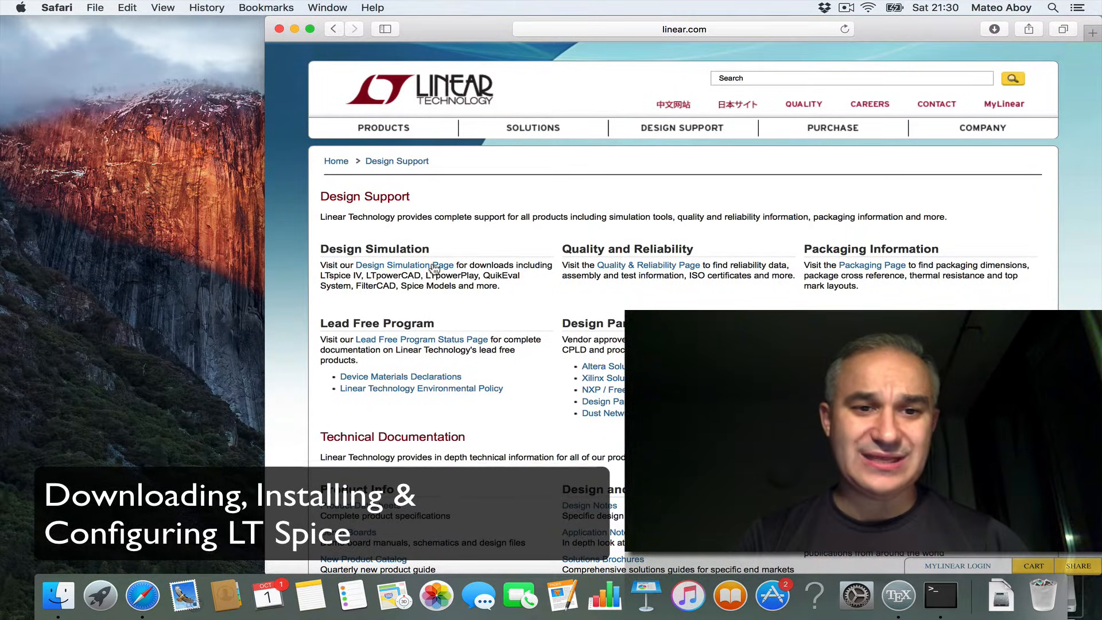
click(404, 265)
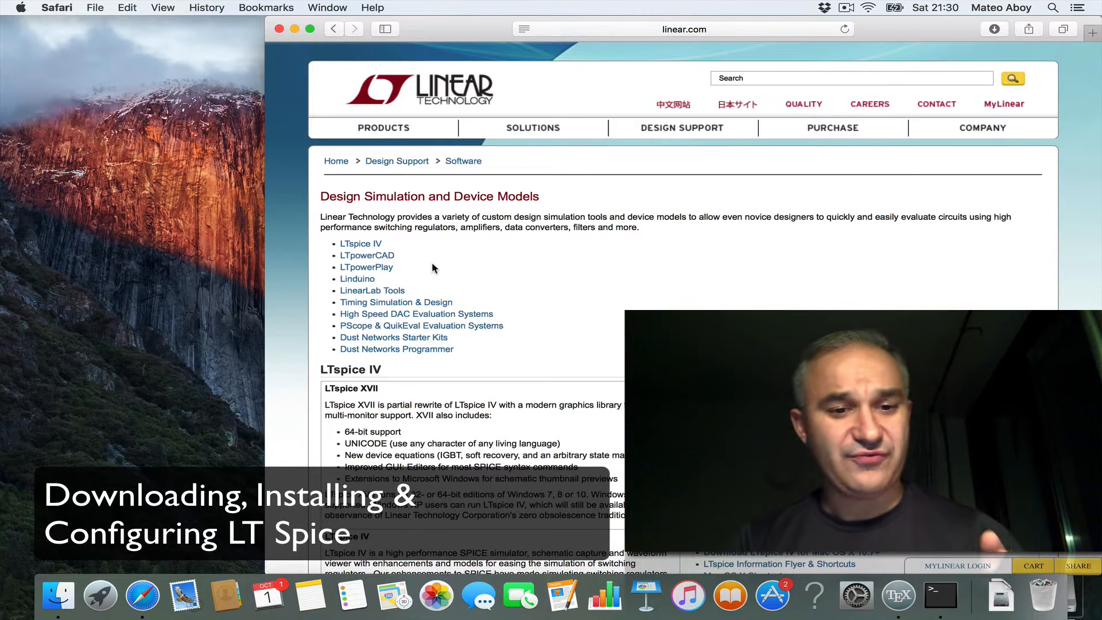
scroll(down, 3)
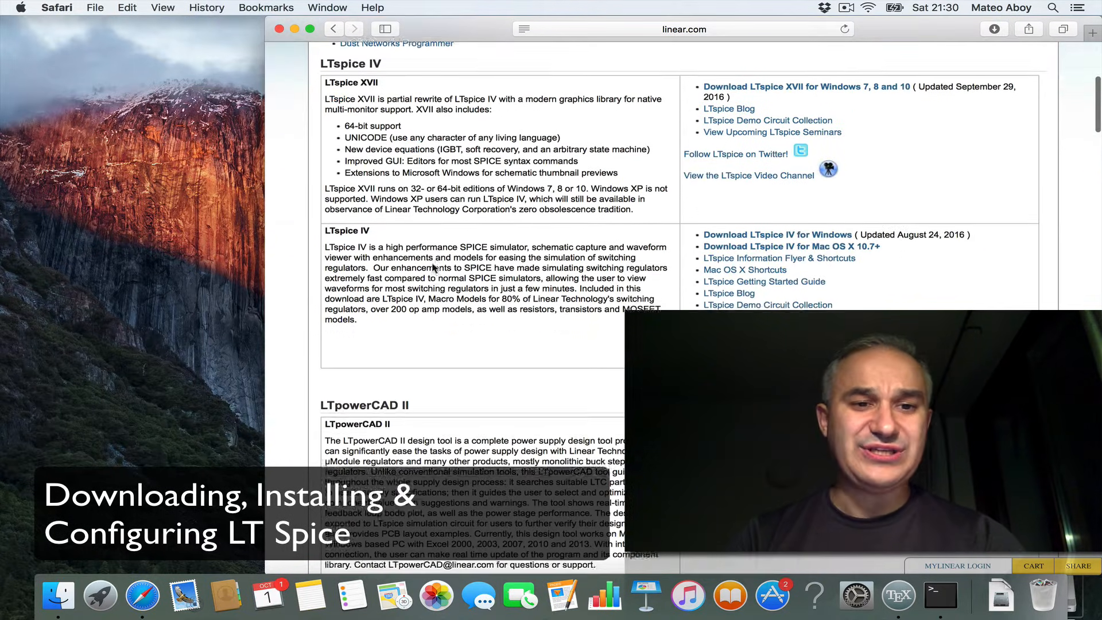
scroll(down, 3)
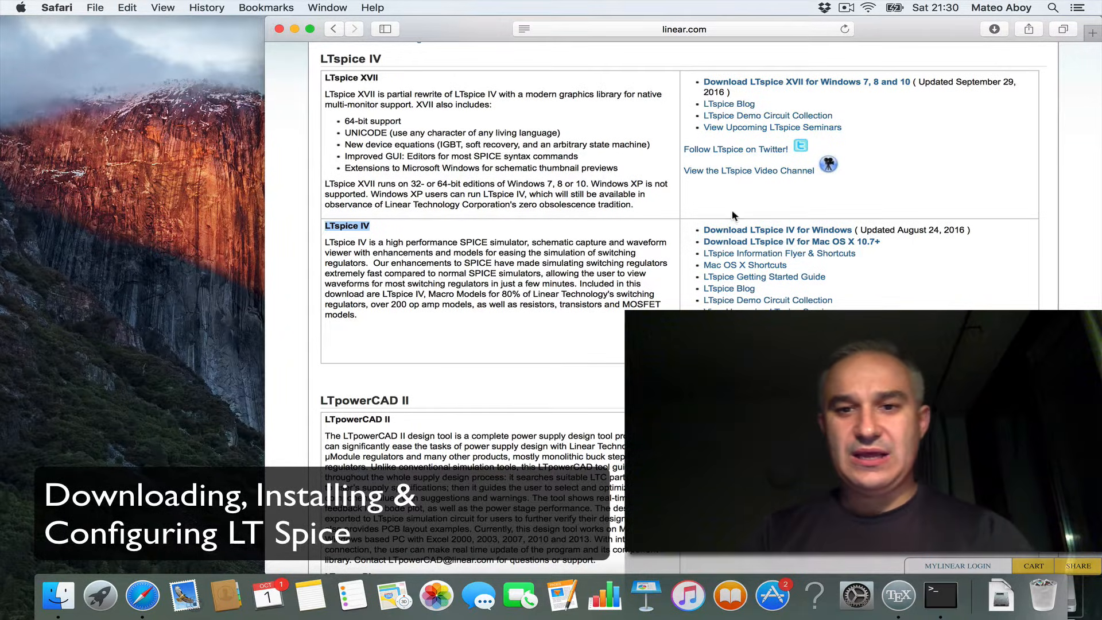
mouse_move(747, 241)
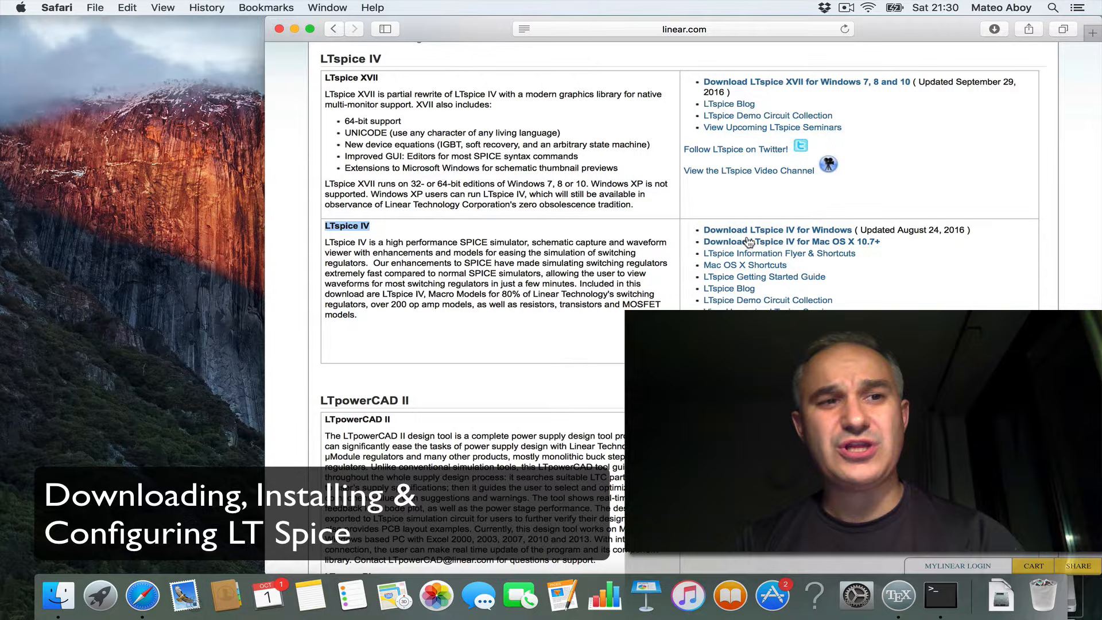
- Load cmosedu.com's LTspice tutorials in a new window and return to the Linear Technology tab
click(94, 7)
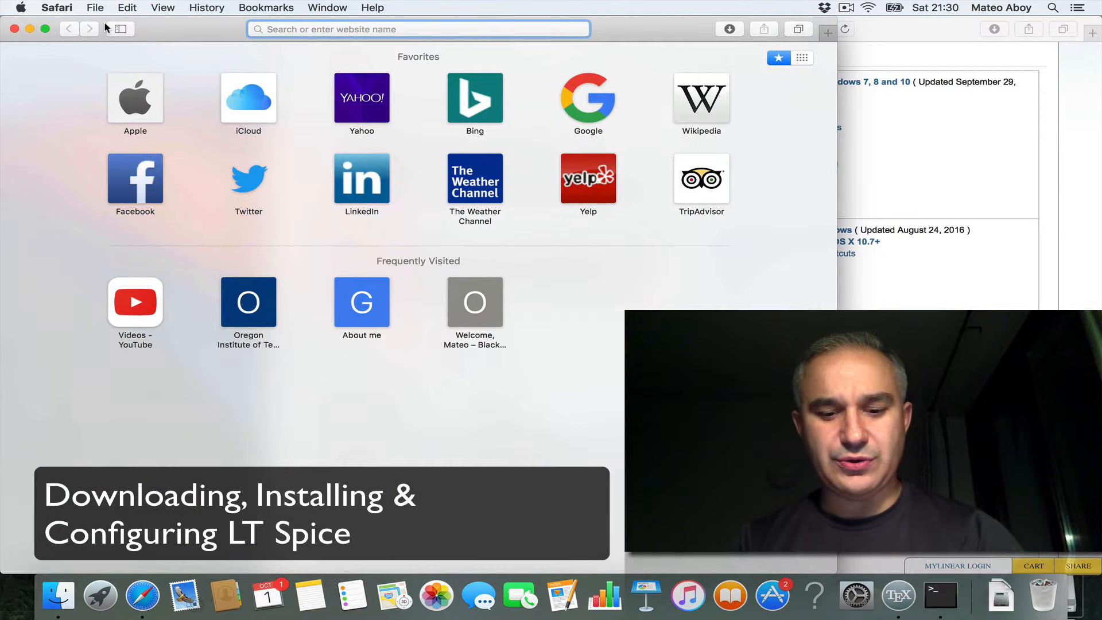
text(cmosedu.com)
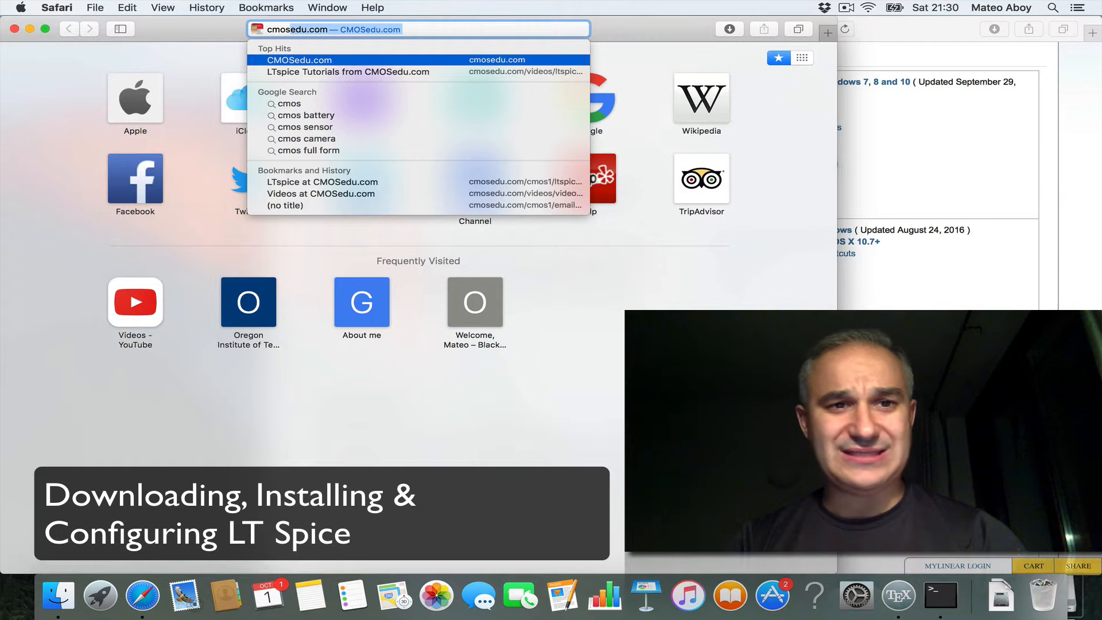
click(298, 60)
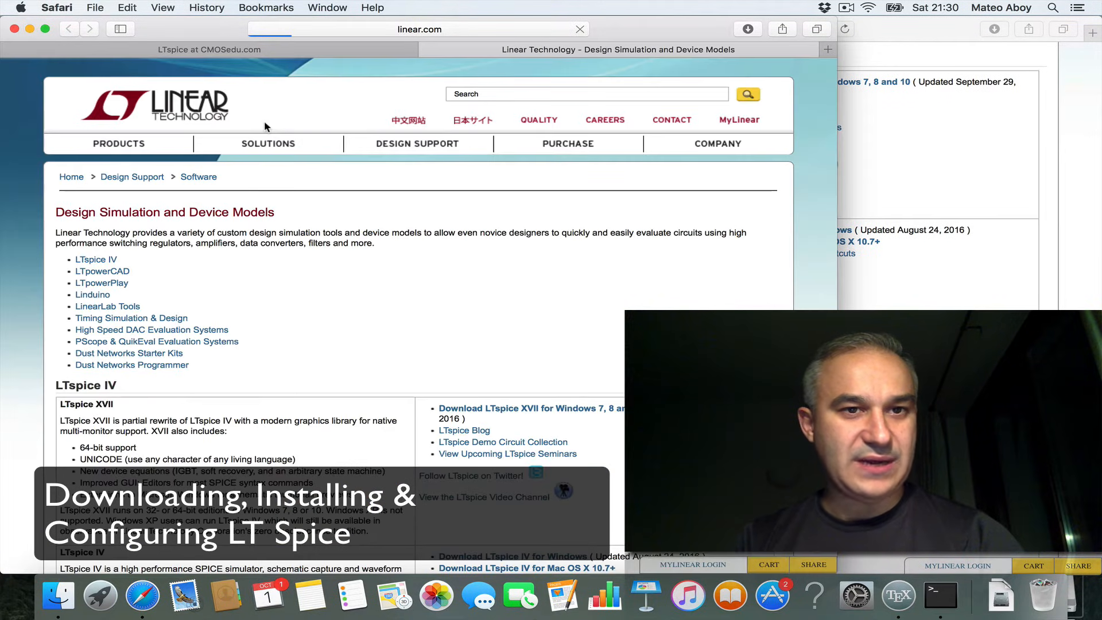
click(209, 50)
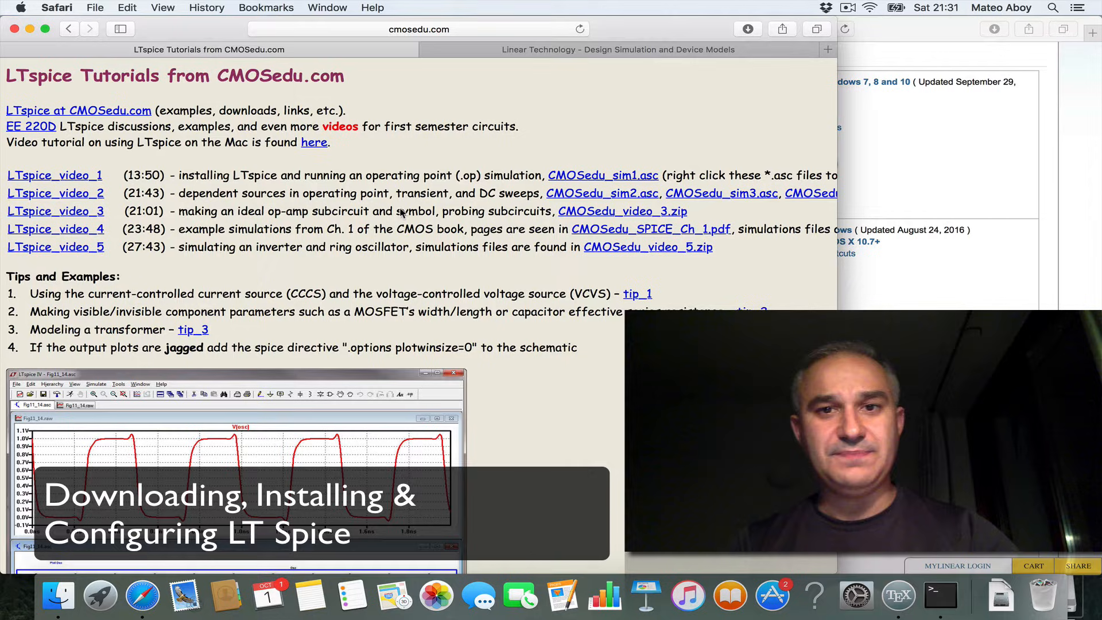
click(611, 50)
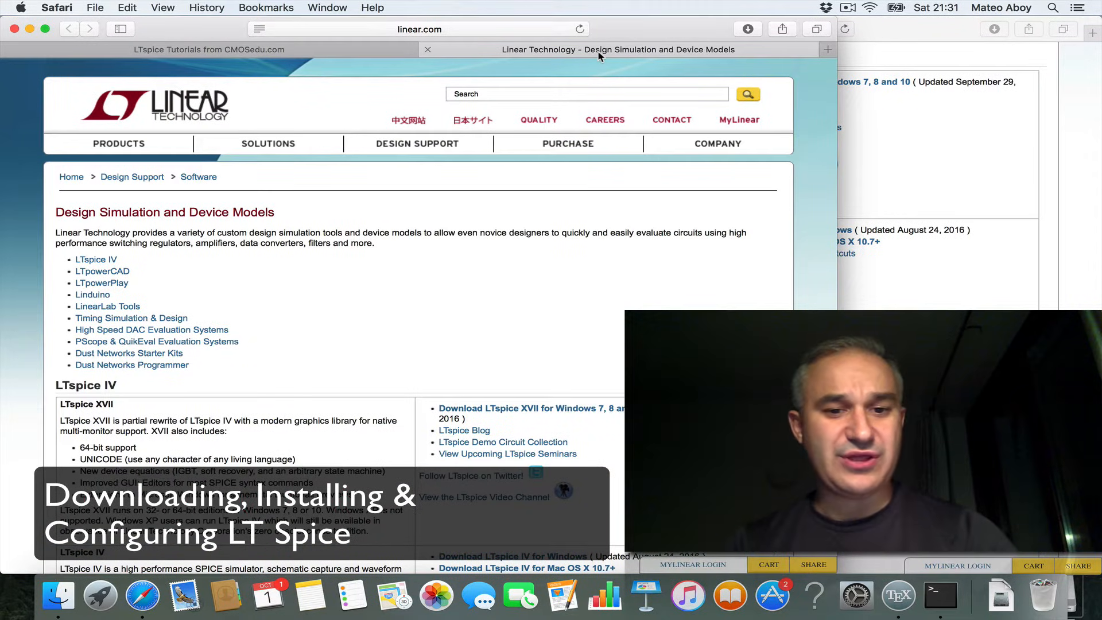
scroll(down, 3)
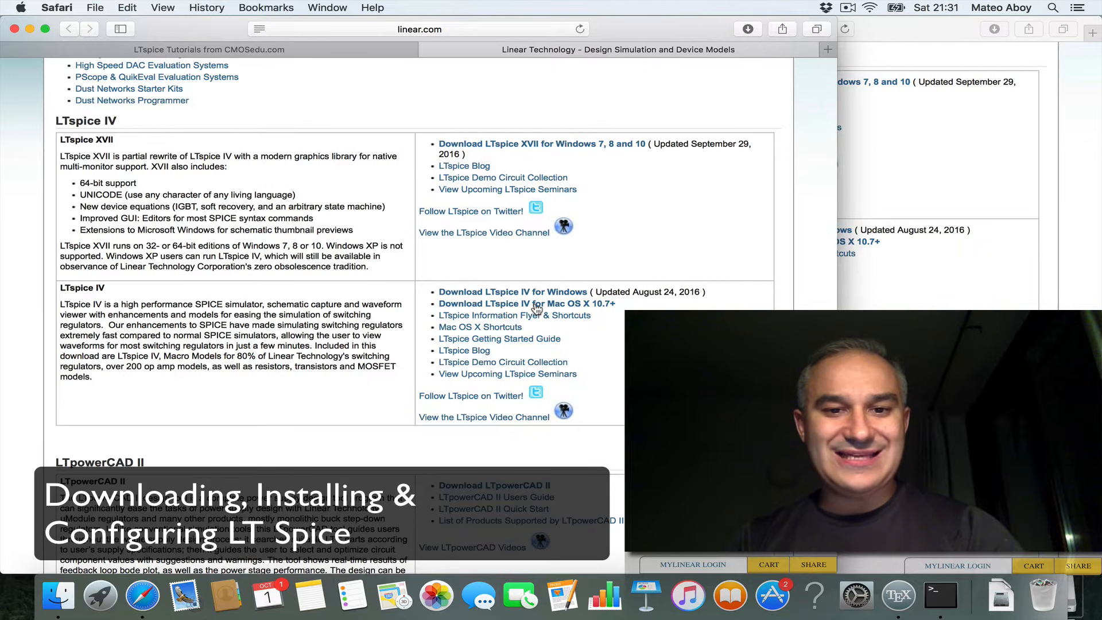
- Download LTspice IV for Mac OS X without MyLinear registration and check the download progress
click(533, 303)
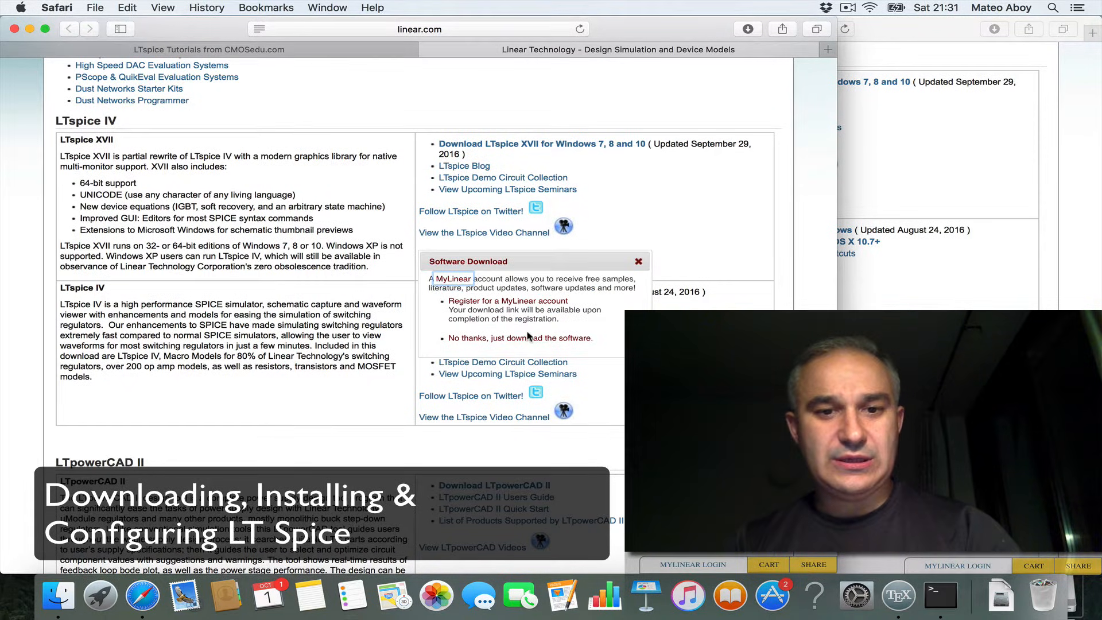
mouse_move(532, 347)
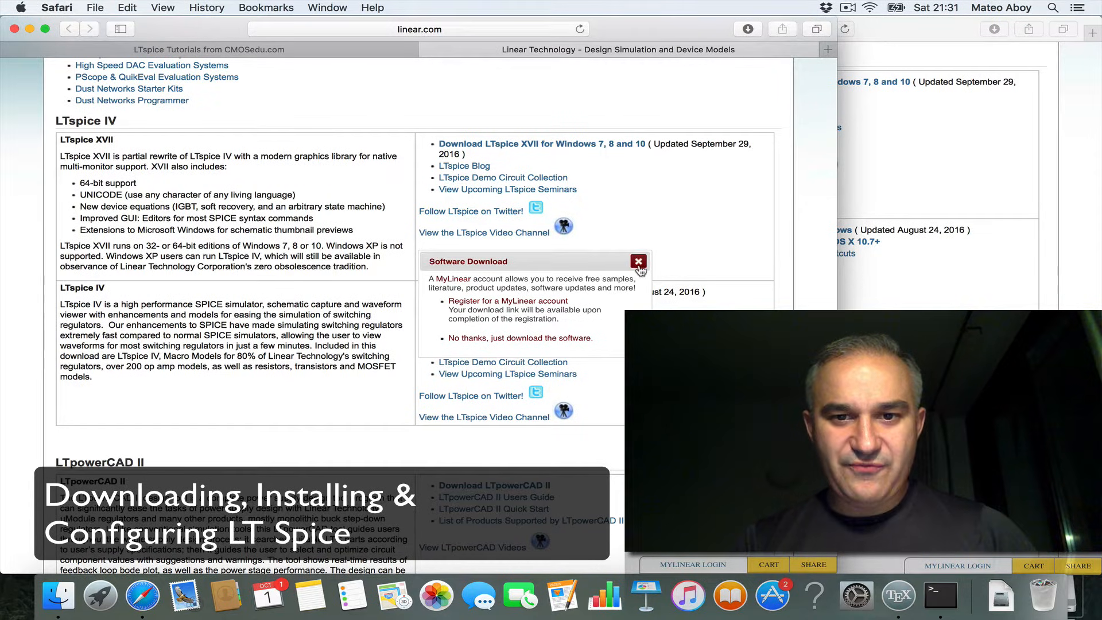
click(638, 261)
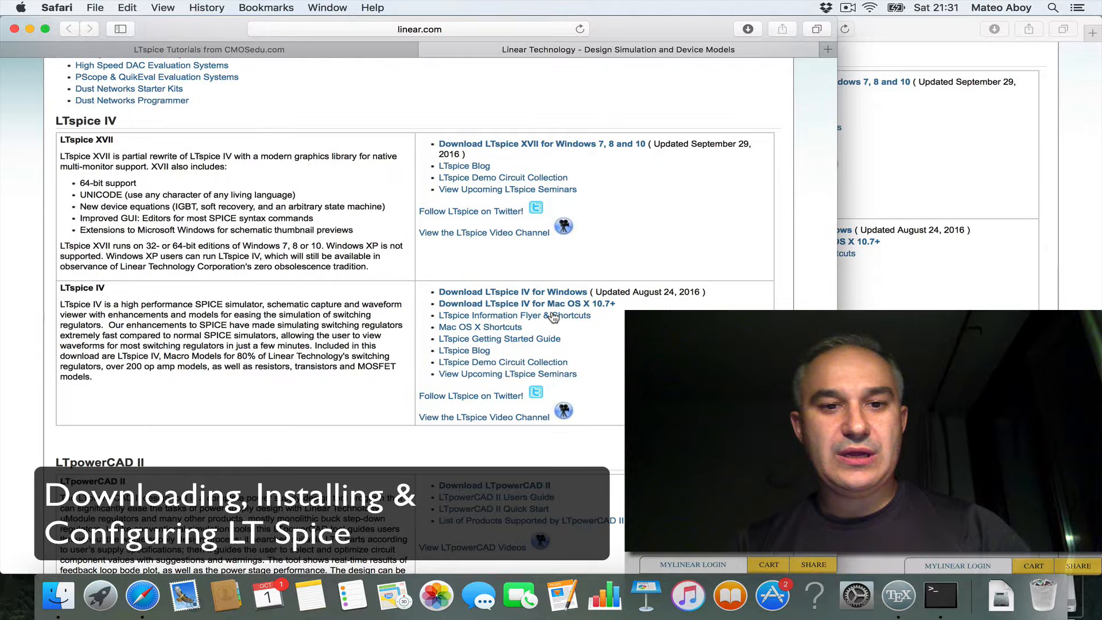
click(500, 315)
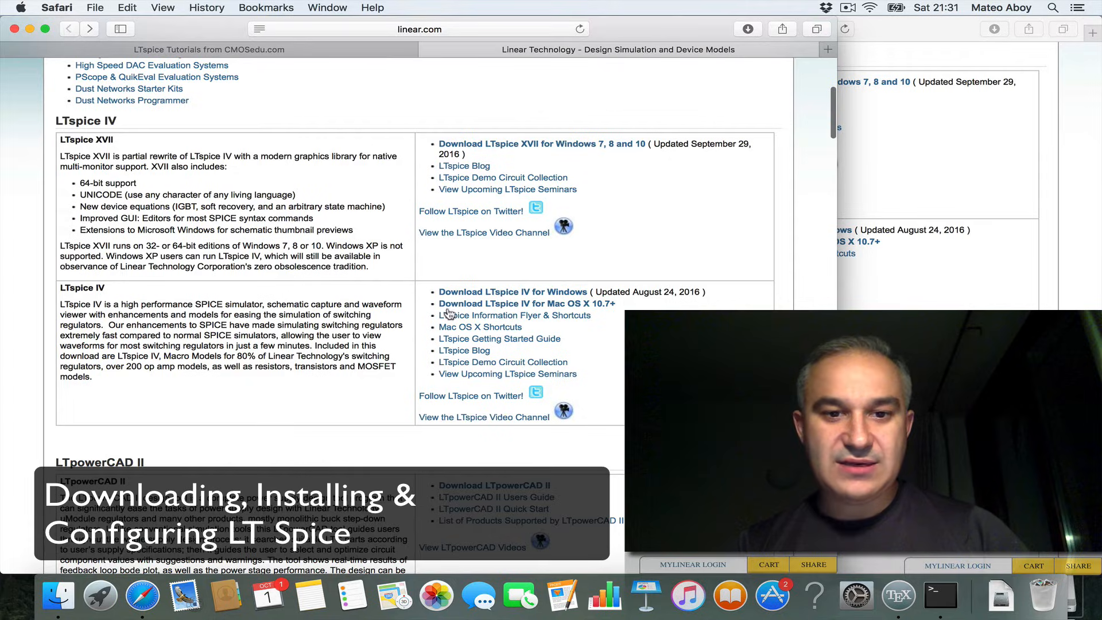
click(479, 326)
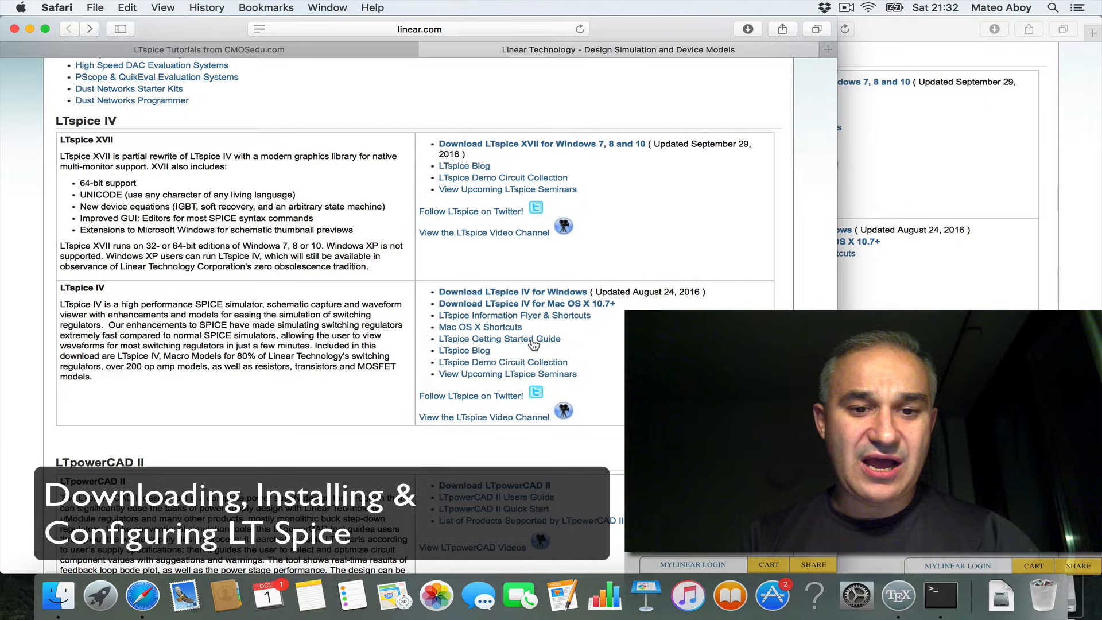
mouse_move(491, 422)
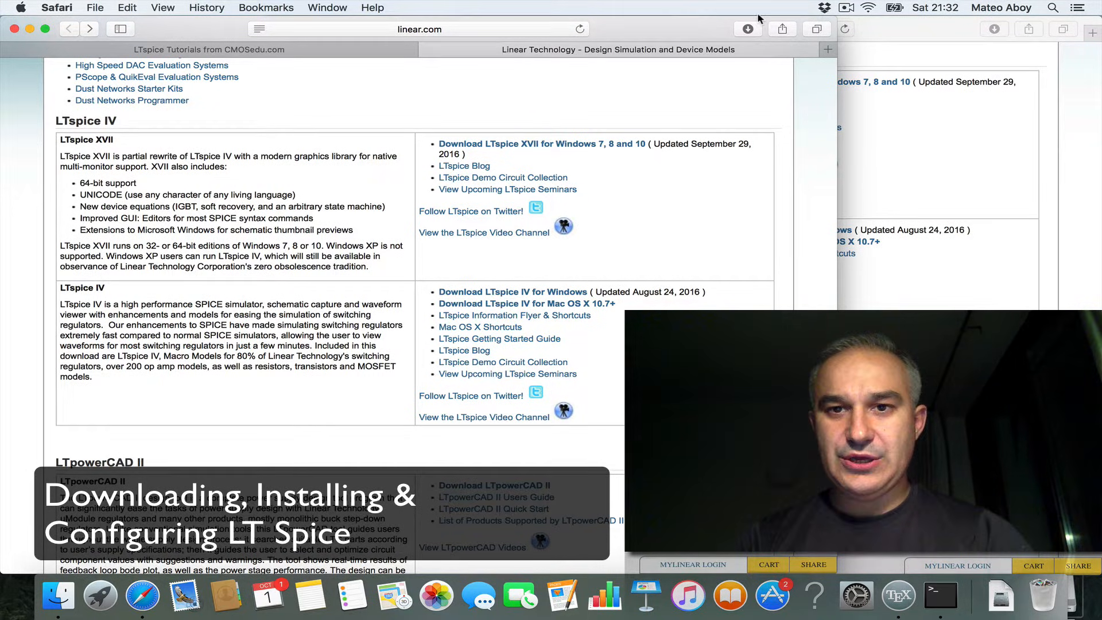
click(747, 29)
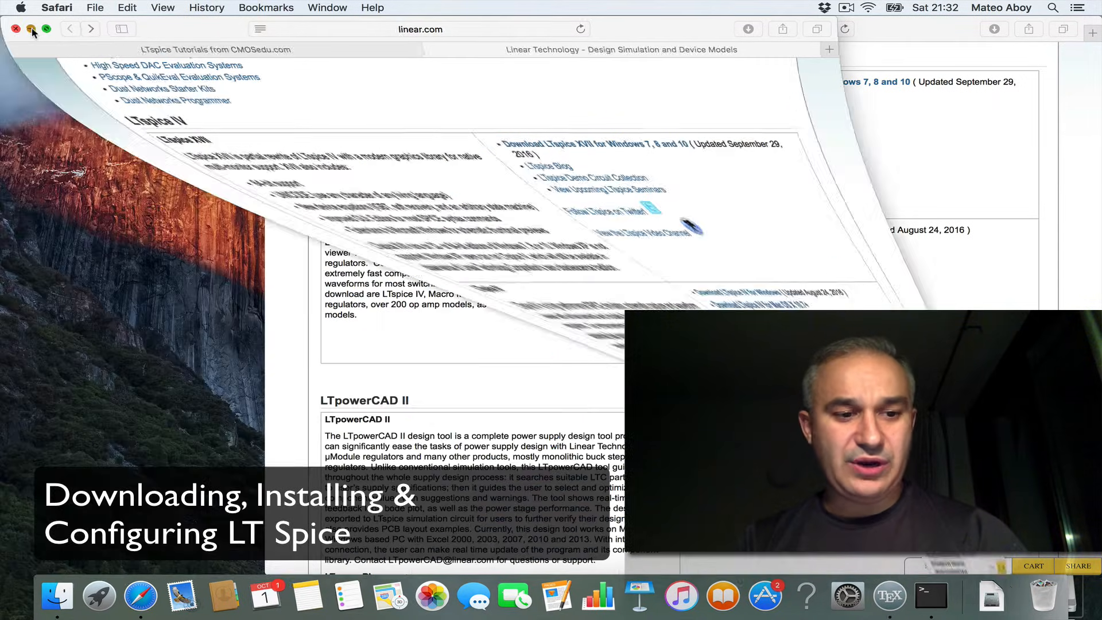
- Install LTspice.app from the LTspice Installation disk, authorizing with the admin credentials
click(56, 597)
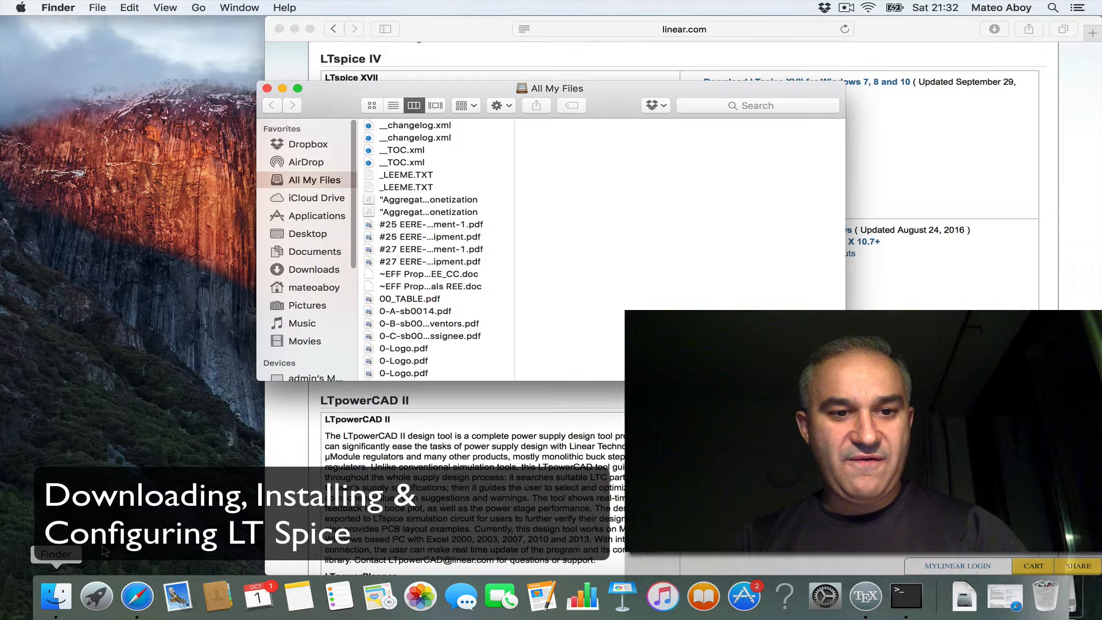
scroll(down, 3)
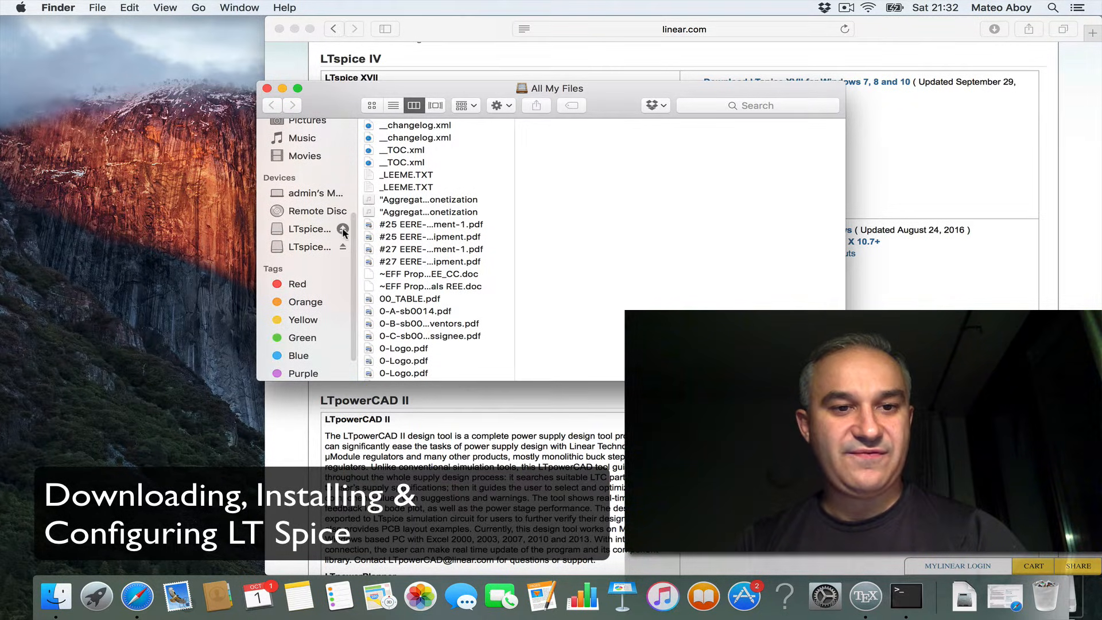
click(310, 246)
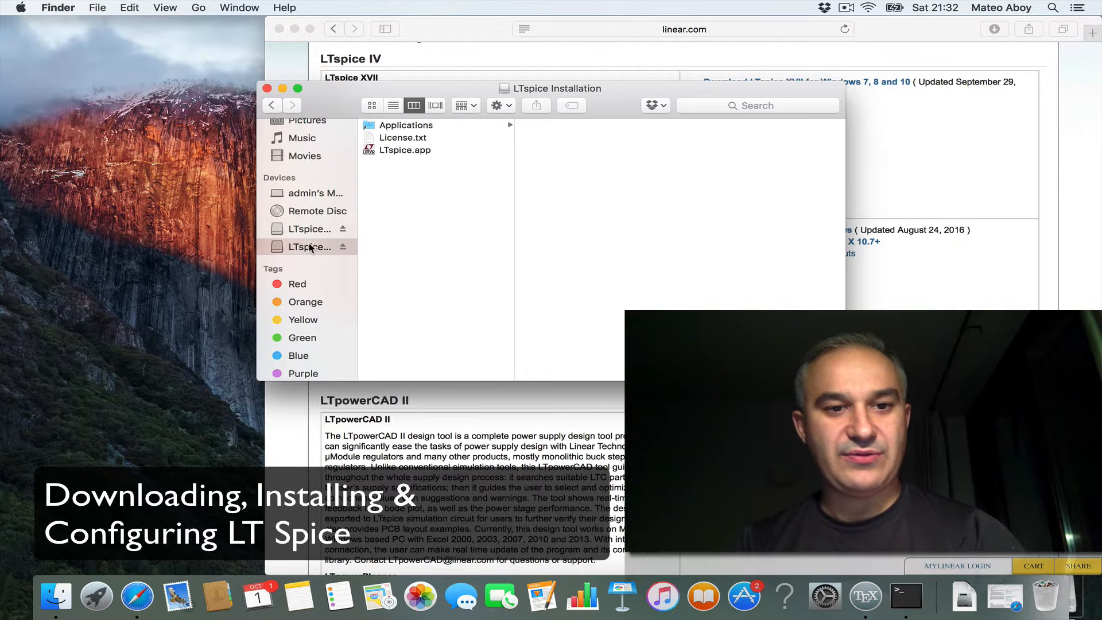
mouse_move(415, 160)
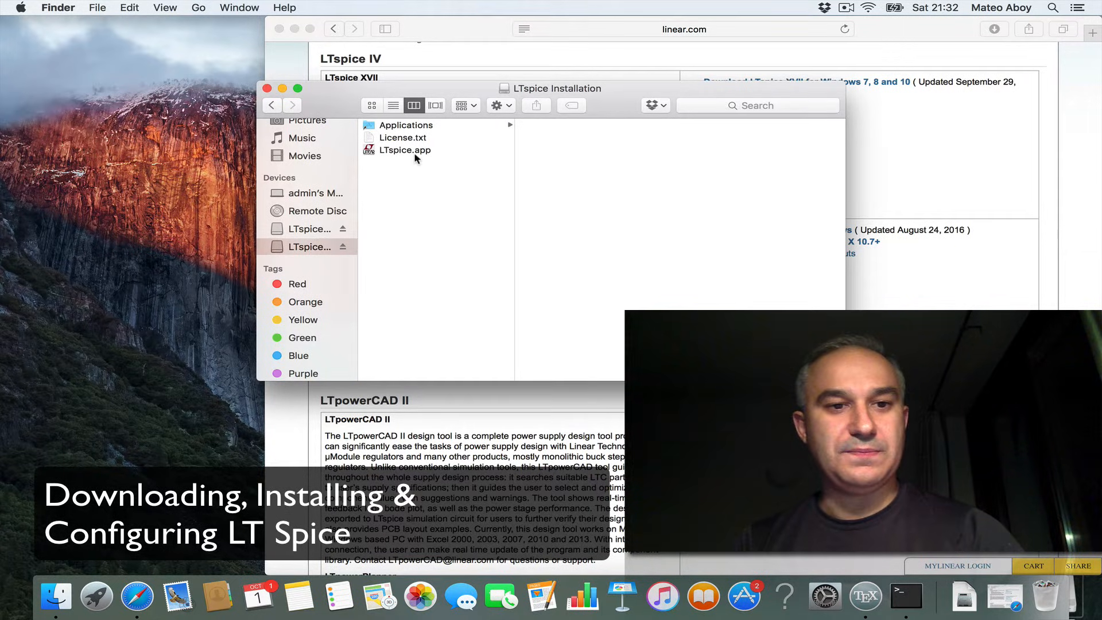
click(404, 149)
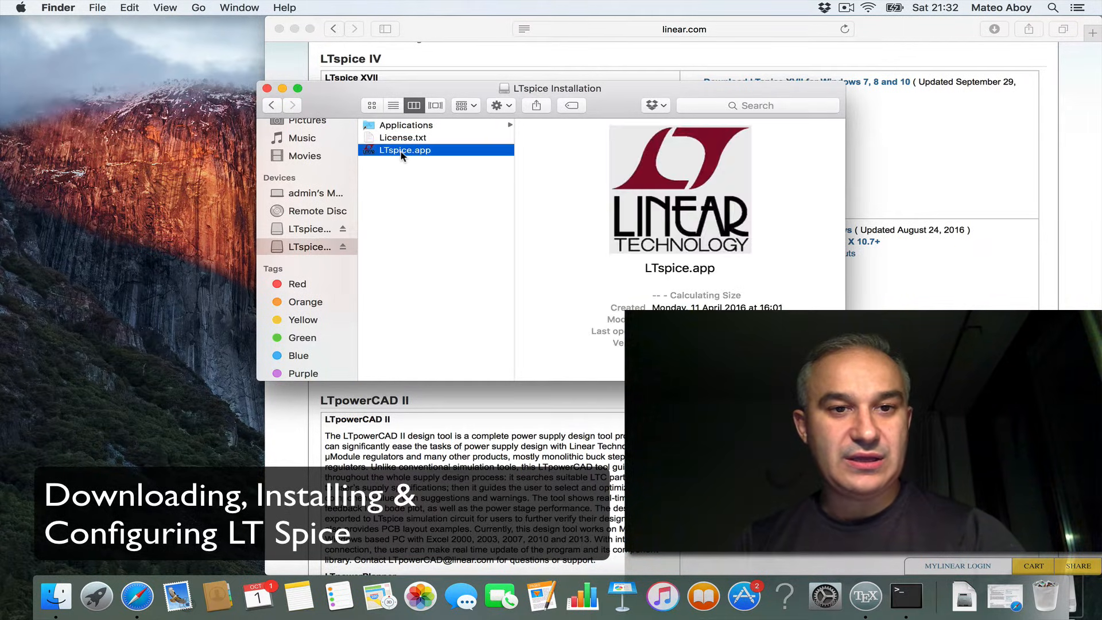
click(404, 149)
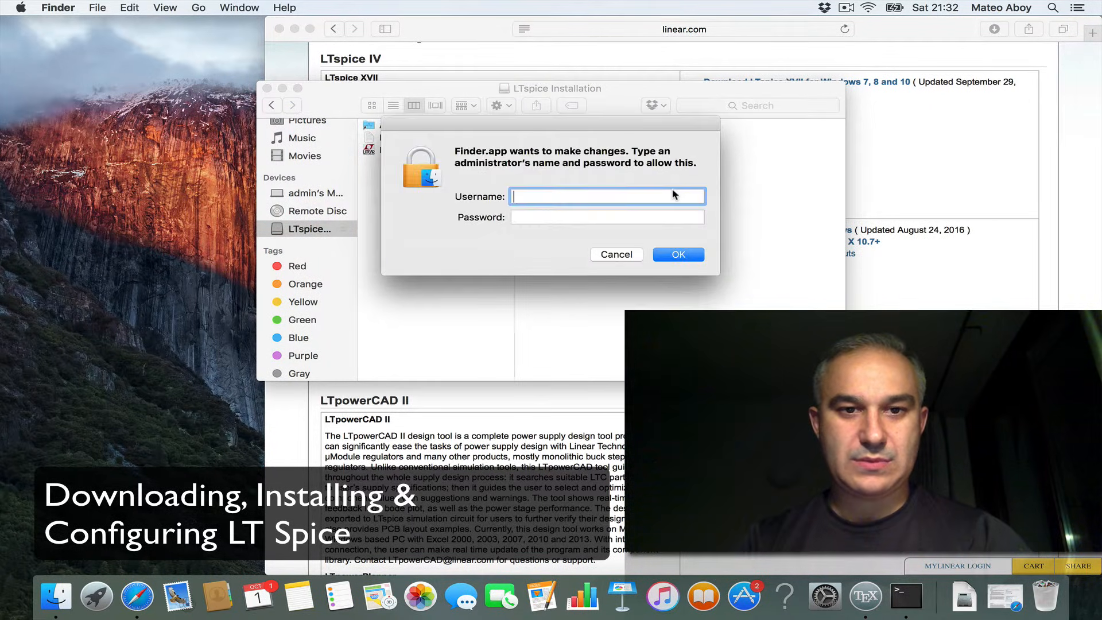
text(admin)
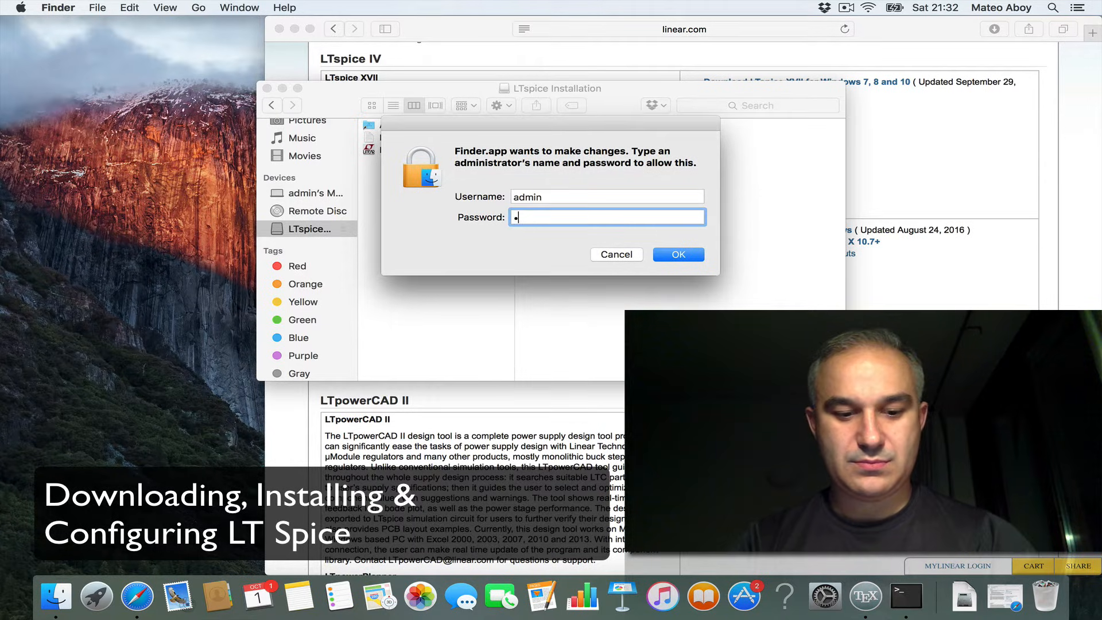
click(677, 253)
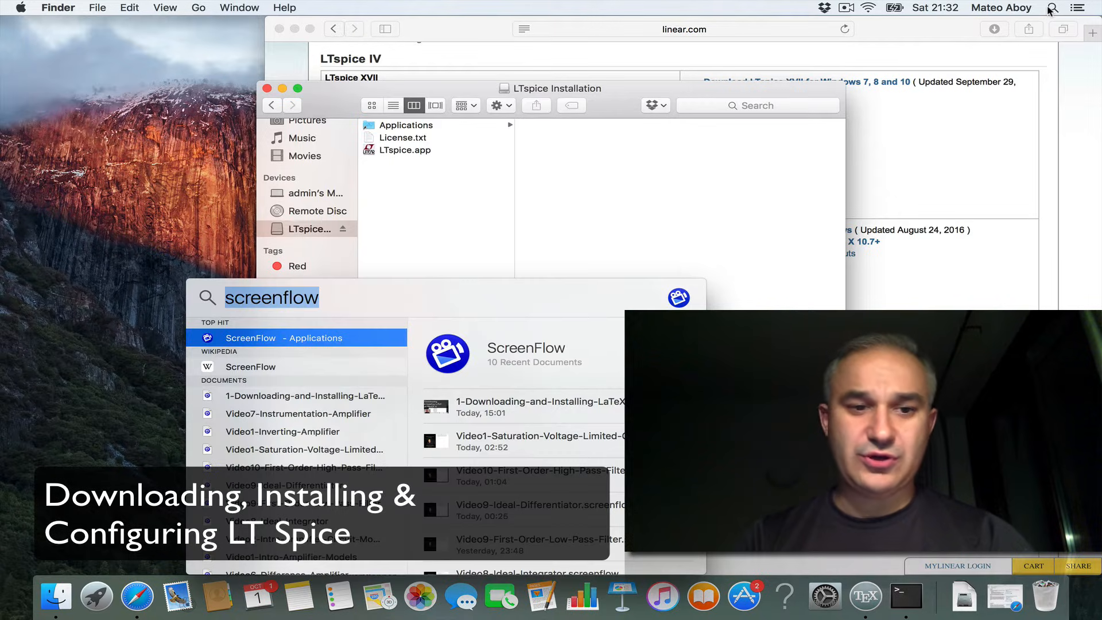
- Launch LTspice from a Spotlight search for 'lt' and confirm the internet-download warning
text(lt)
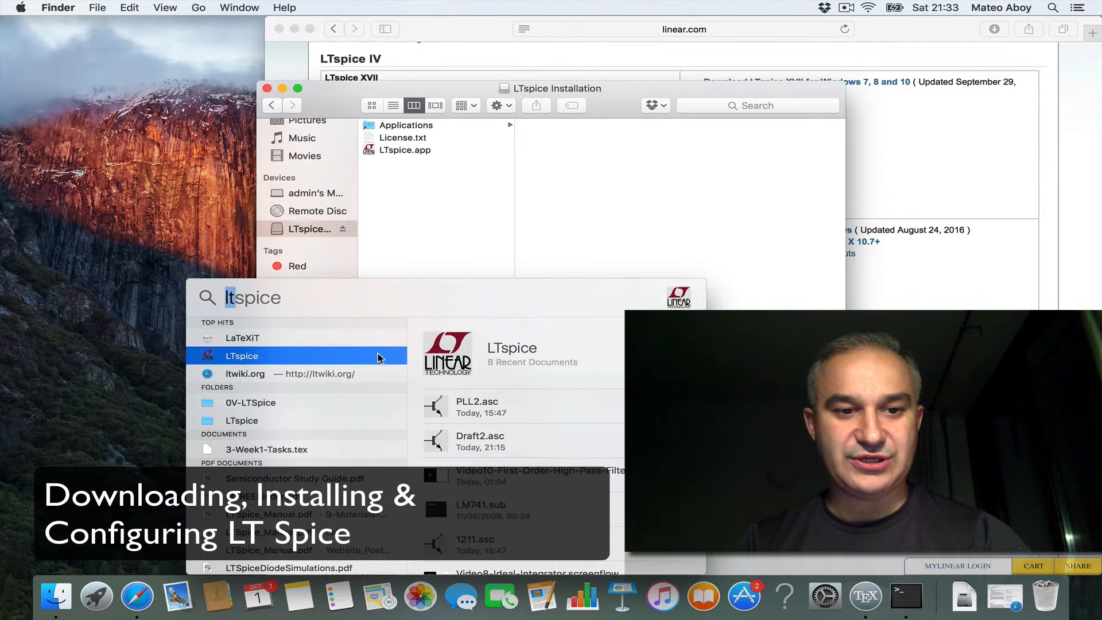
double_click(404, 149)
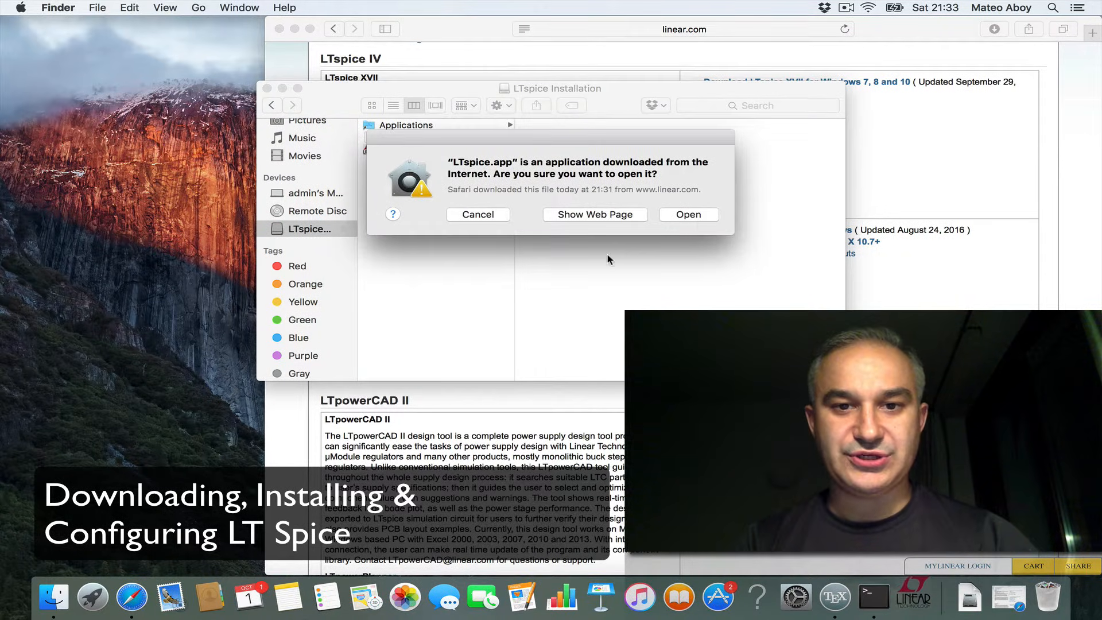
click(477, 214)
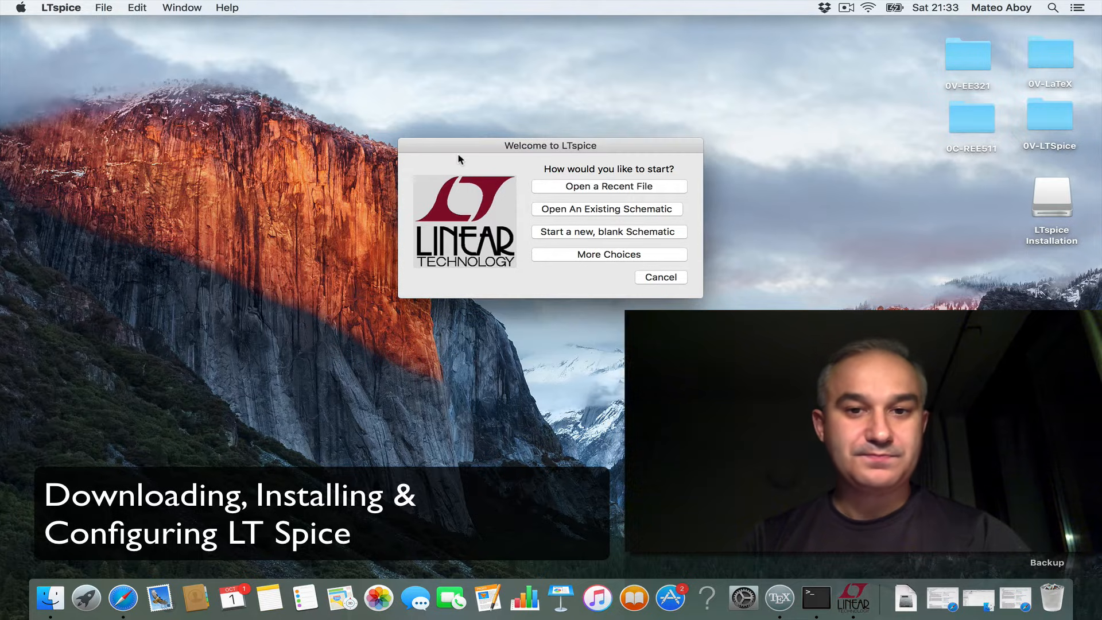
mouse_move(565, 236)
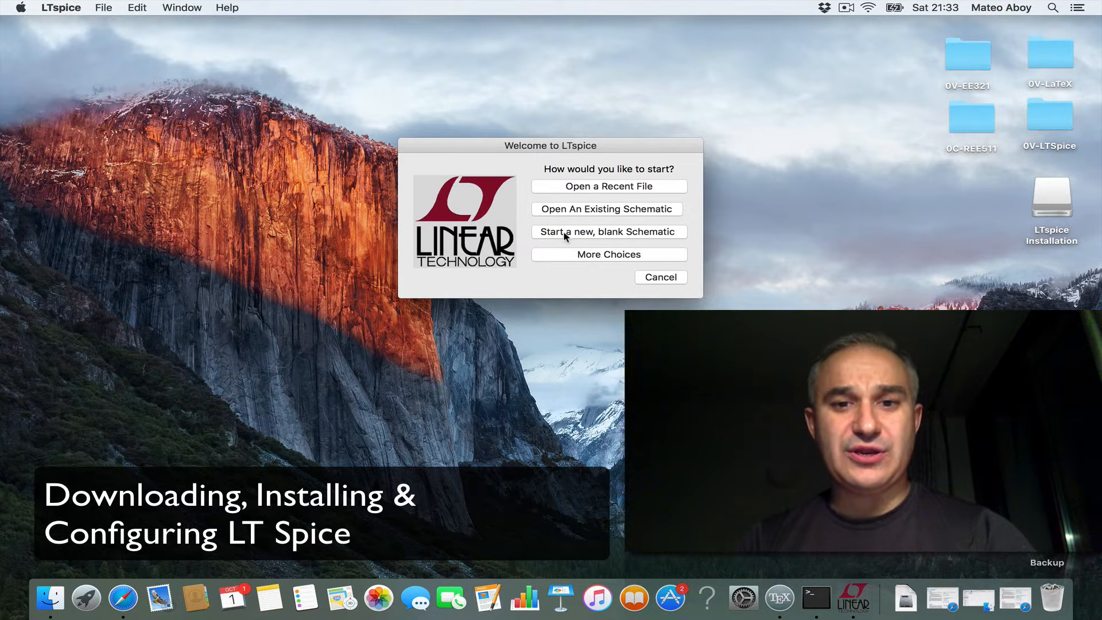
- Start a new blank schematic, acknowledging the update reminder, and dismiss the canvas context menu
click(608, 232)
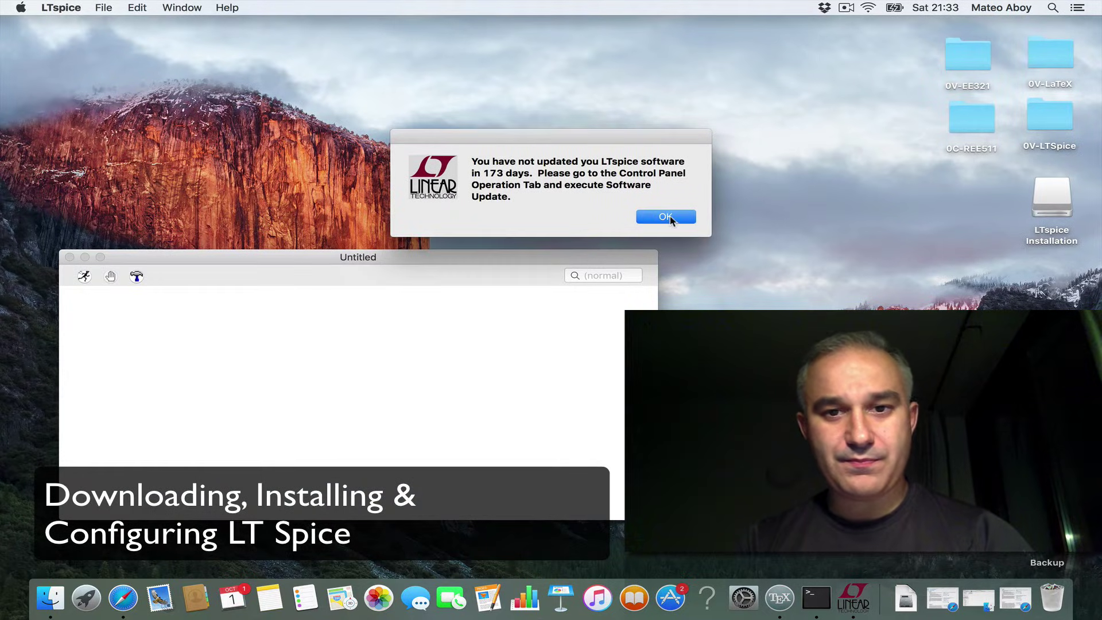
click(665, 216)
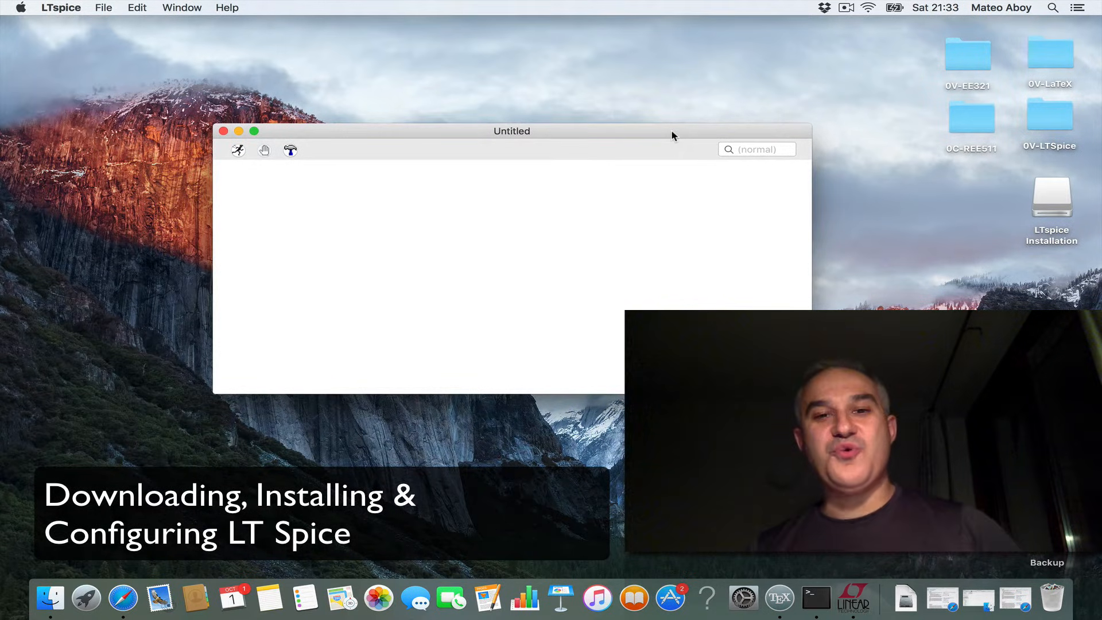
mouse_move(596, 218)
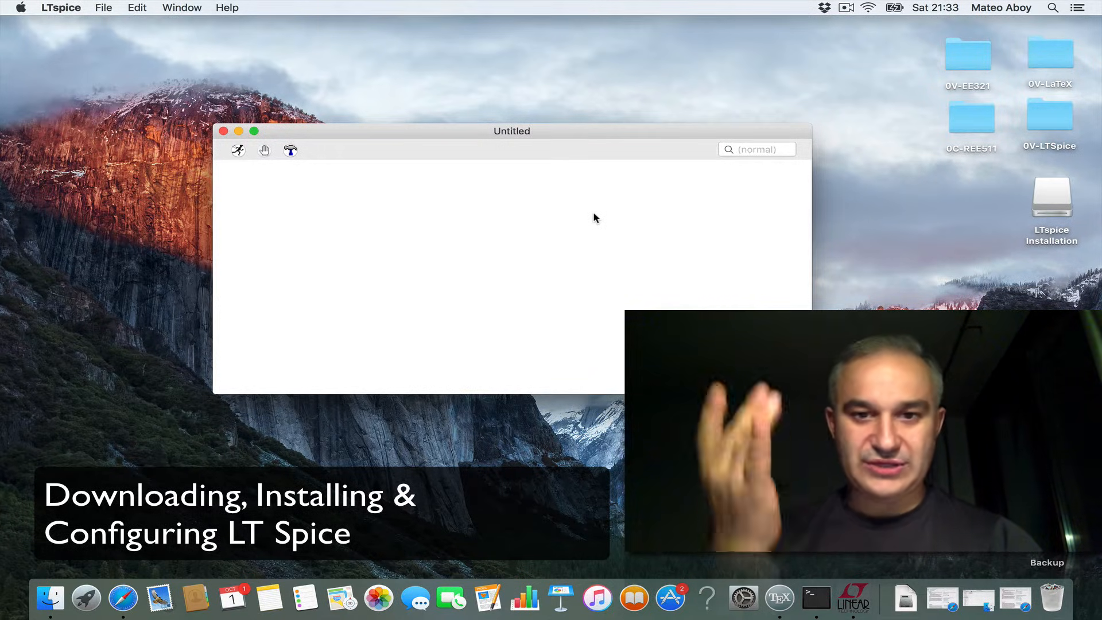
right_click(596, 218)
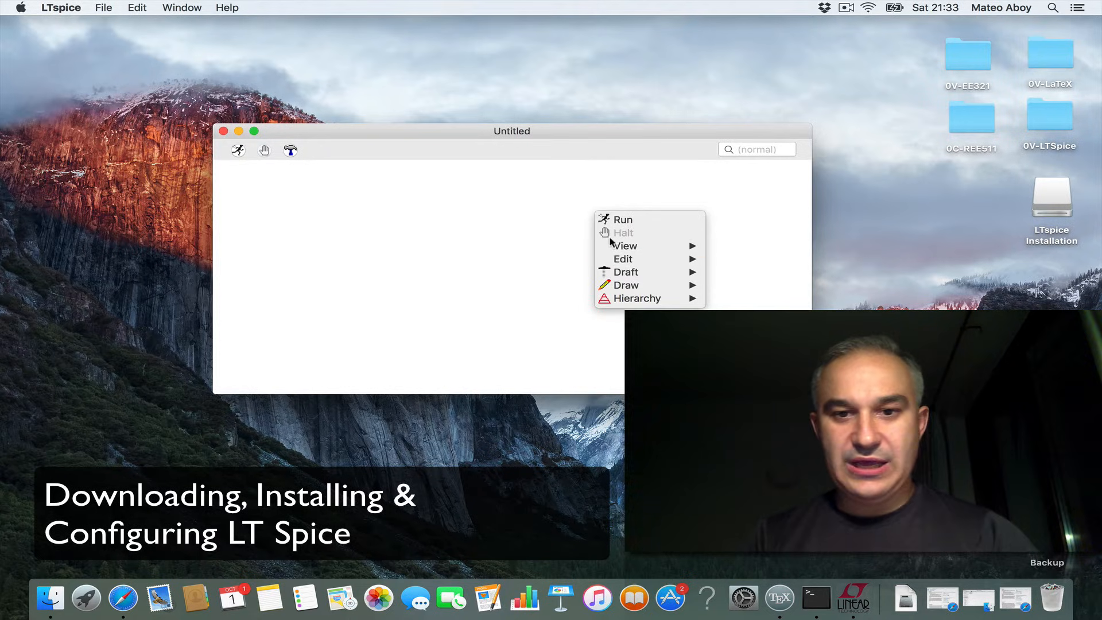
mouse_move(625, 272)
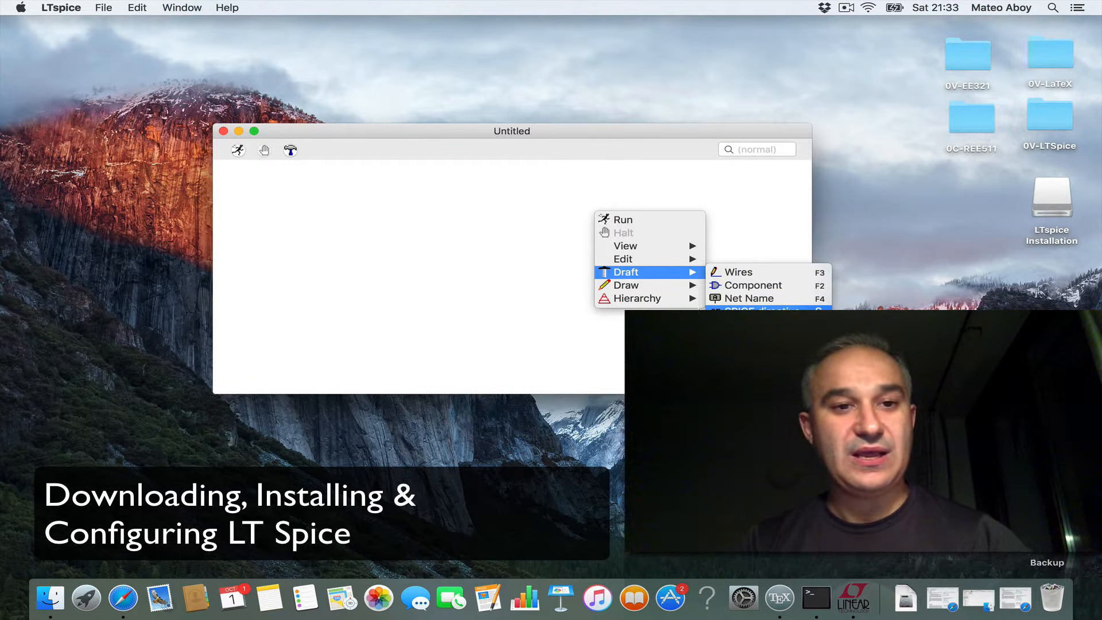
click(303, 182)
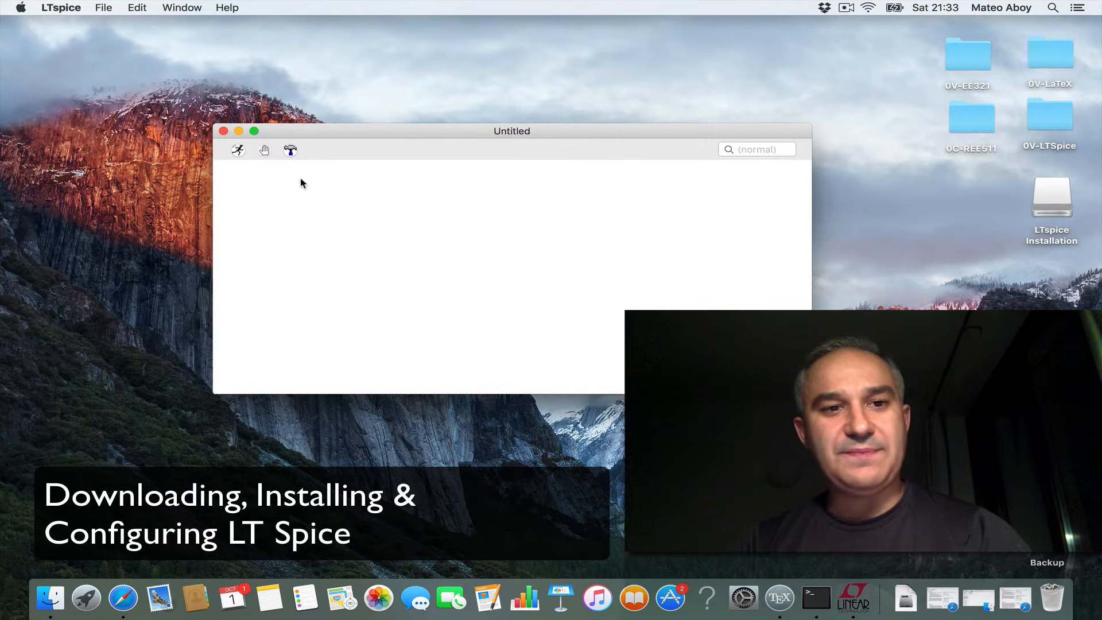
mouse_move(290, 151)
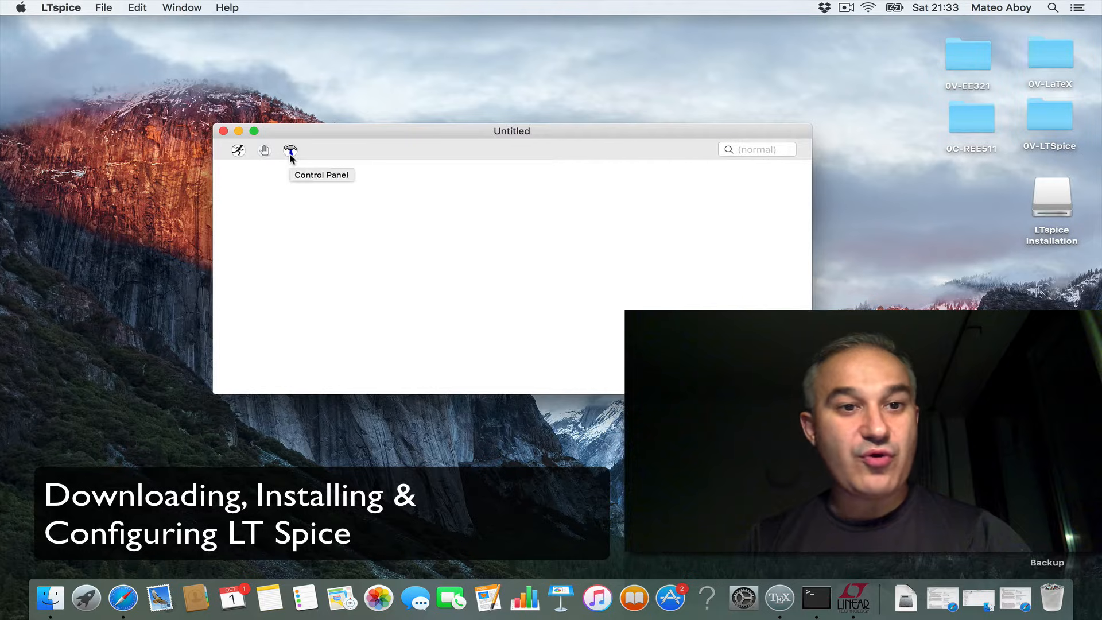
- Try a fully blue wire colour in the Control Panel's colour settings and cancel the change
click(289, 151)
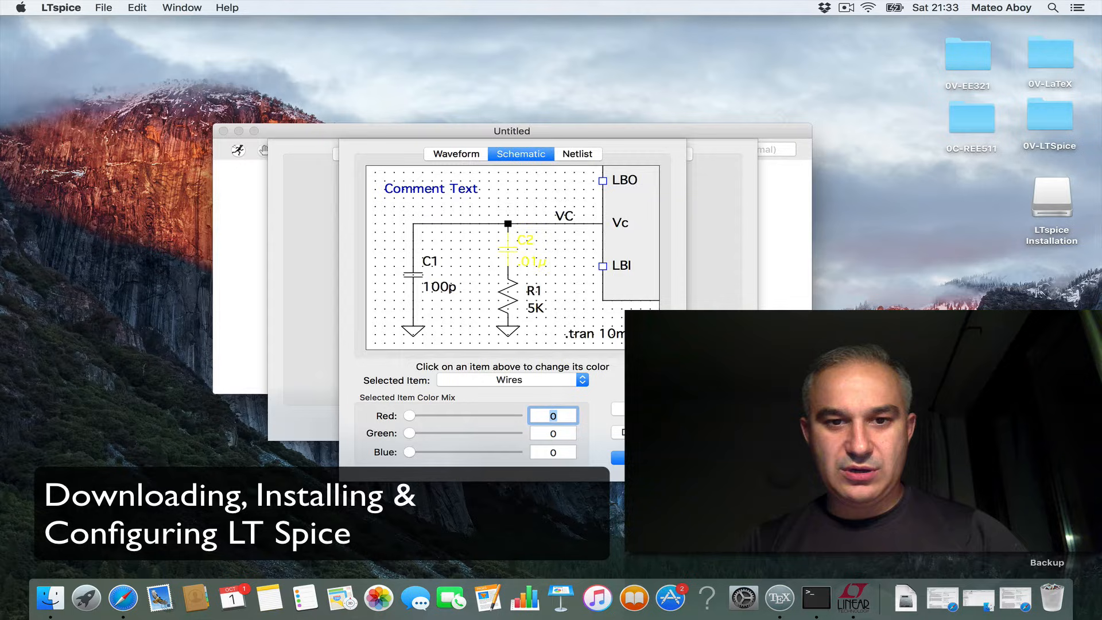
drag(410, 452, 517, 452)
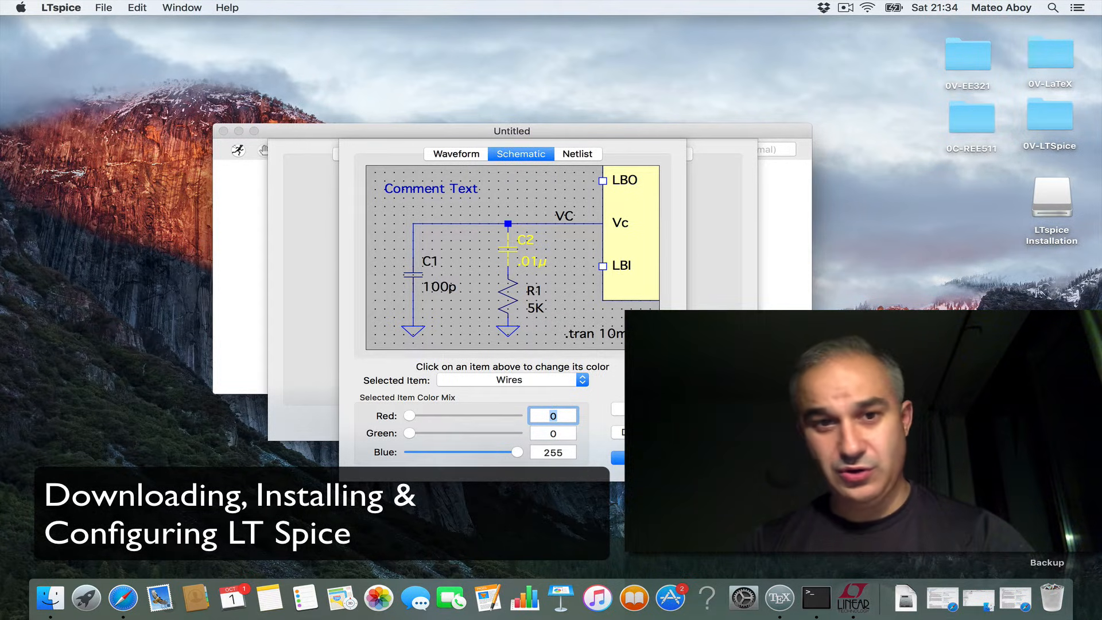
click(455, 154)
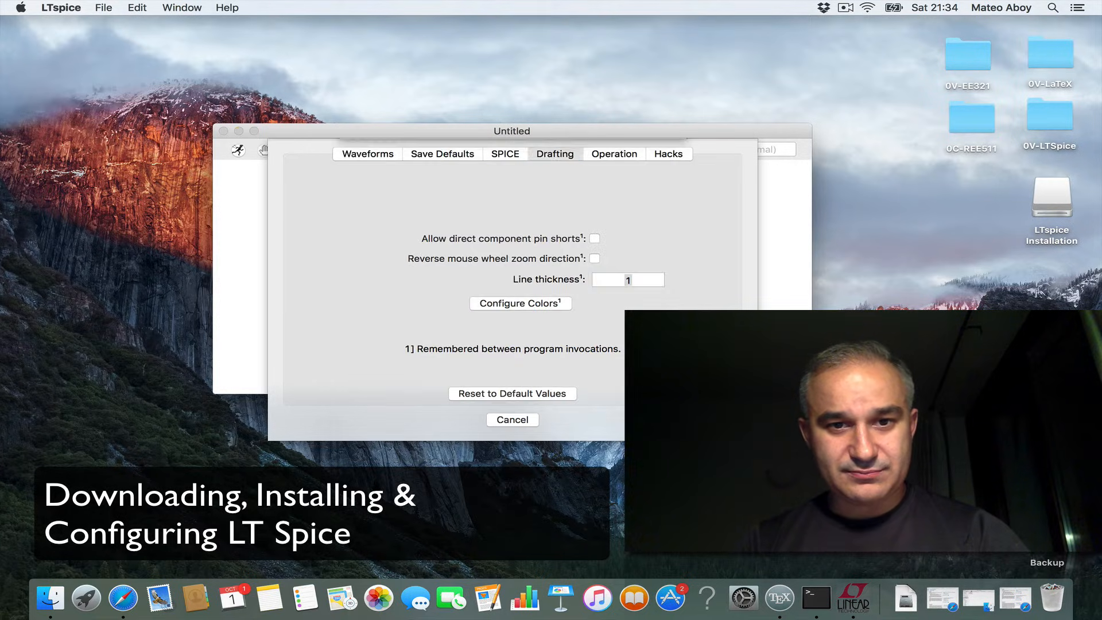
- Reopen Configure Colors and browse the Selected Item list of schematic elements
click(521, 303)
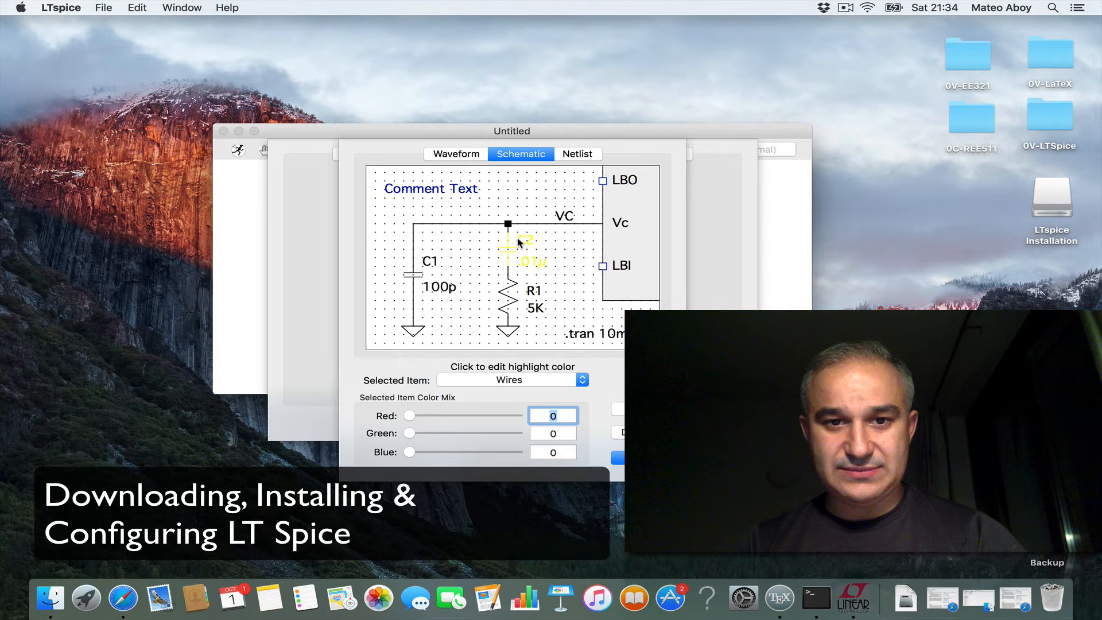
click(512, 380)
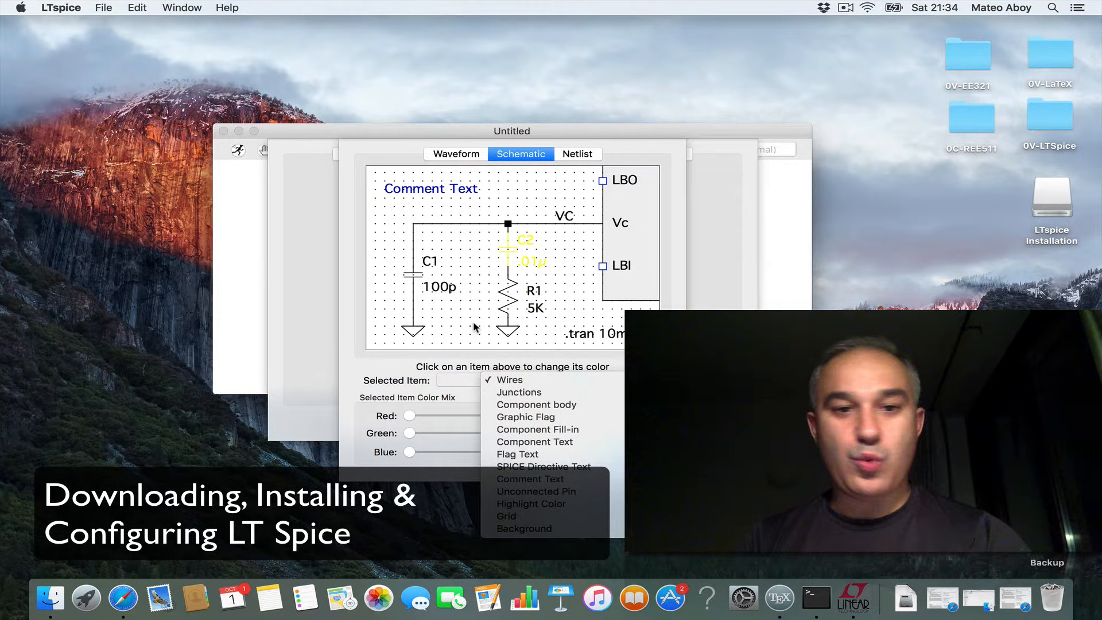
click(507, 378)
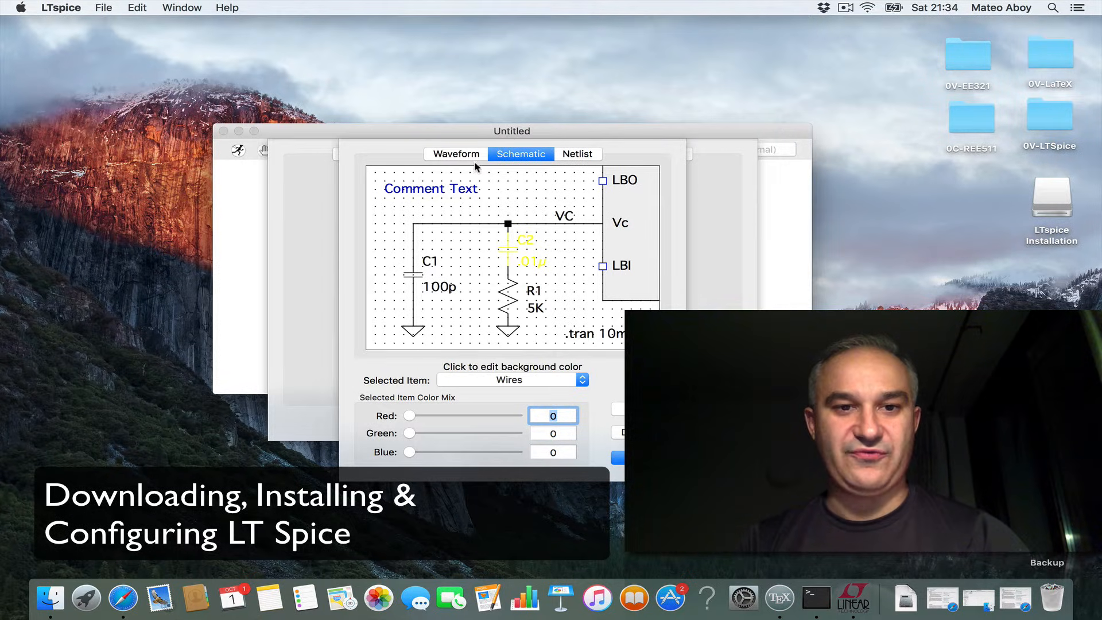
- Browse the Waveform colour items unchanged, then cancel the colour dialog and Control Panel
click(454, 154)
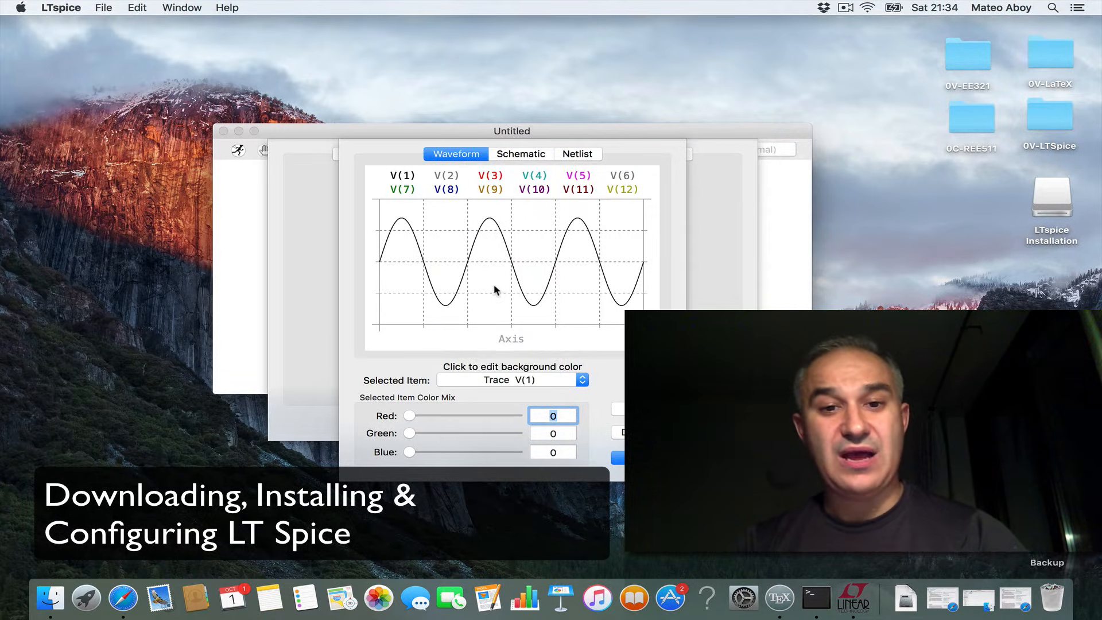
click(512, 380)
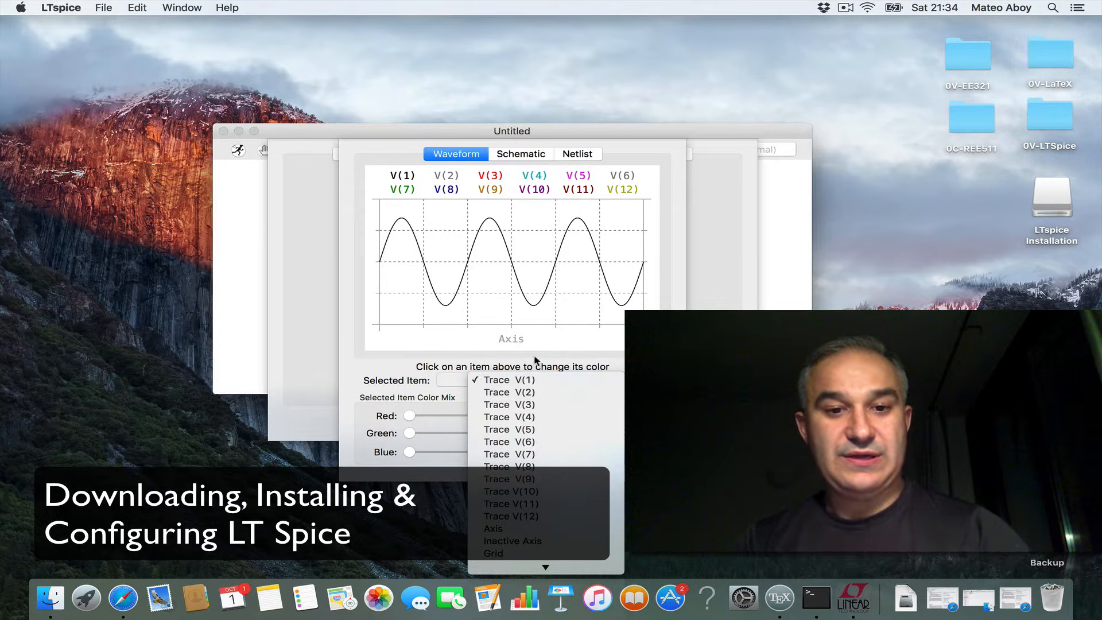
click(510, 379)
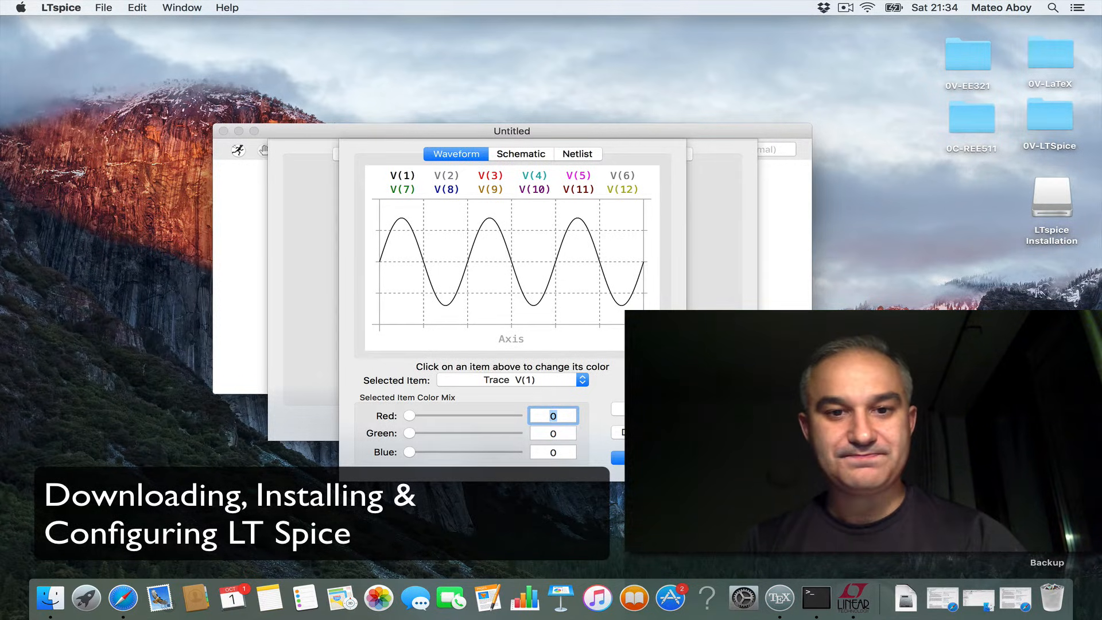
click(555, 153)
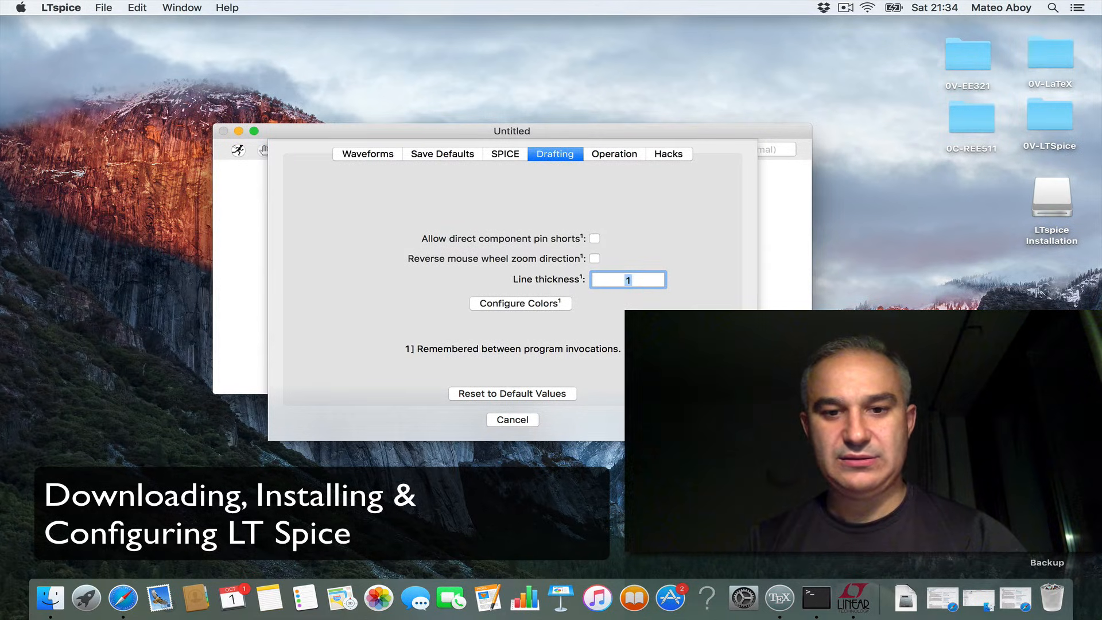
click(512, 420)
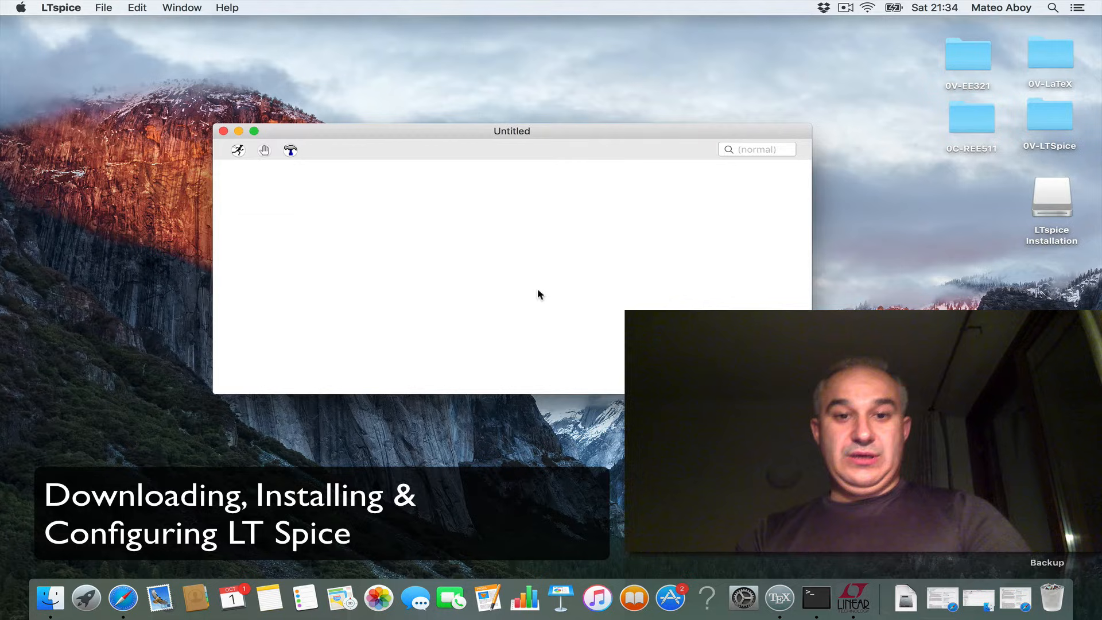
- Turn on the schematic grid from the canvas right-click View menu
right_click(539, 293)
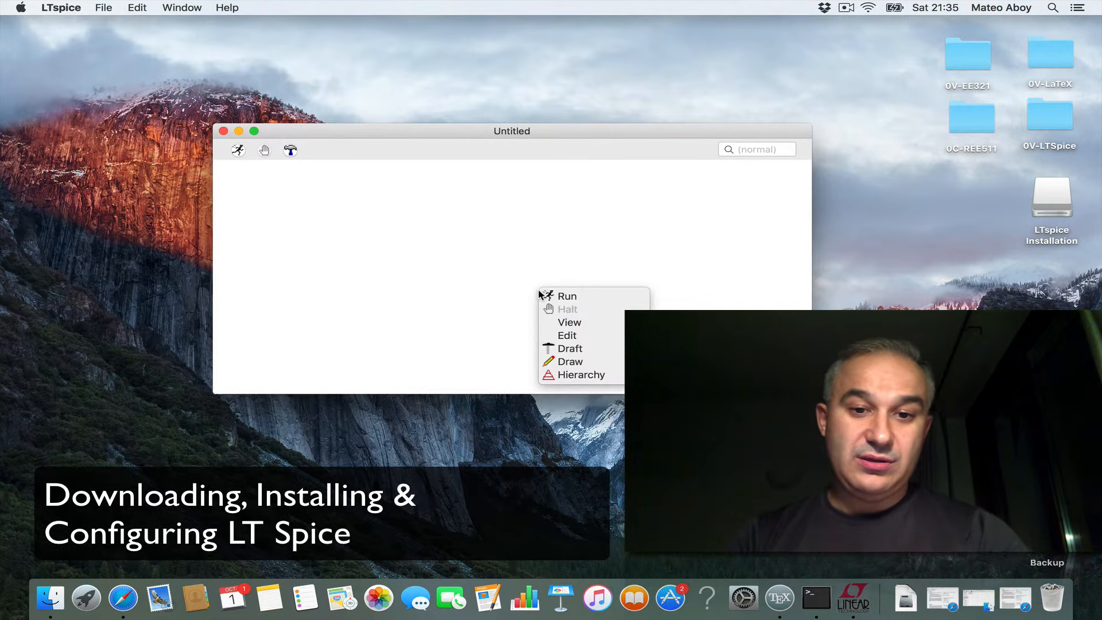
click(482, 281)
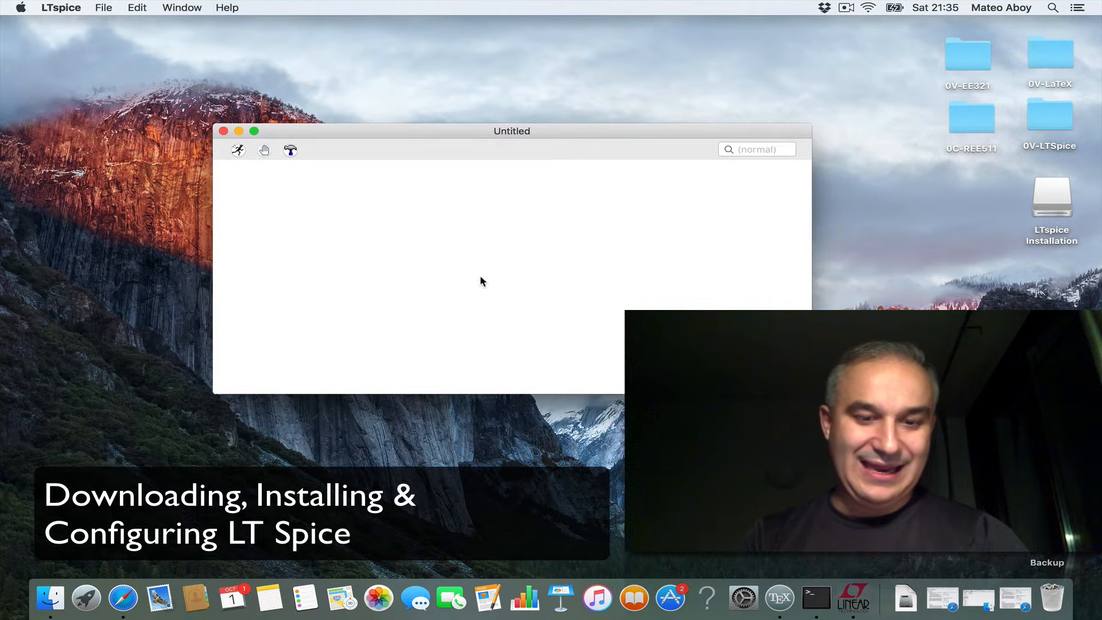
right_click(482, 281)
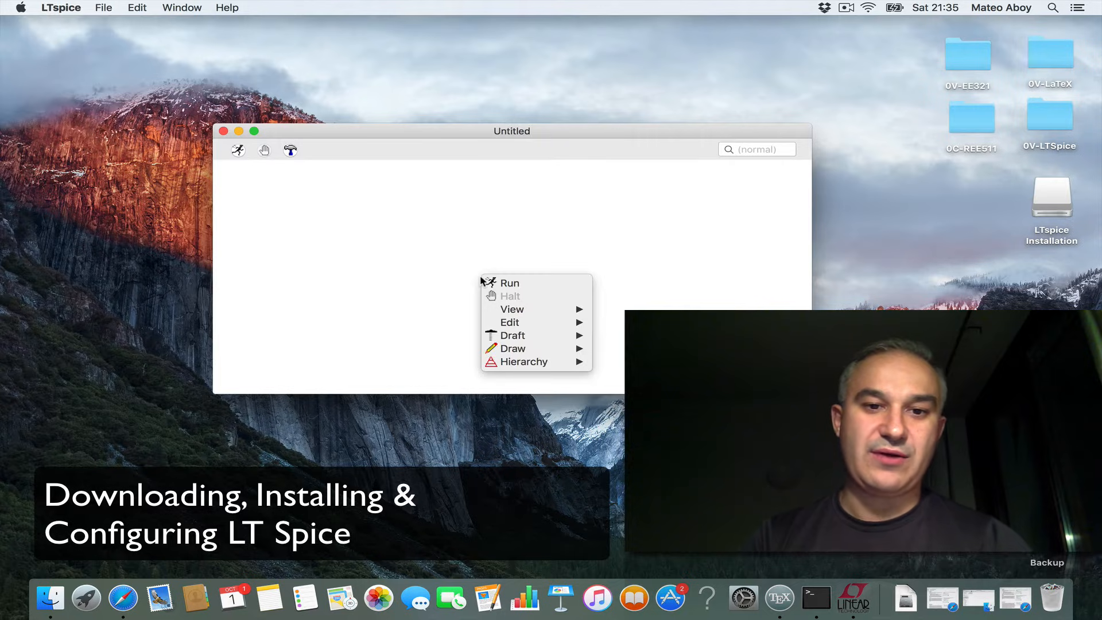
mouse_move(512, 309)
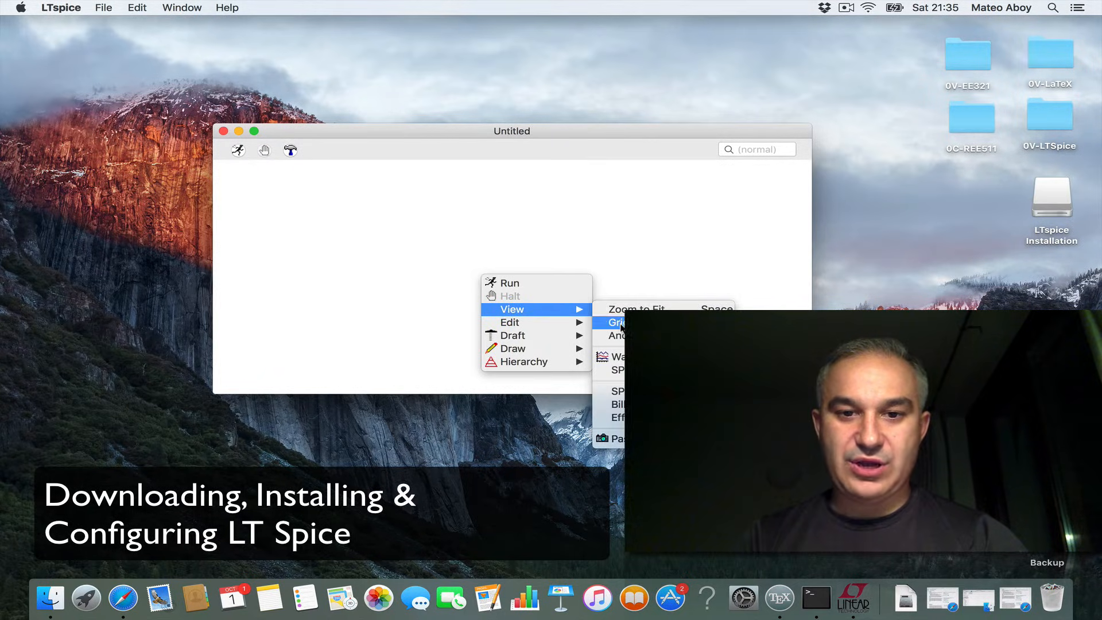
click(615, 321)
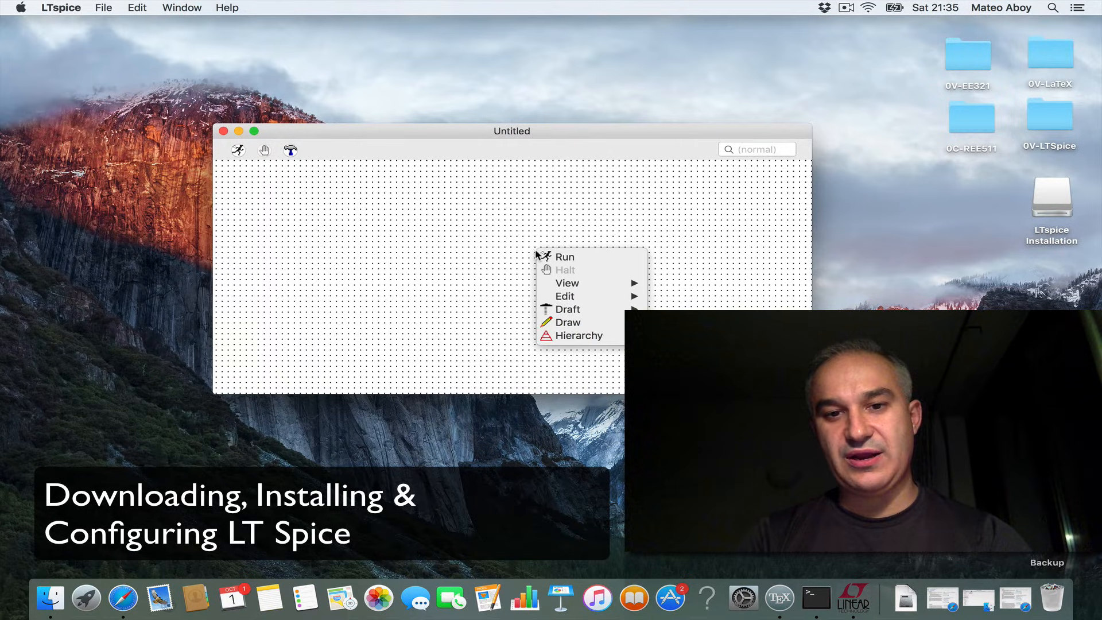
mouse_move(577, 310)
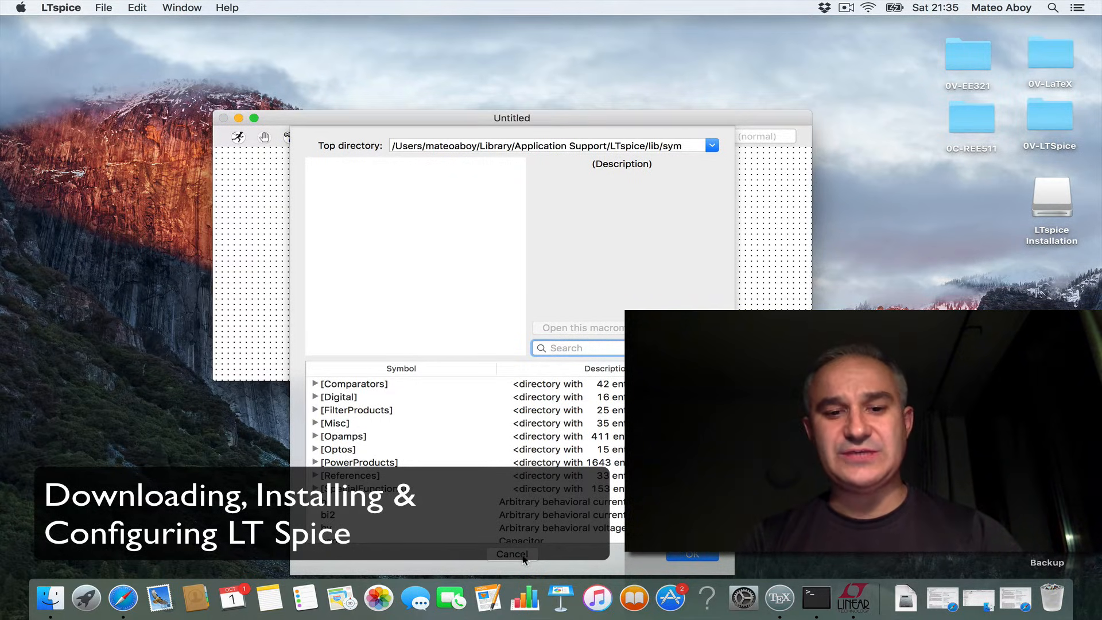
- Cancel the component library and bring up the schematic actions list again
click(512, 554)
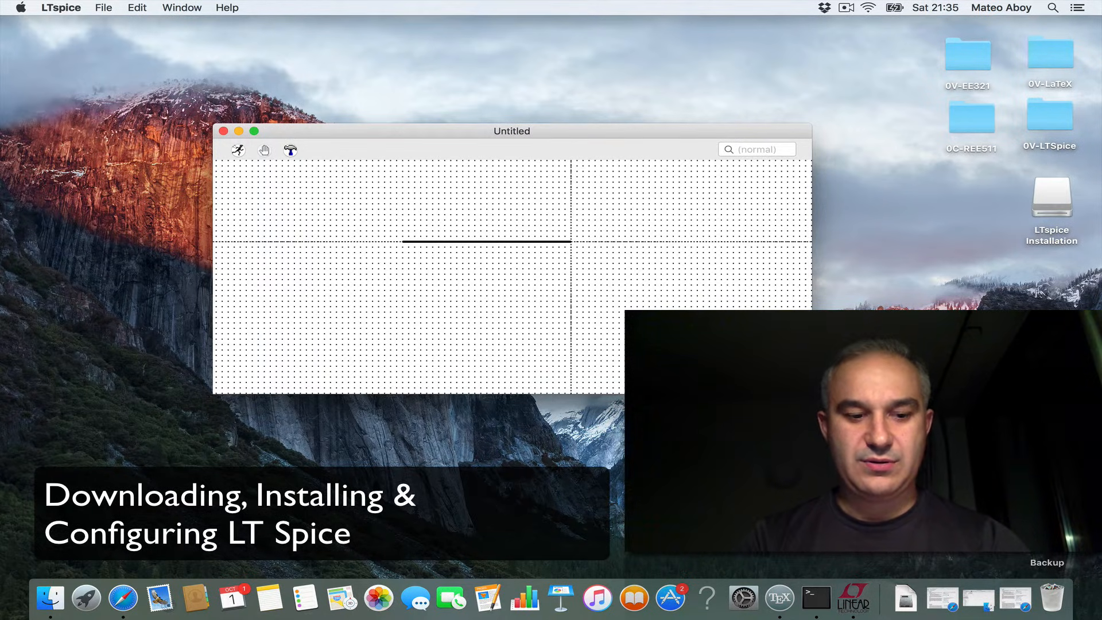
right_click(397, 316)
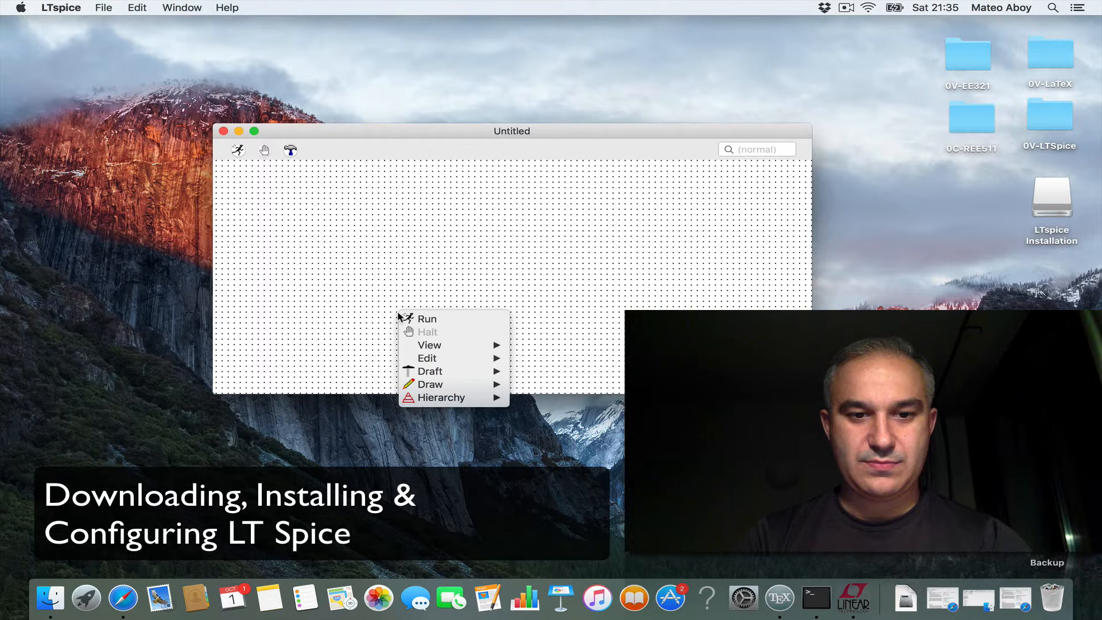
mouse_move(427, 358)
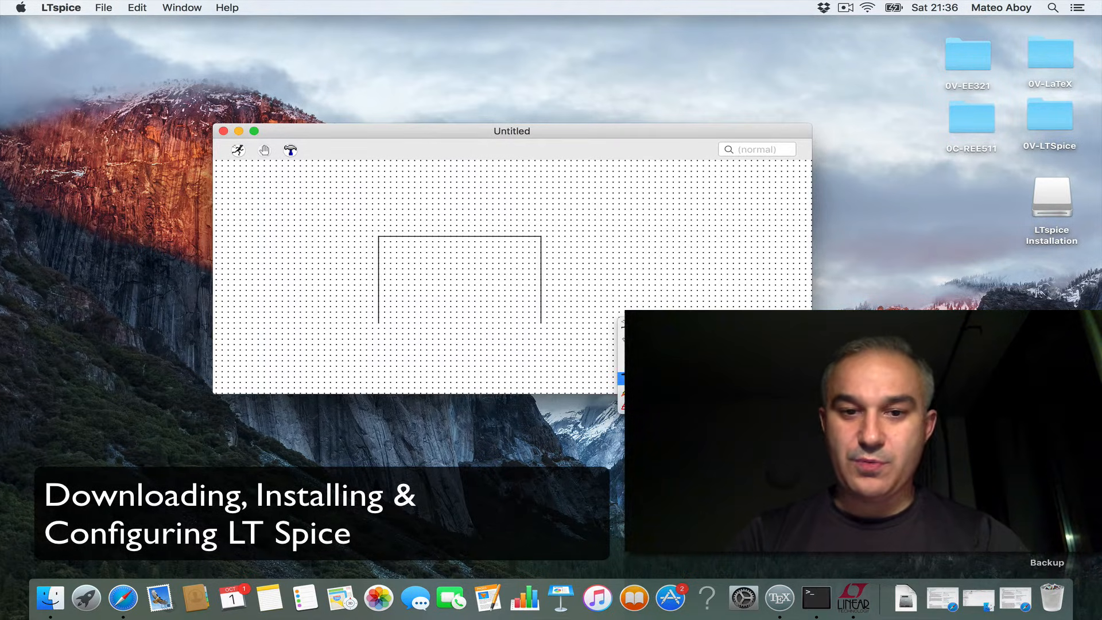
- Place resistors R1 and R2 from the library and add voltage source V1 on the wire loop
click(291, 149)
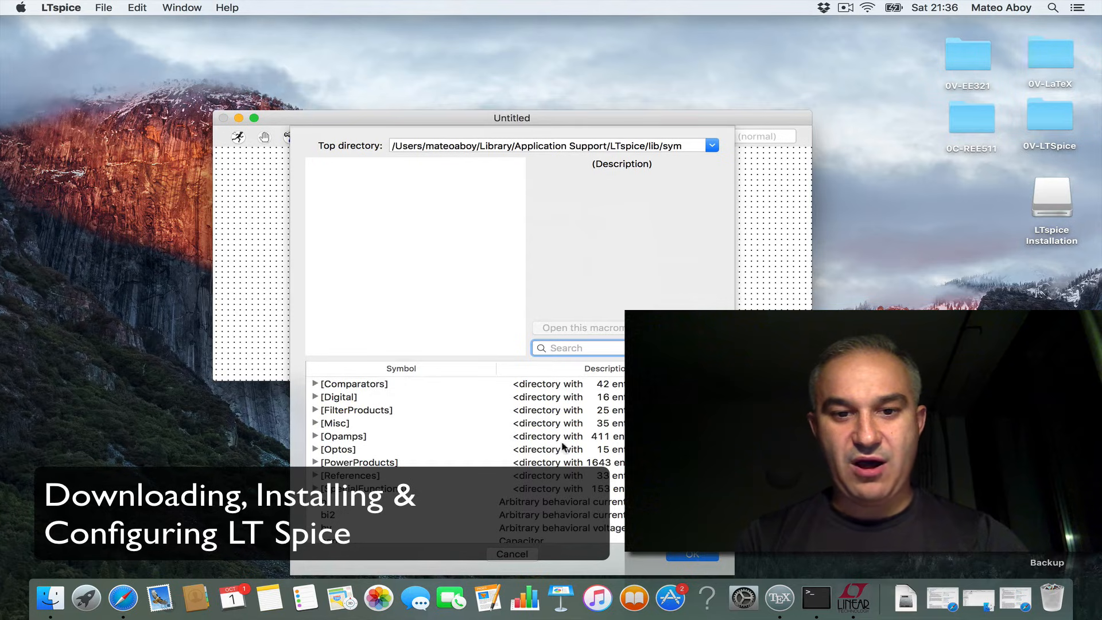
text(r)
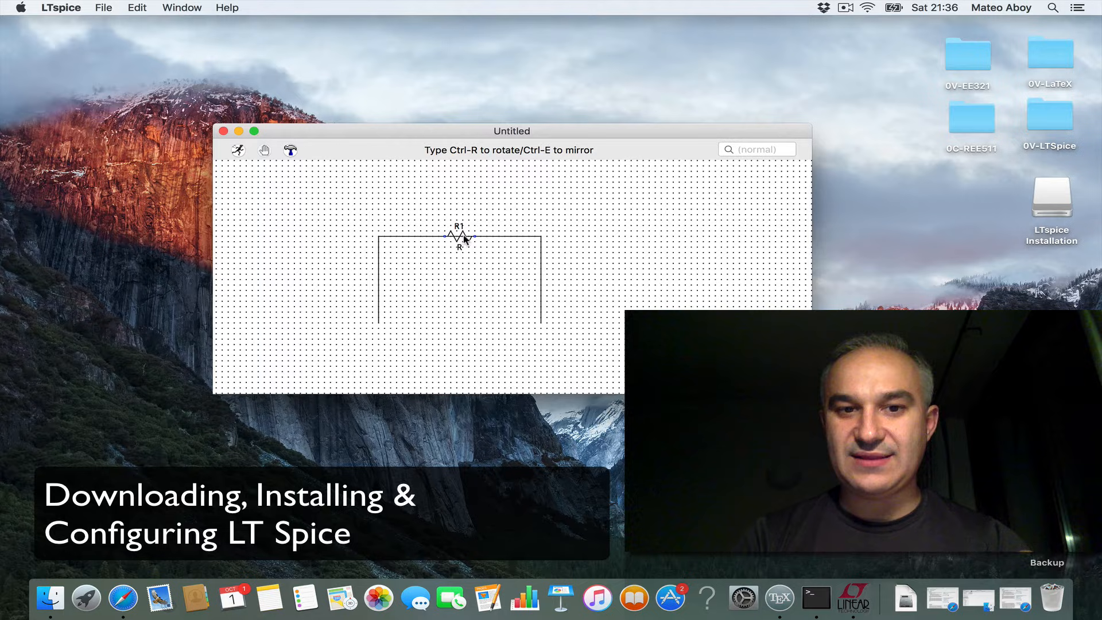
click(598, 257)
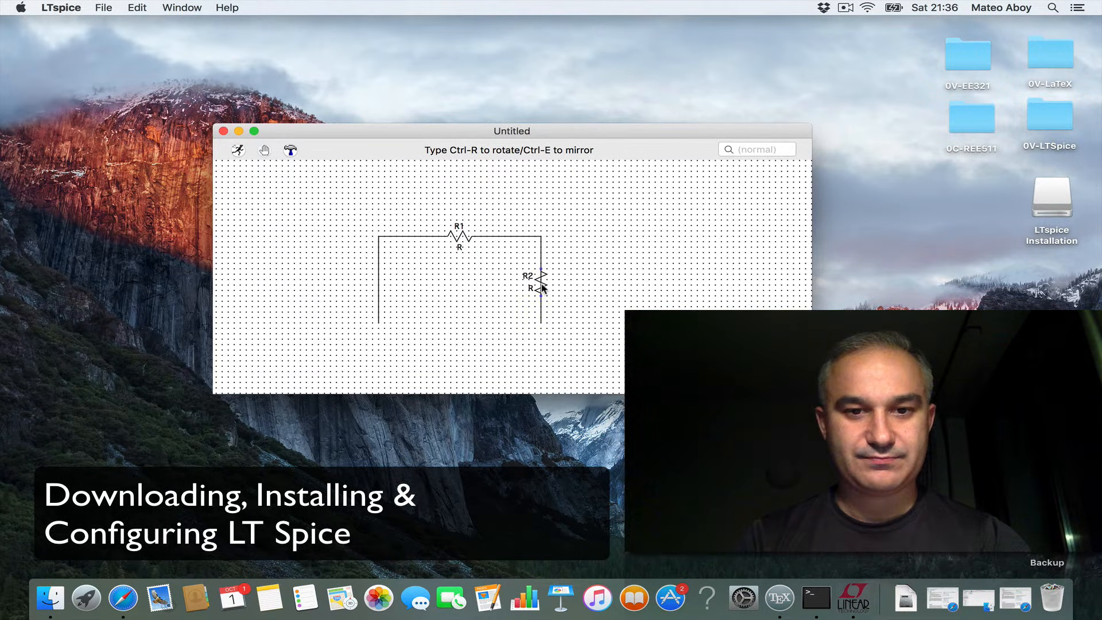
click(660, 293)
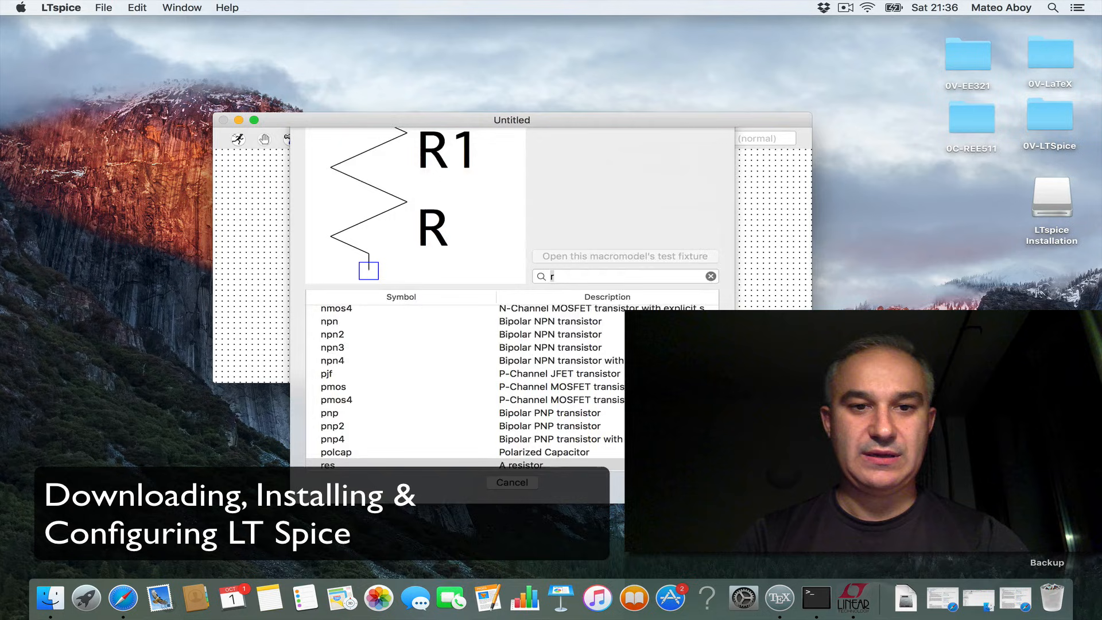
text(vo)
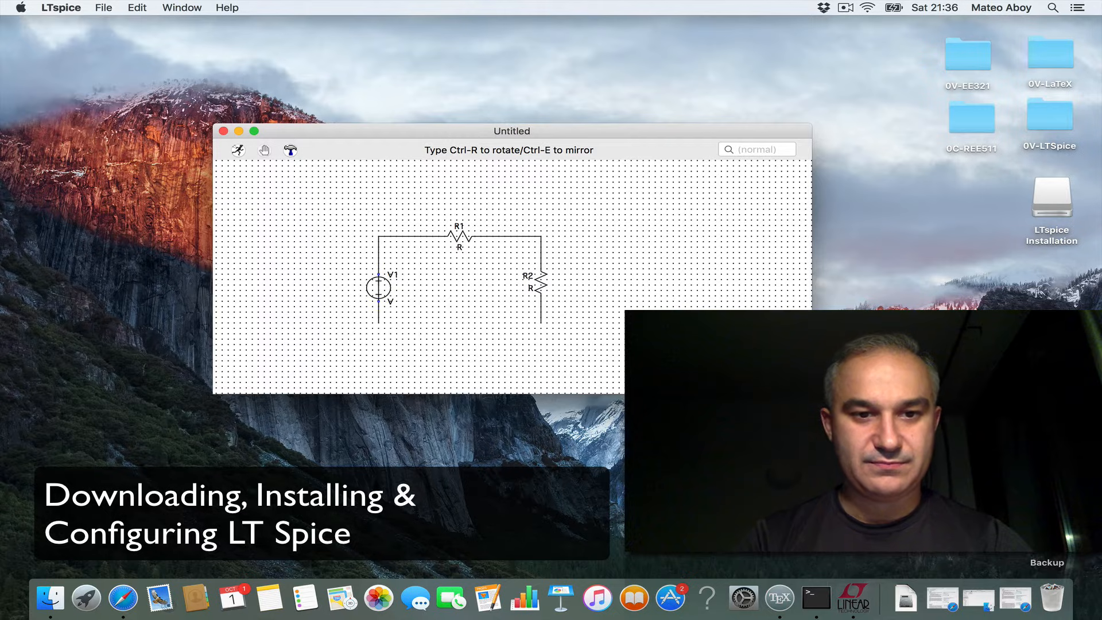
click(494, 285)
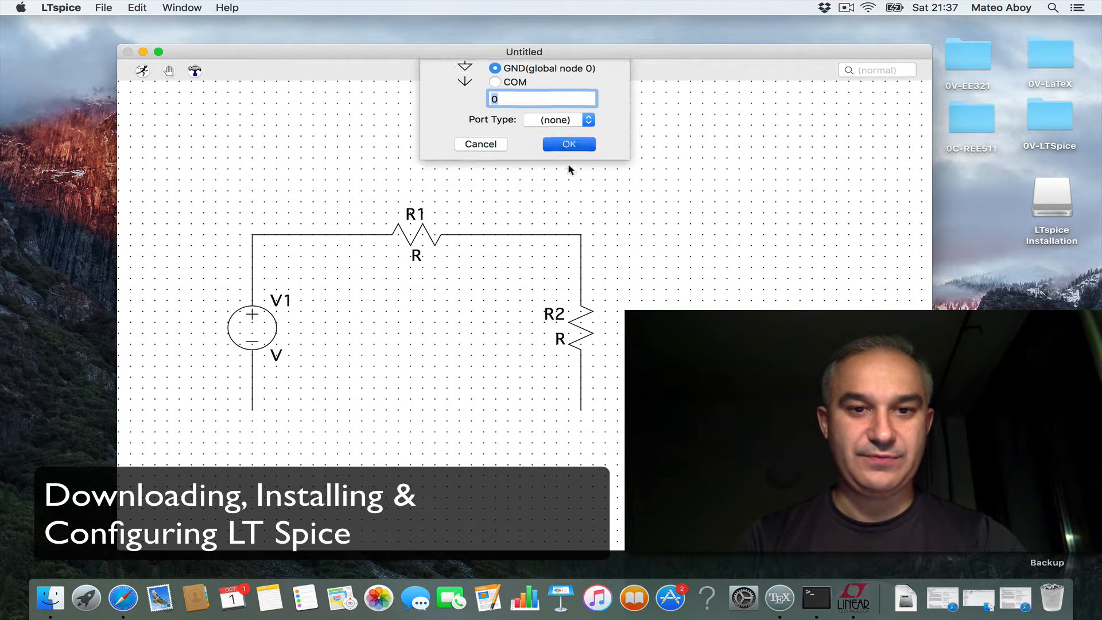
- Place GND under V1 and R2 and label the top nodes Vin and Vout
click(569, 145)
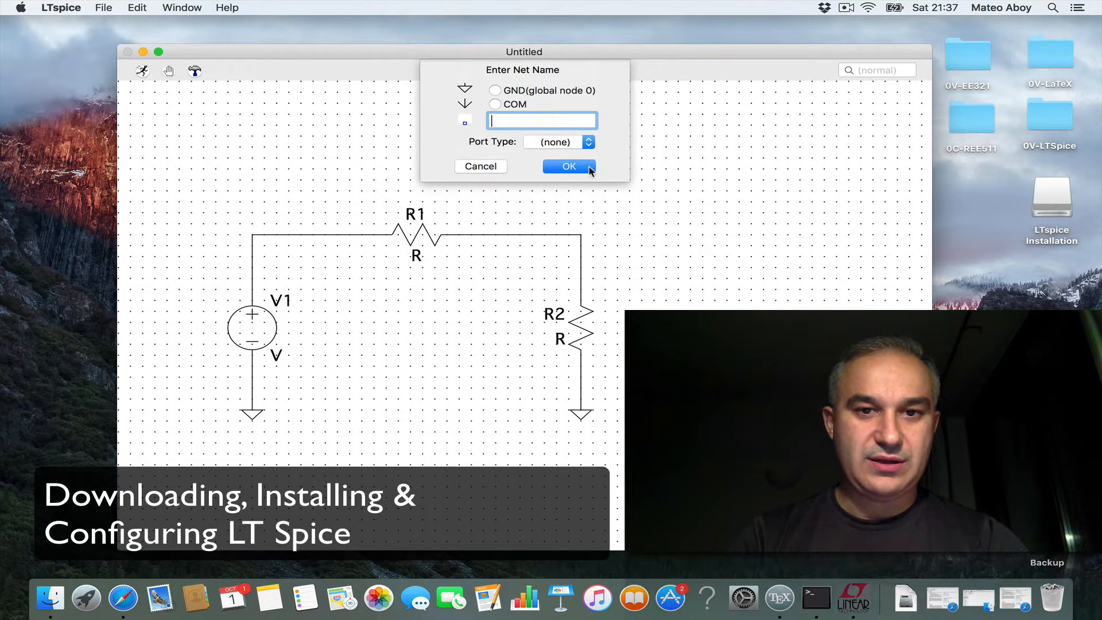
text(Vi)
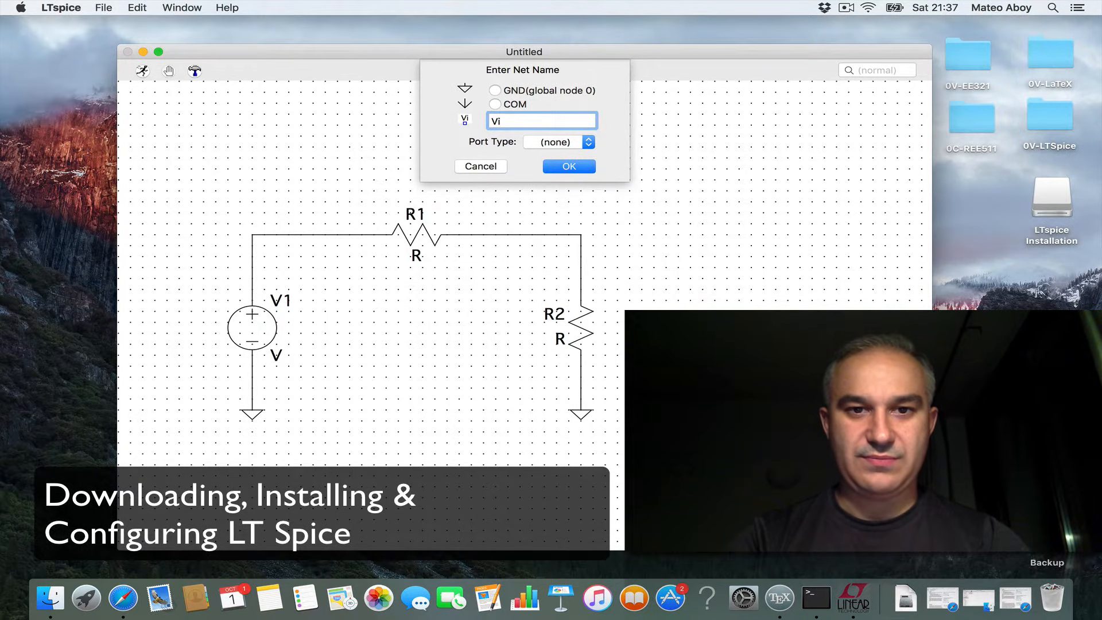
click(569, 165)
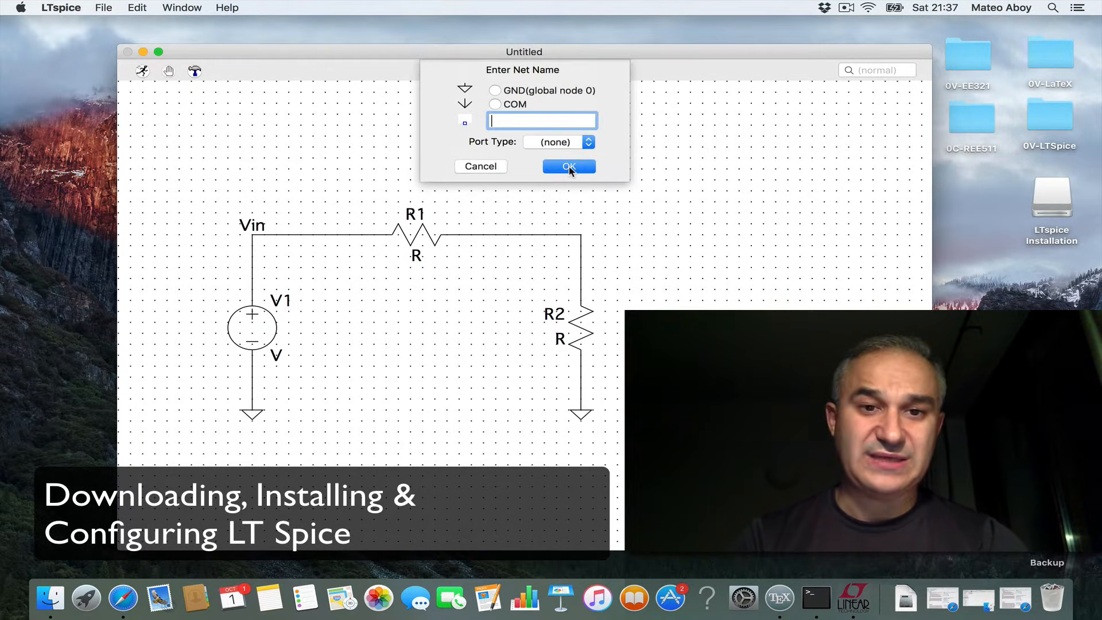
text(Vo)
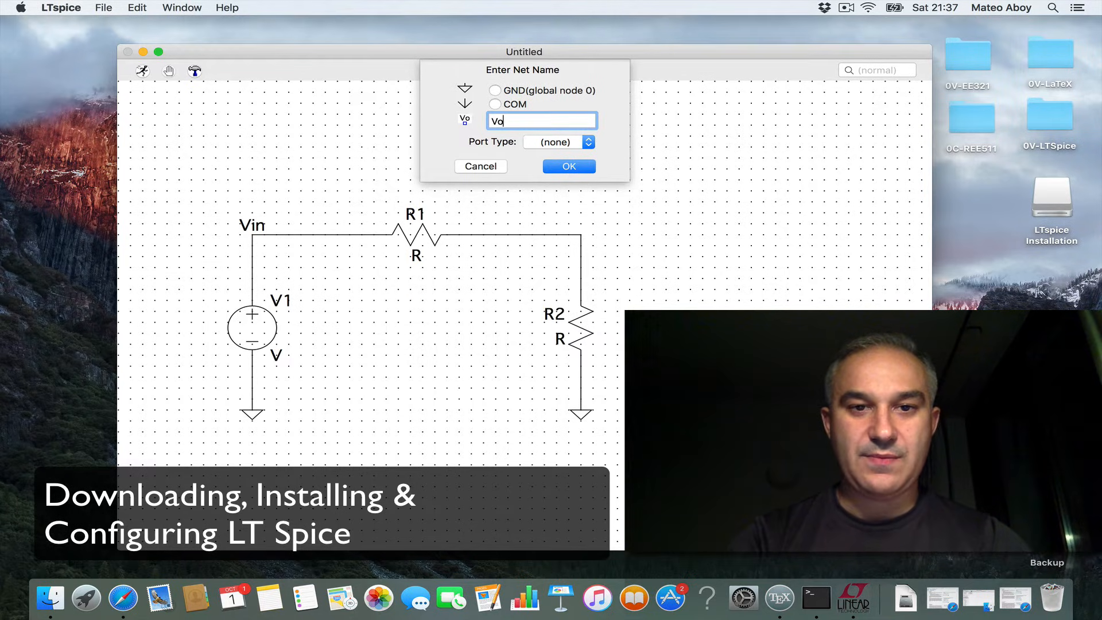
click(569, 167)
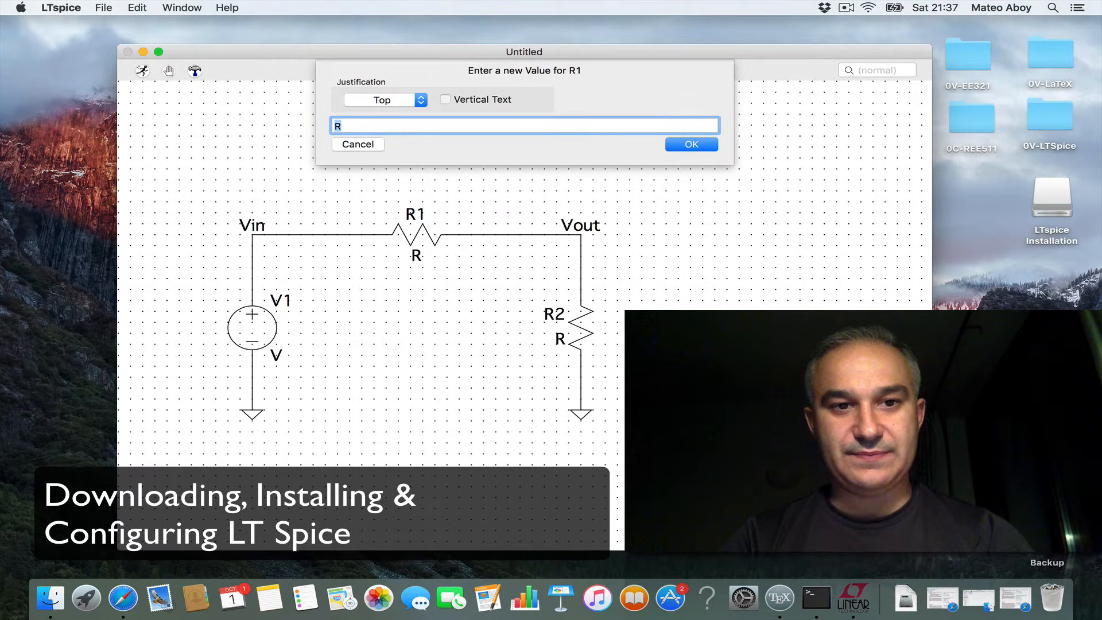
- Set R1 and R2 to 1k and V1's DC value to 10 V
text(1)
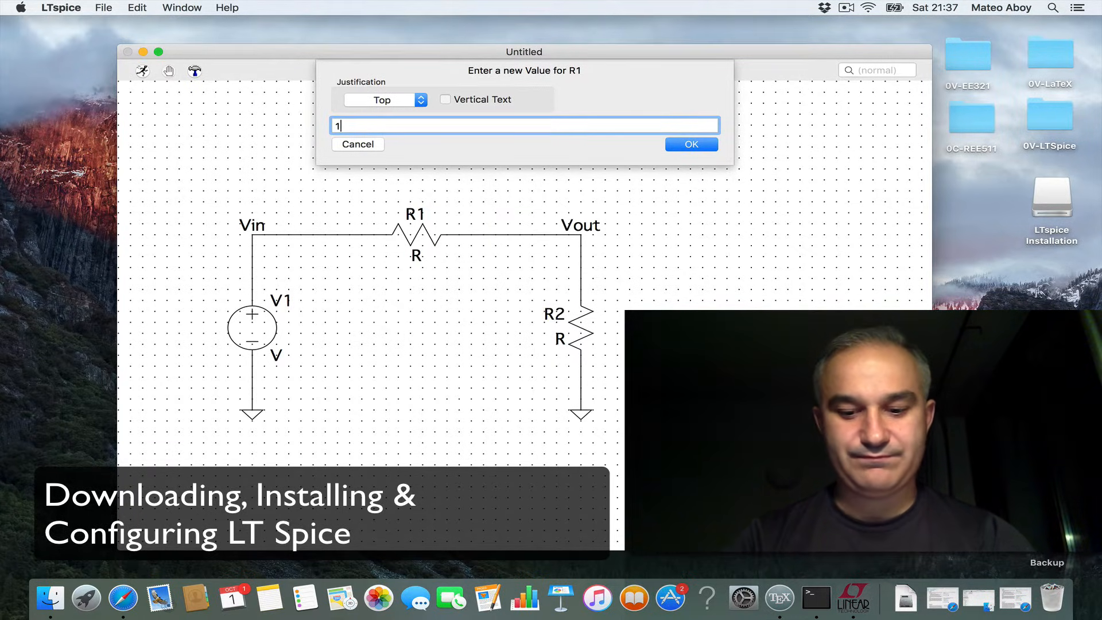
click(691, 145)
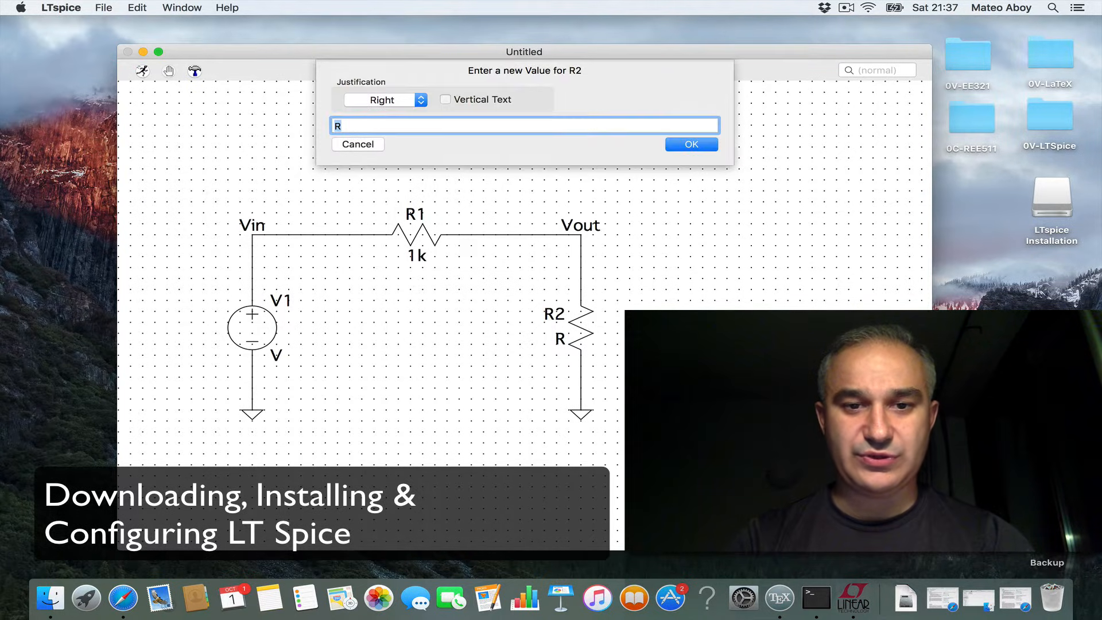
text(1k)
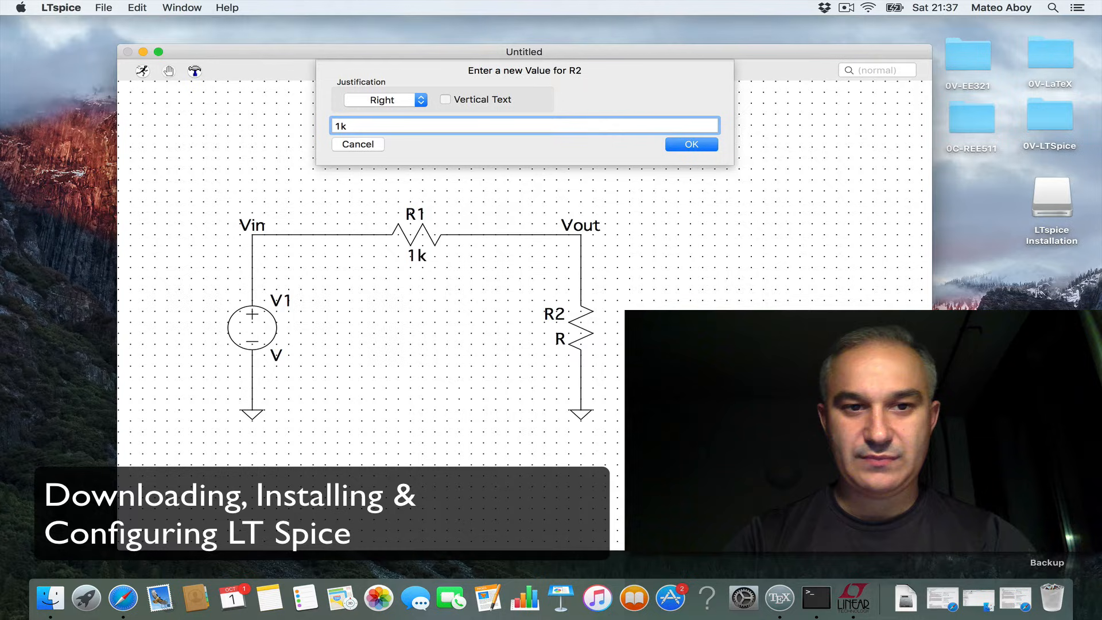
click(691, 144)
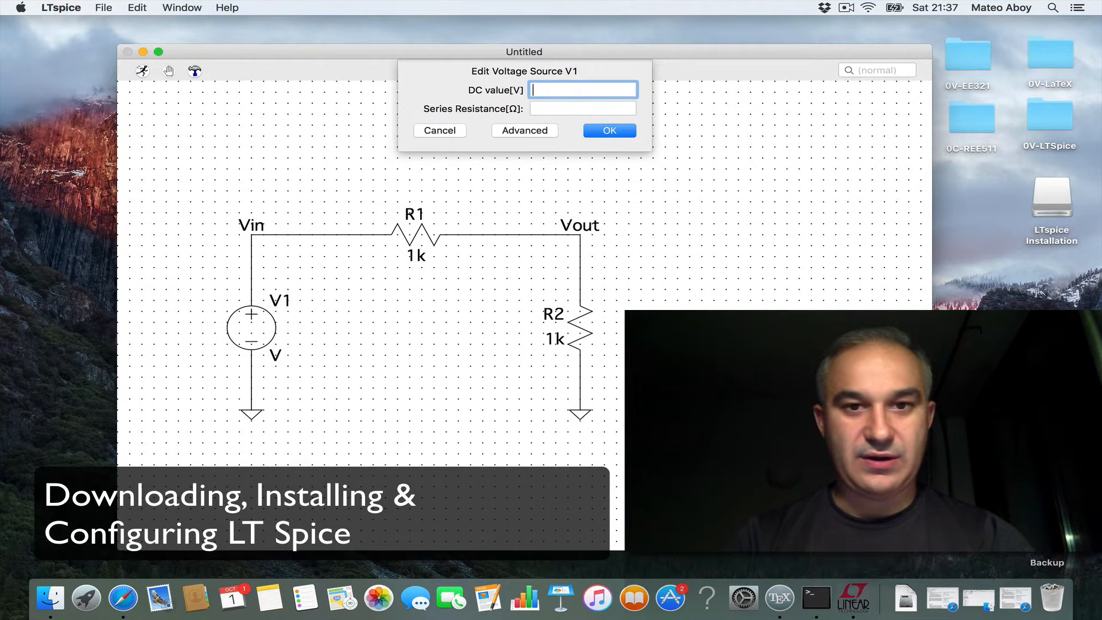
click(610, 129)
text(10)
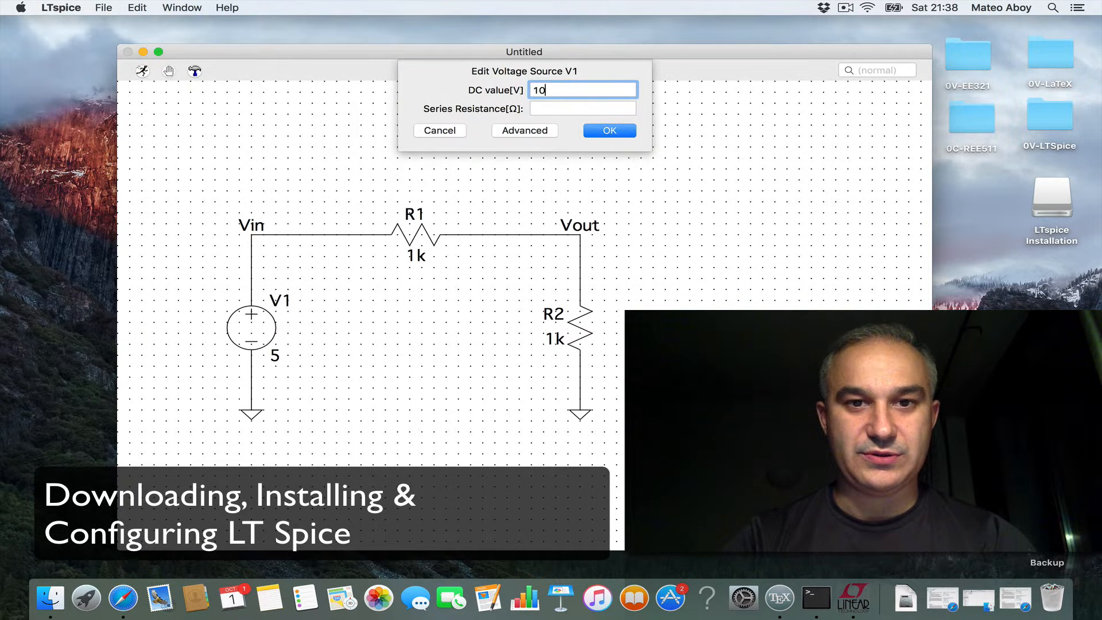
click(609, 130)
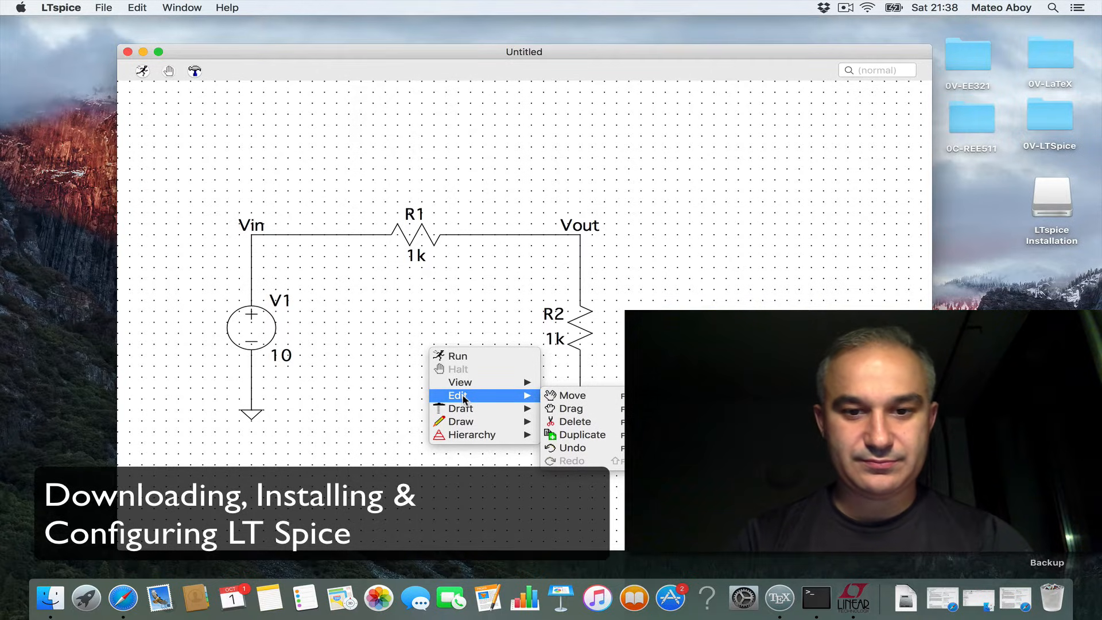
mouse_move(587, 412)
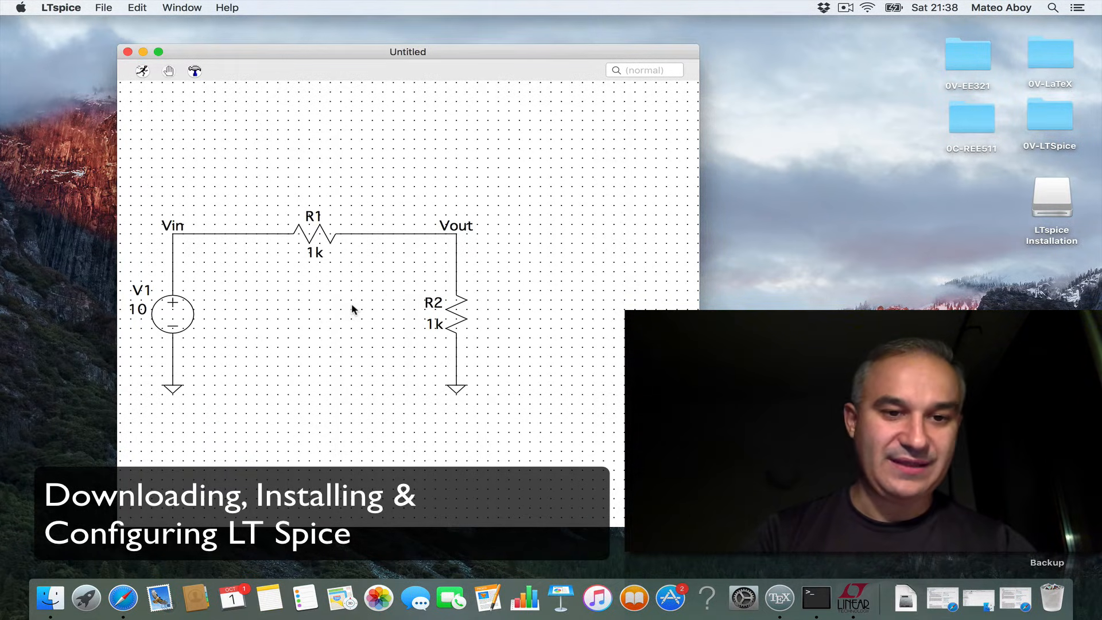
- Add a .tran 10m SPICE directive to the schematic and run the simulation
right_click(356, 310)
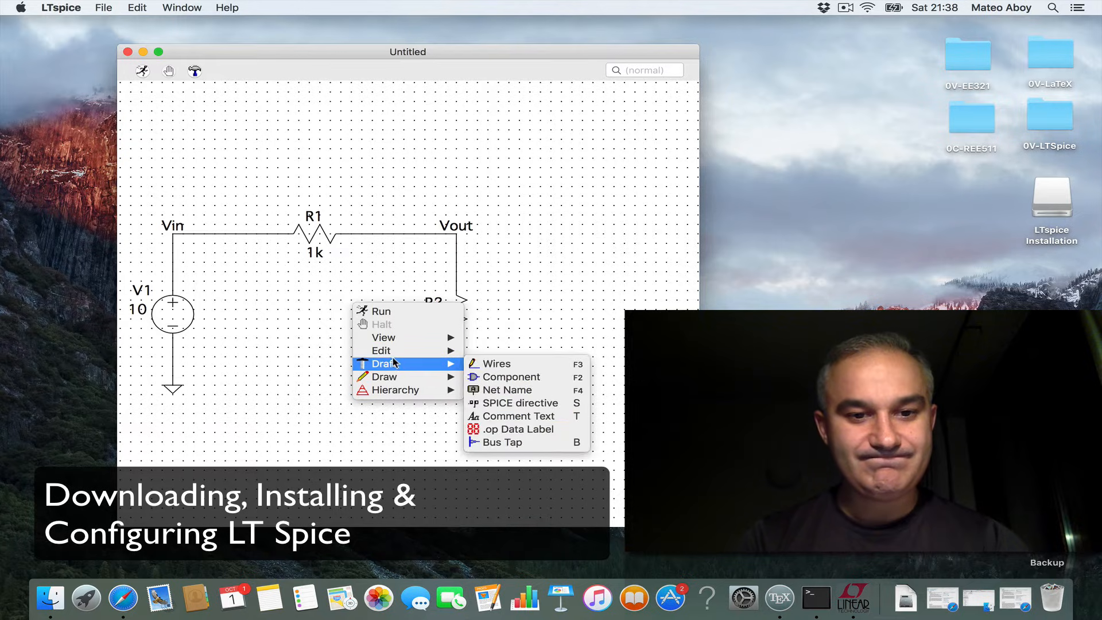
mouse_move(517, 402)
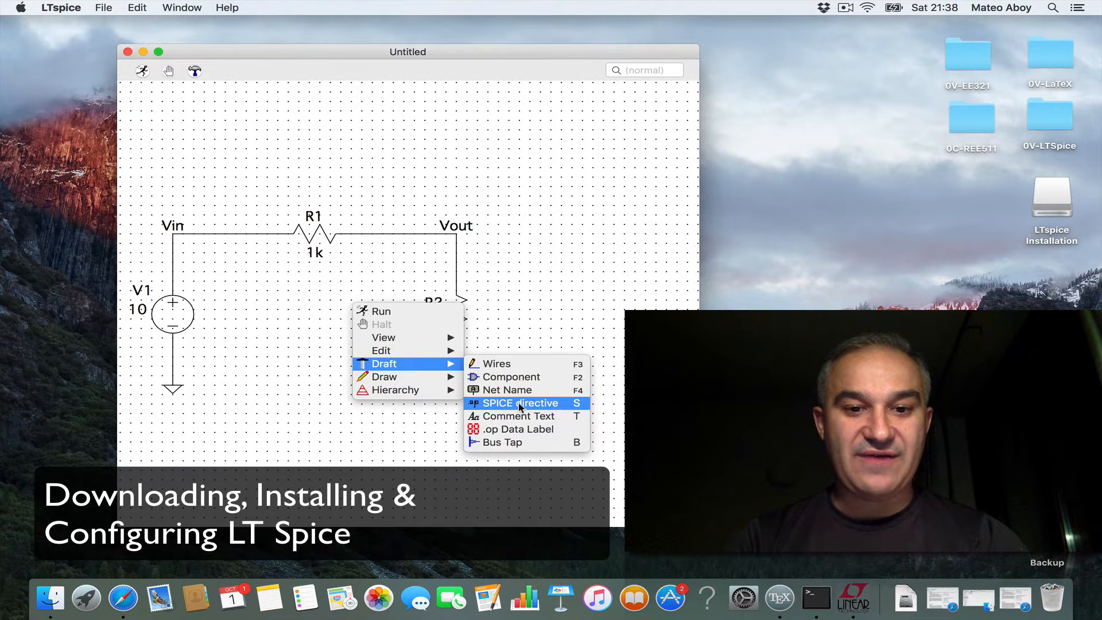
click(520, 403)
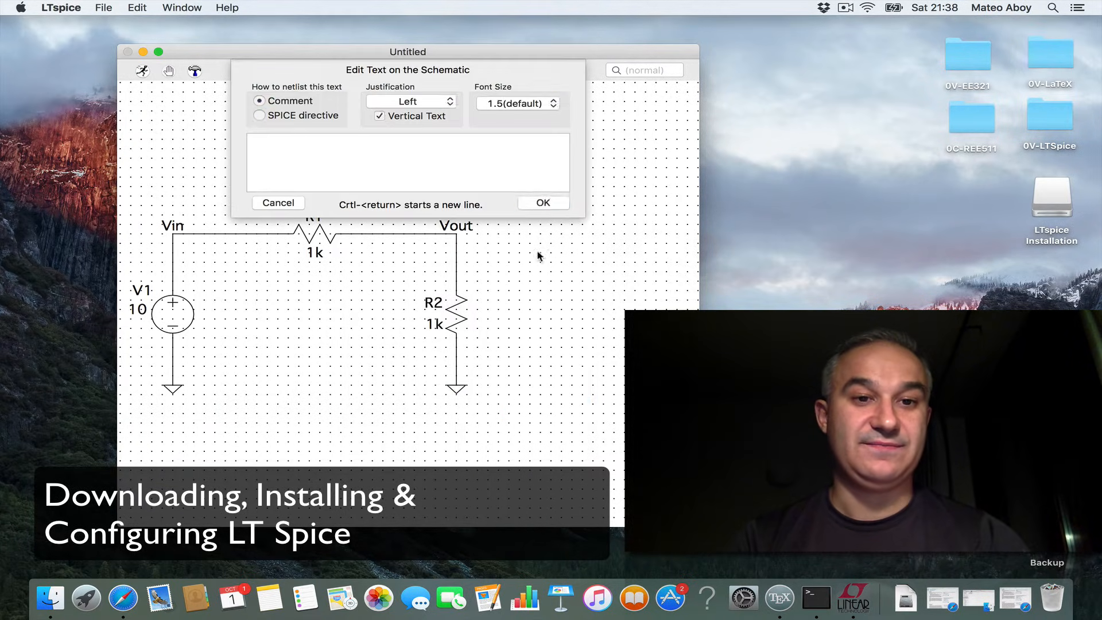
click(260, 114)
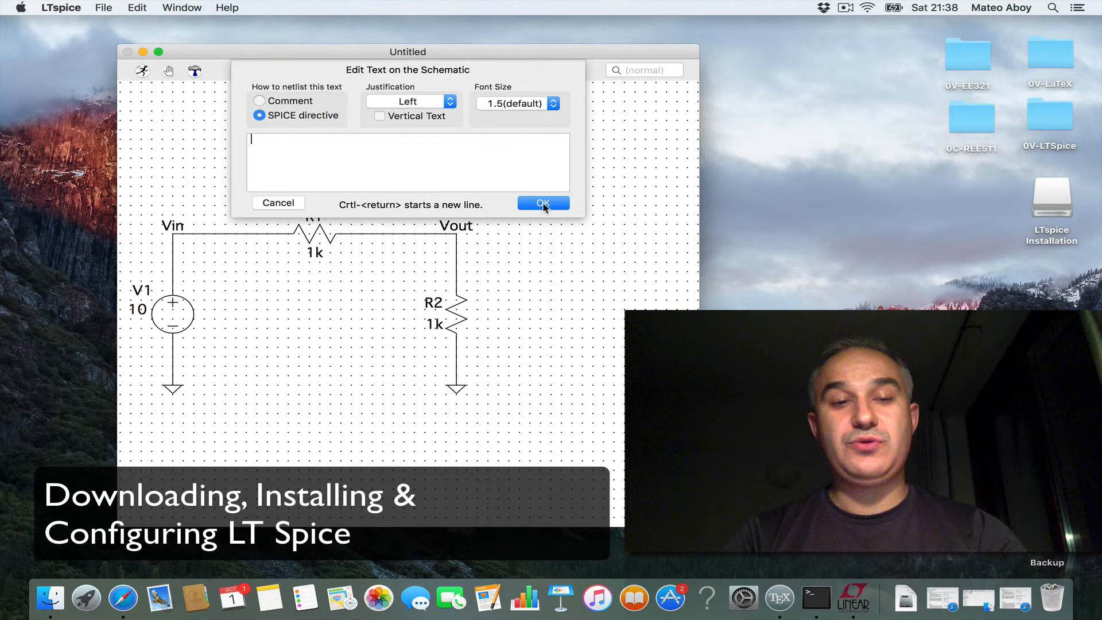
text(.tran)
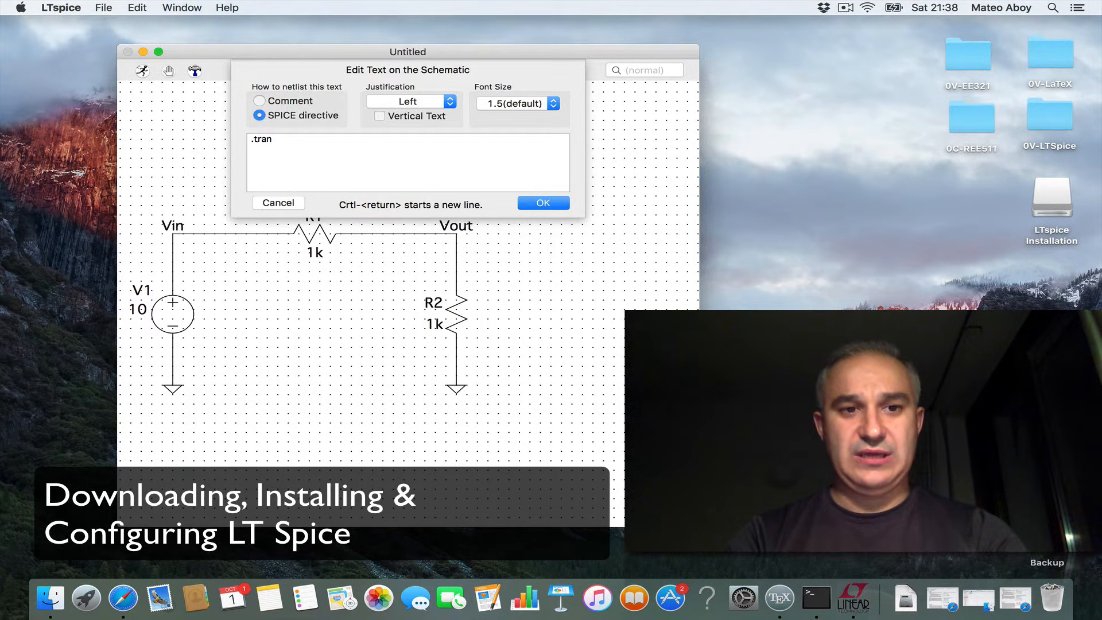
text(10m)
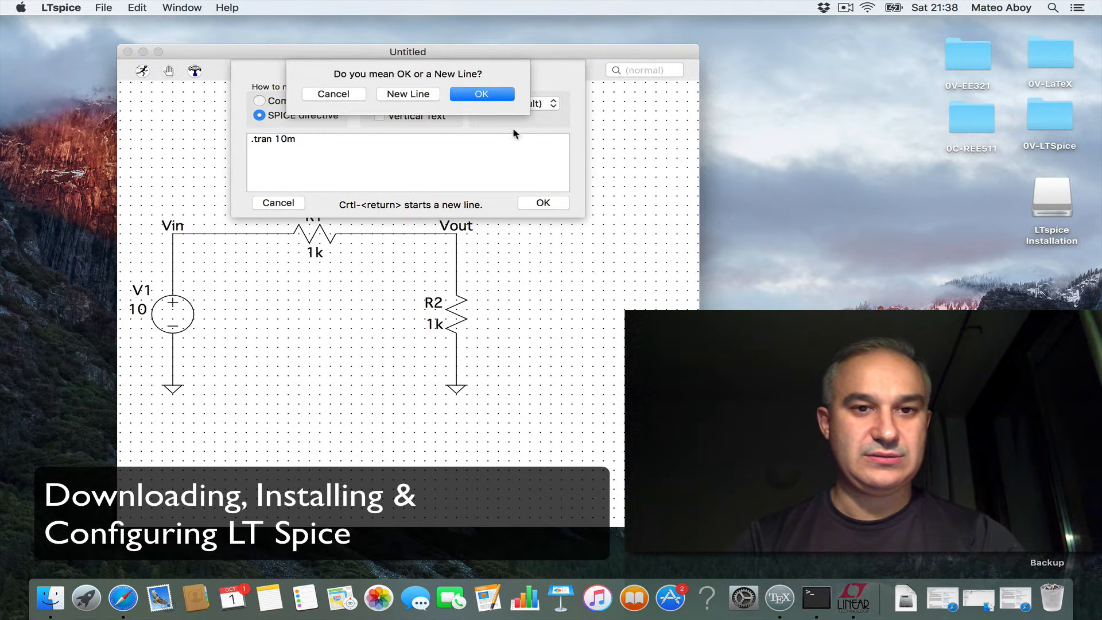
click(482, 94)
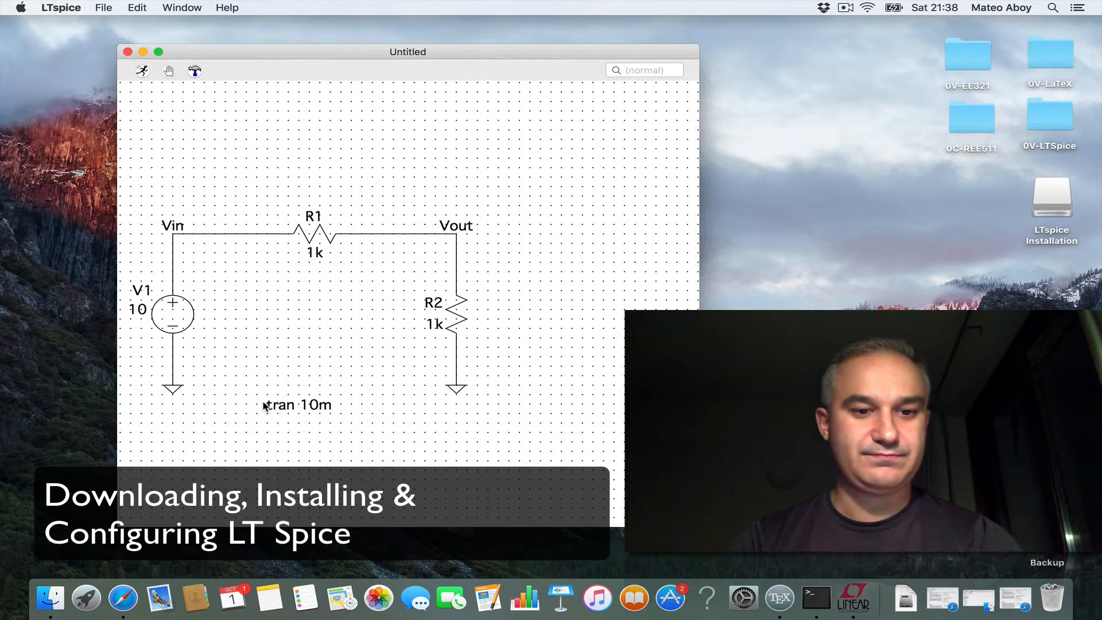
click(142, 71)
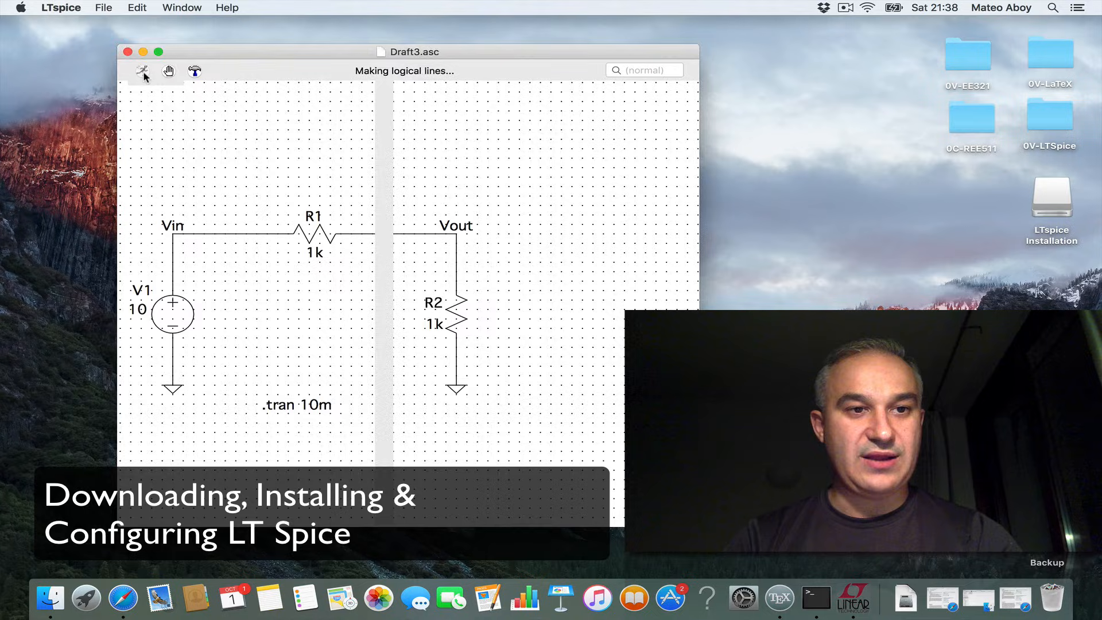
- Probe the Vin and Vout nodes to plot V(vin) and V(vout) in the waveform window
click(142, 71)
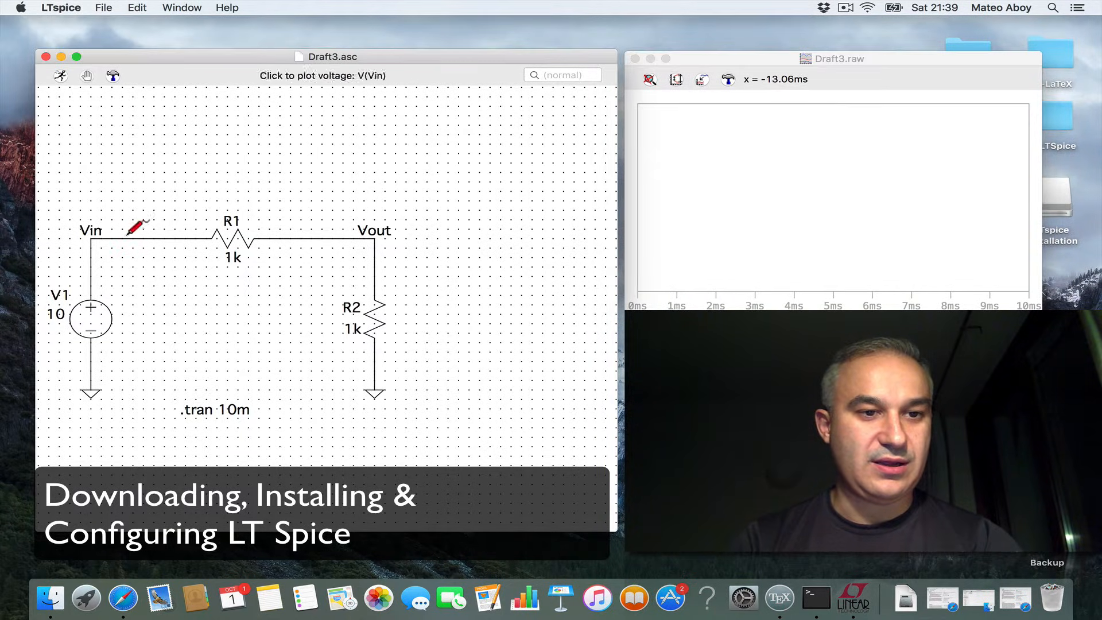
click(126, 241)
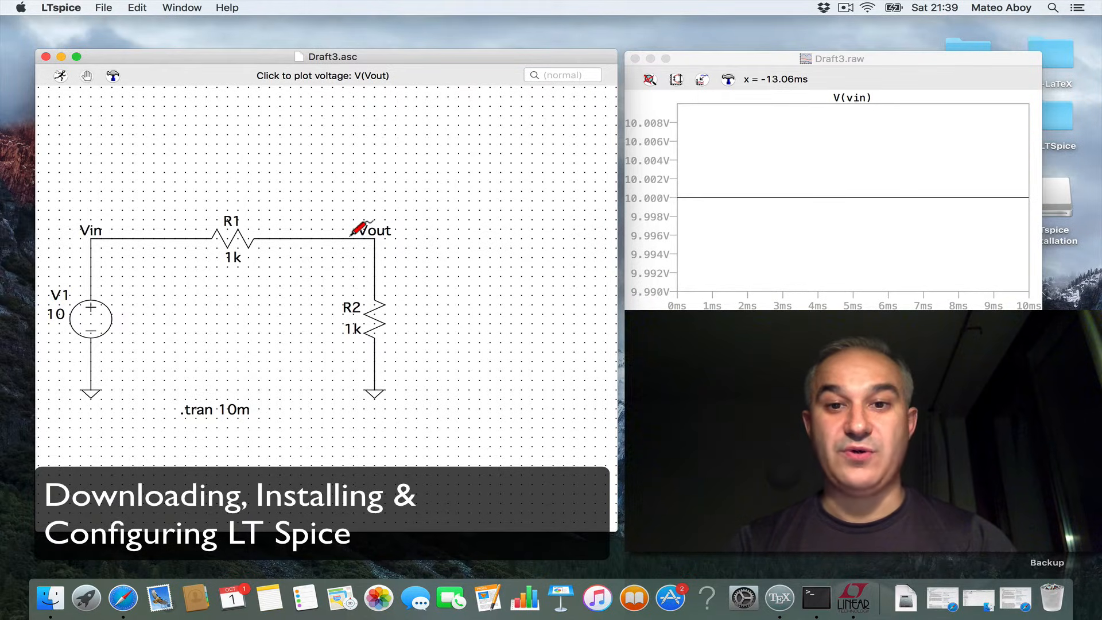
click(358, 239)
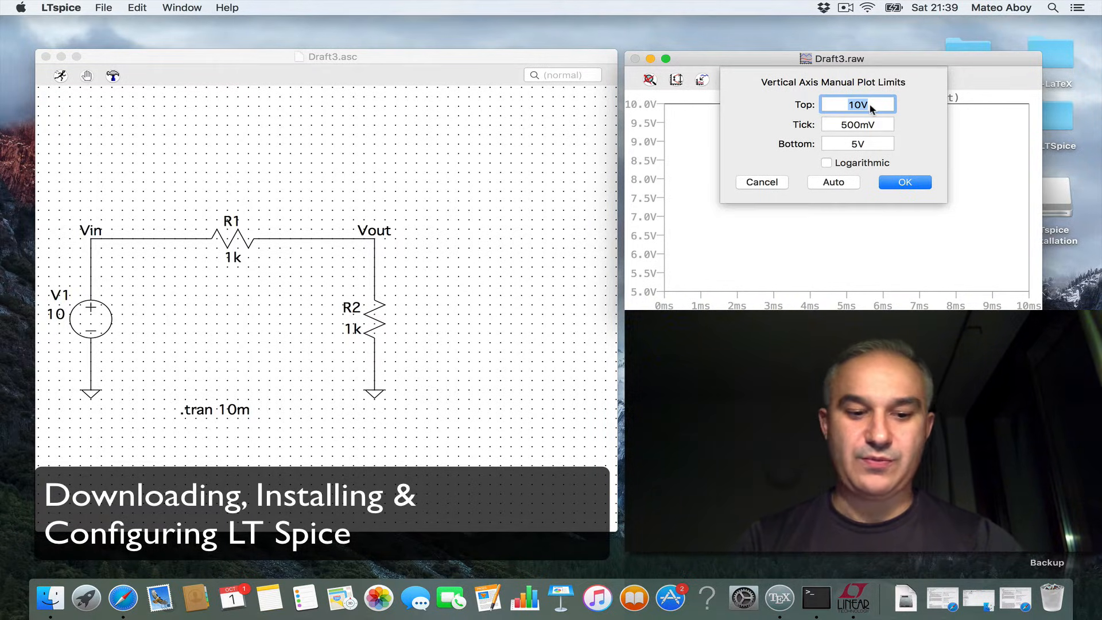
- Set the vertical axis limits to top 20 V and bottom 0 V, then shrink the schematic window
text(20)
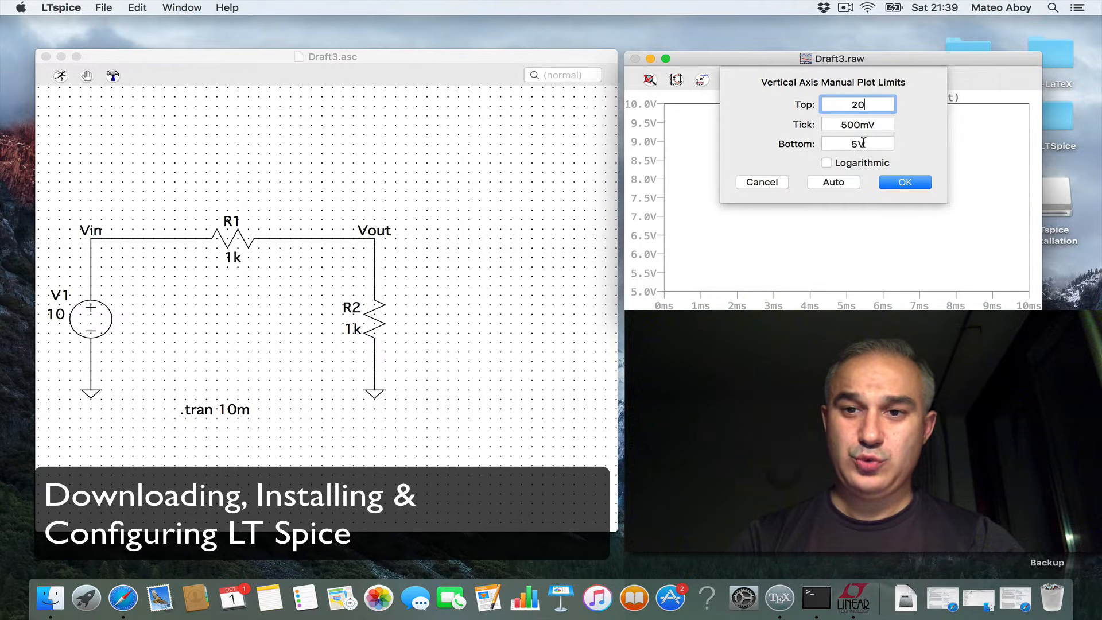
click(857, 144)
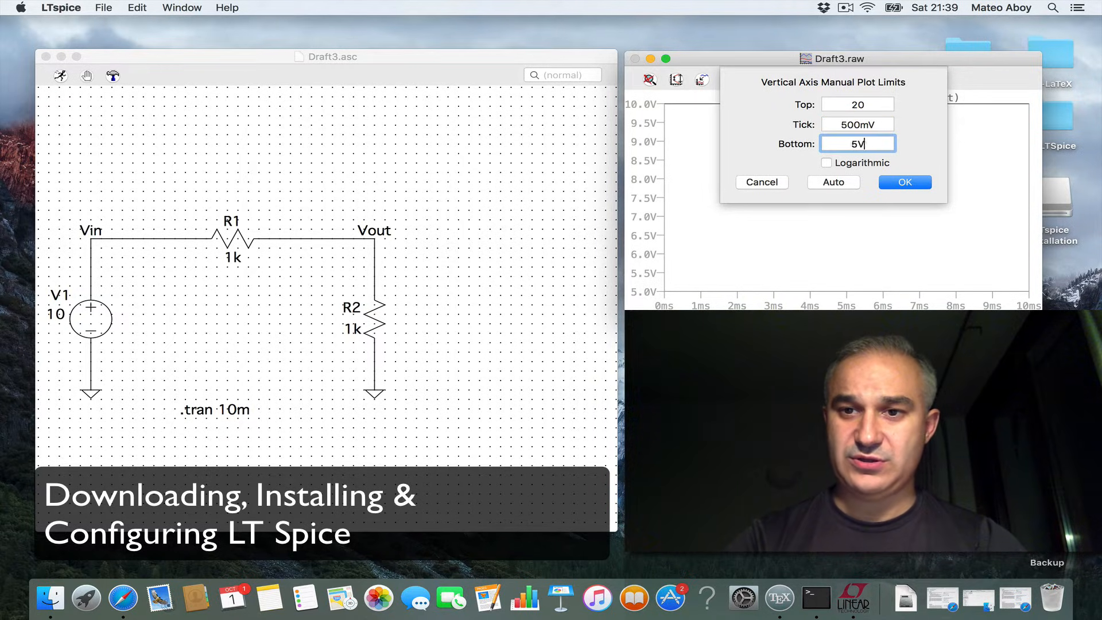
click(904, 182)
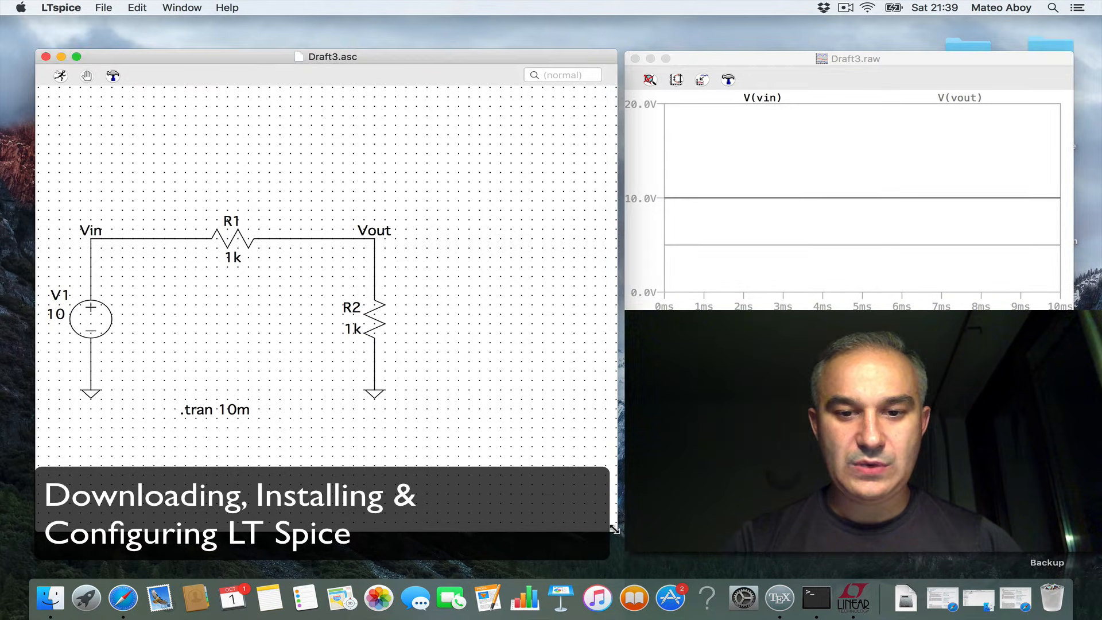
drag(613, 528, 604, 311)
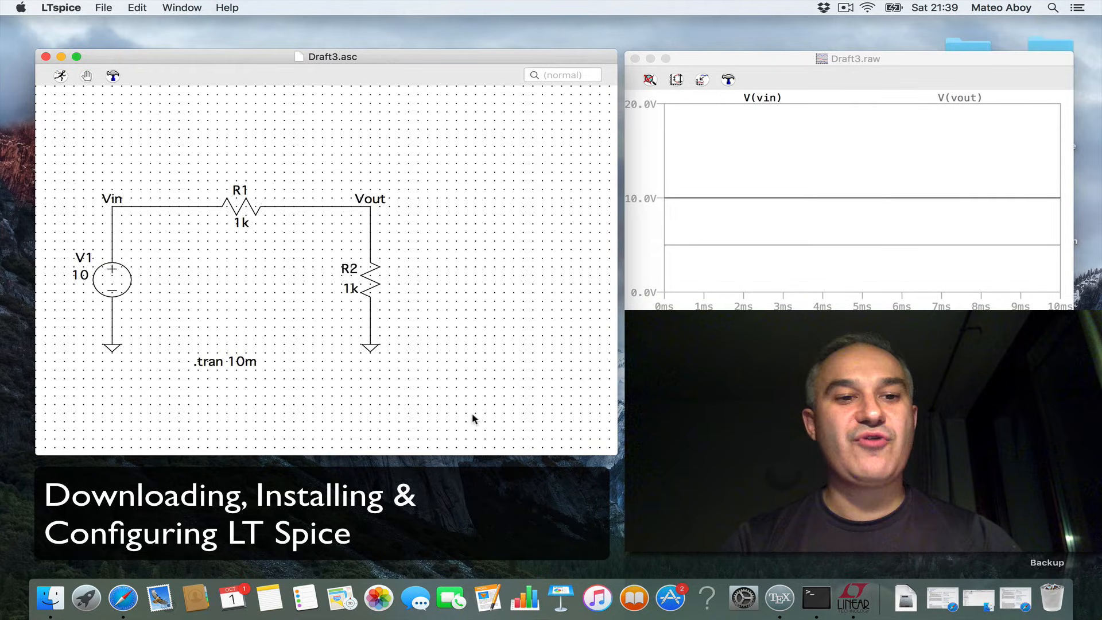
- Reopen the .tran 10m directive editor and bring up its Help me edit options
double_click(225, 362)
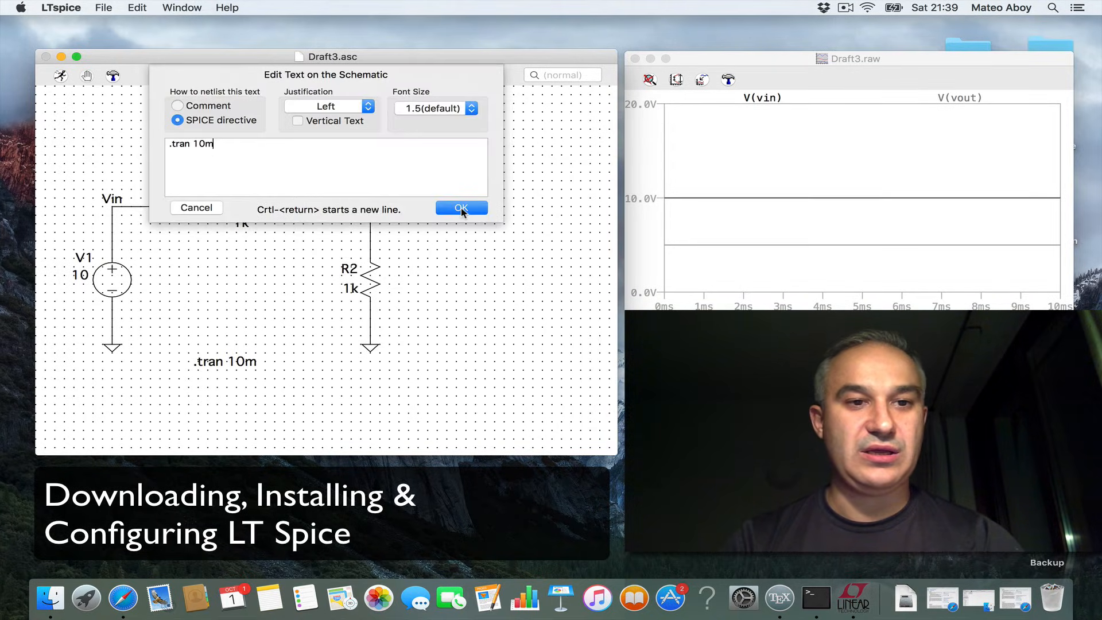
mouse_move(397, 177)
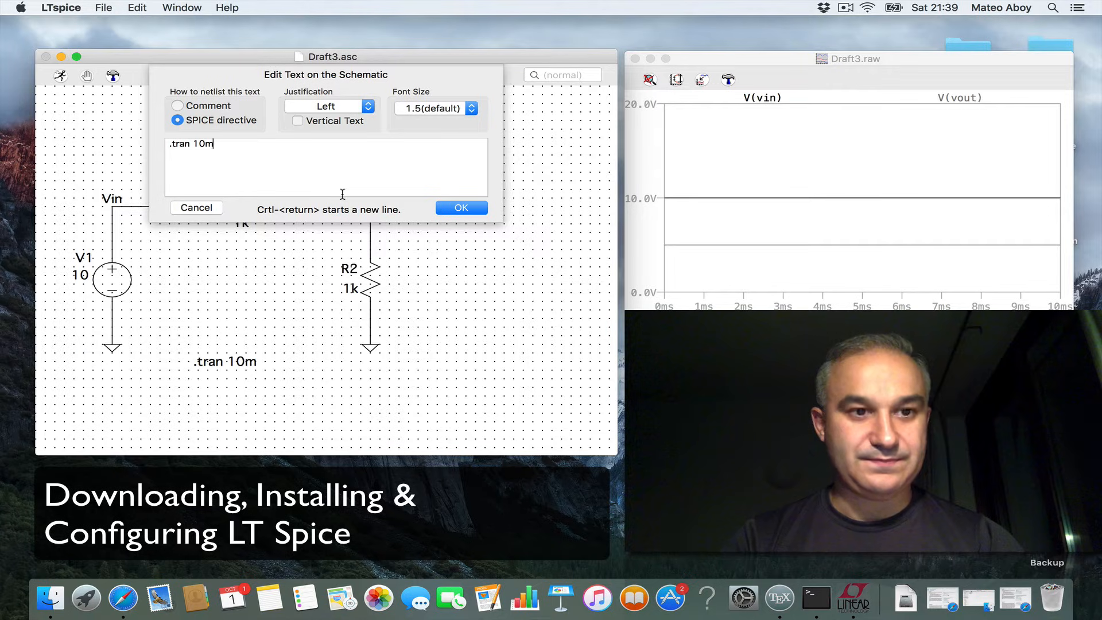
click(177, 106)
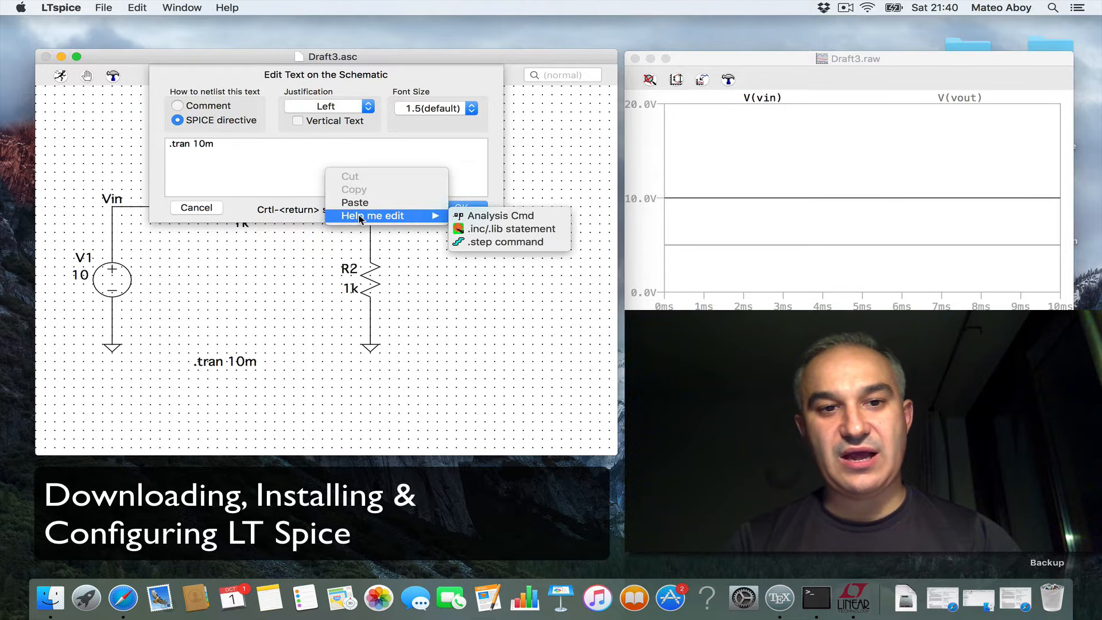
mouse_move(383, 219)
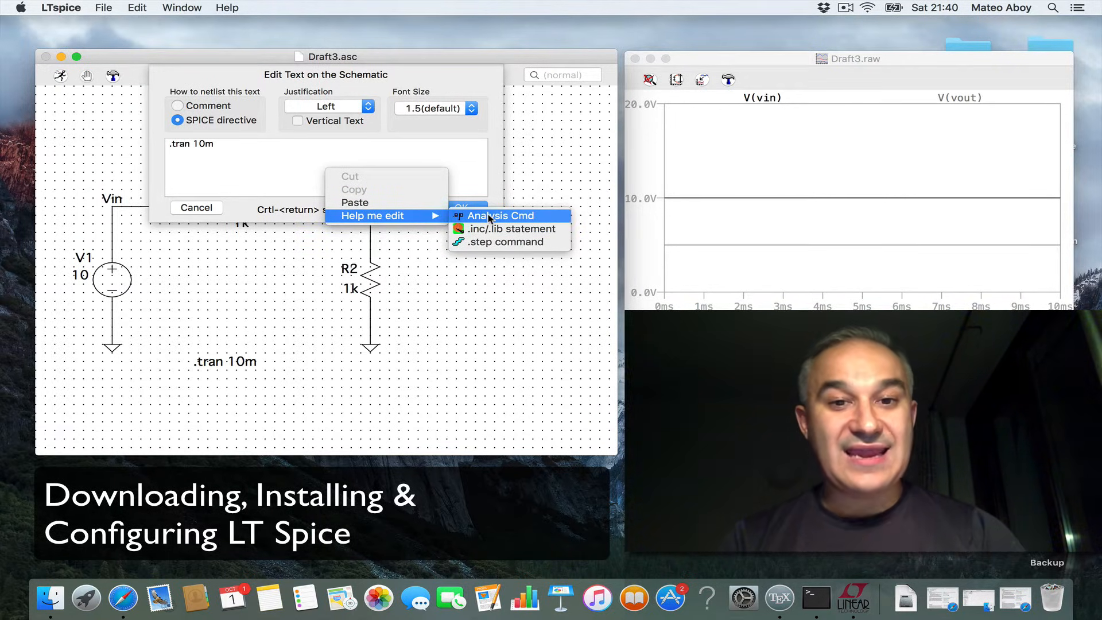
click(500, 216)
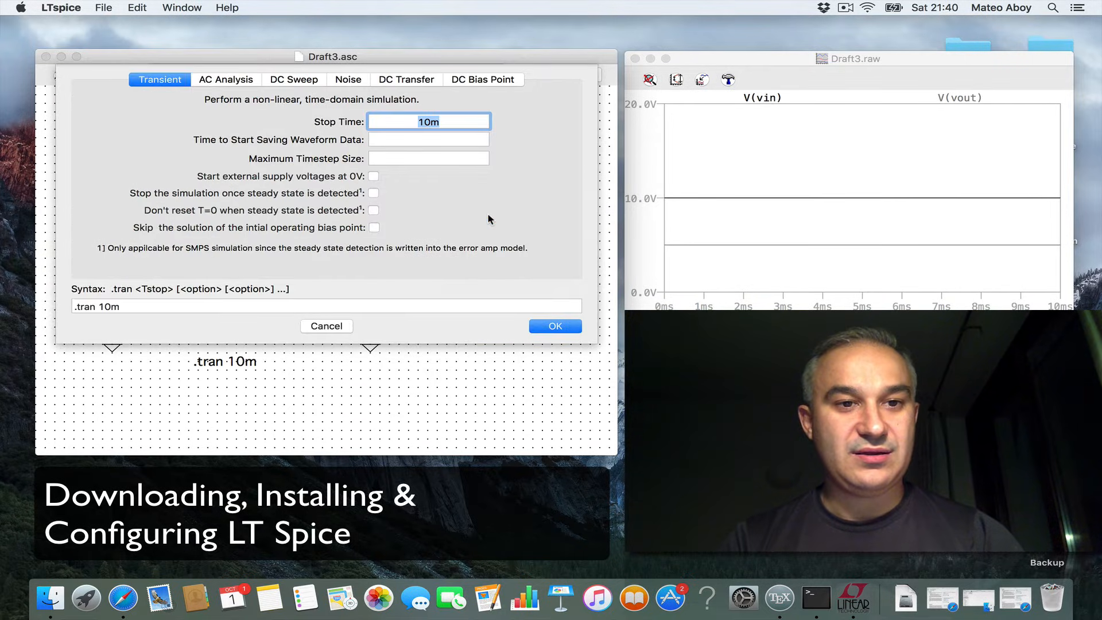
mouse_move(384, 112)
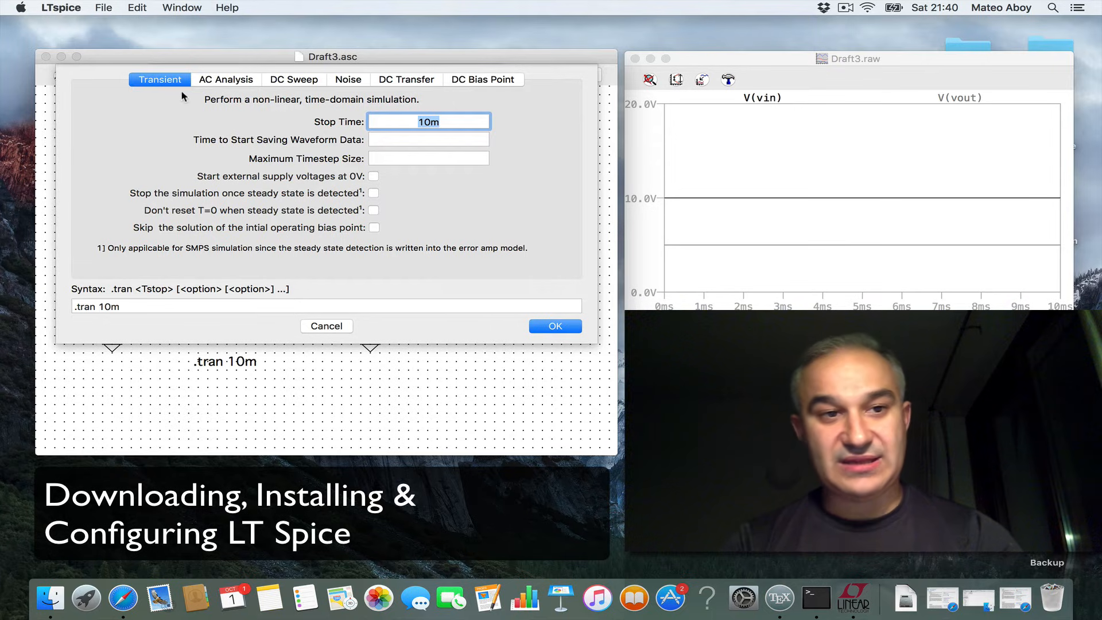
mouse_move(128, 317)
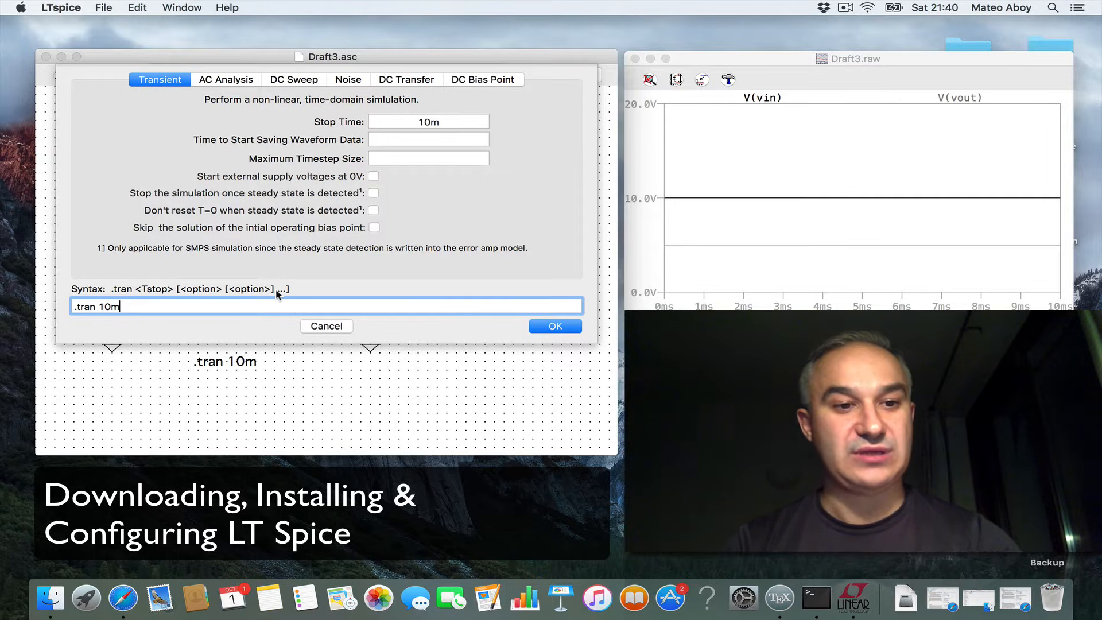
click(225, 79)
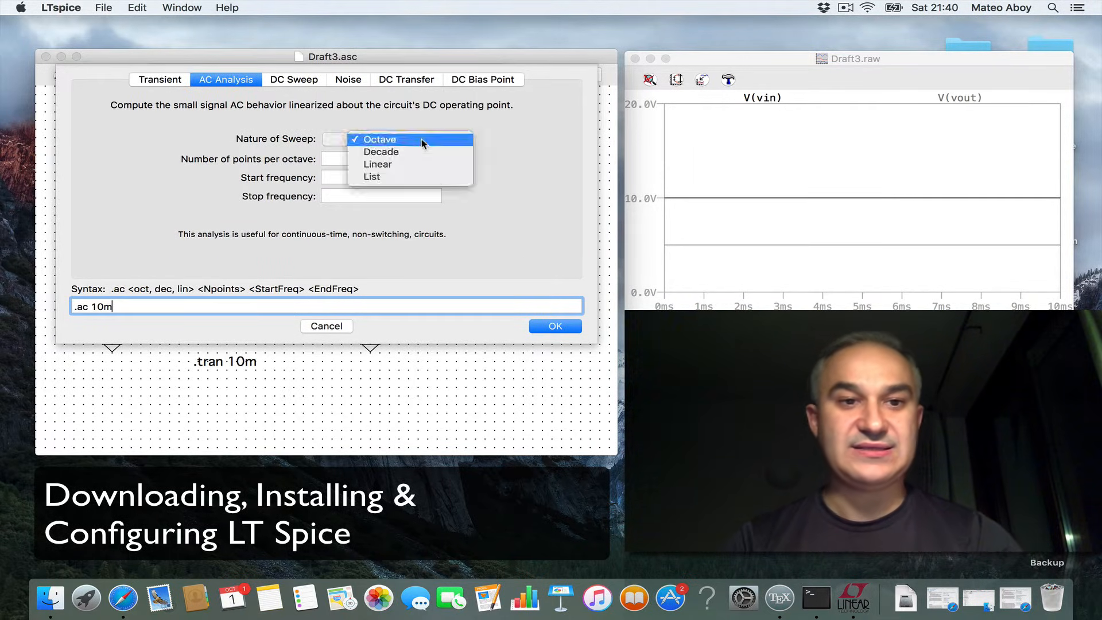
click(381, 151)
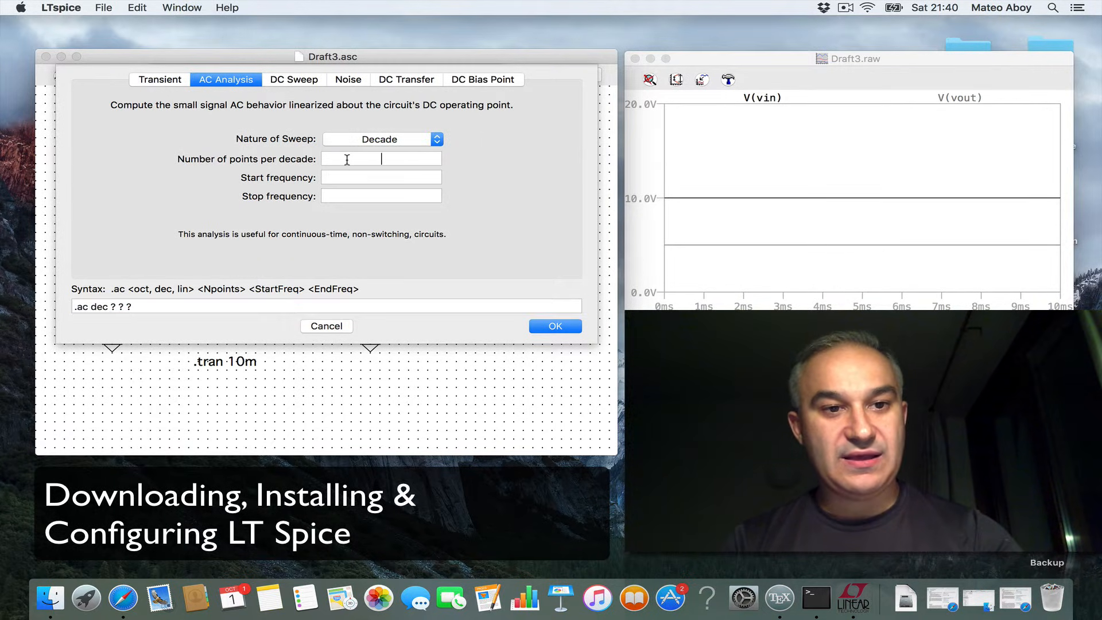
click(380, 158)
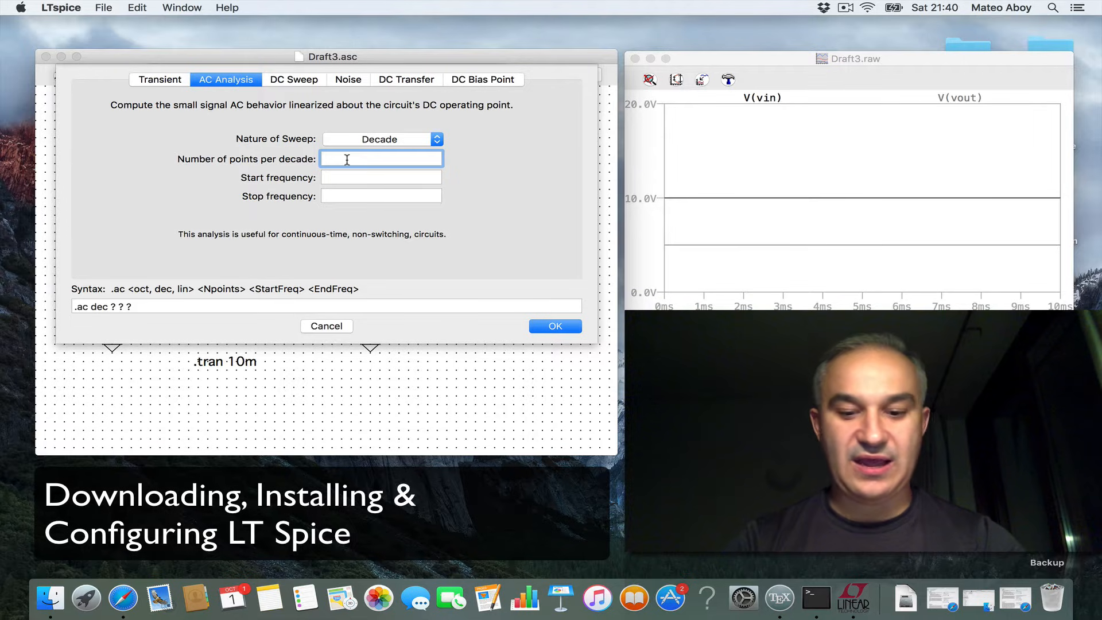
text(1000)
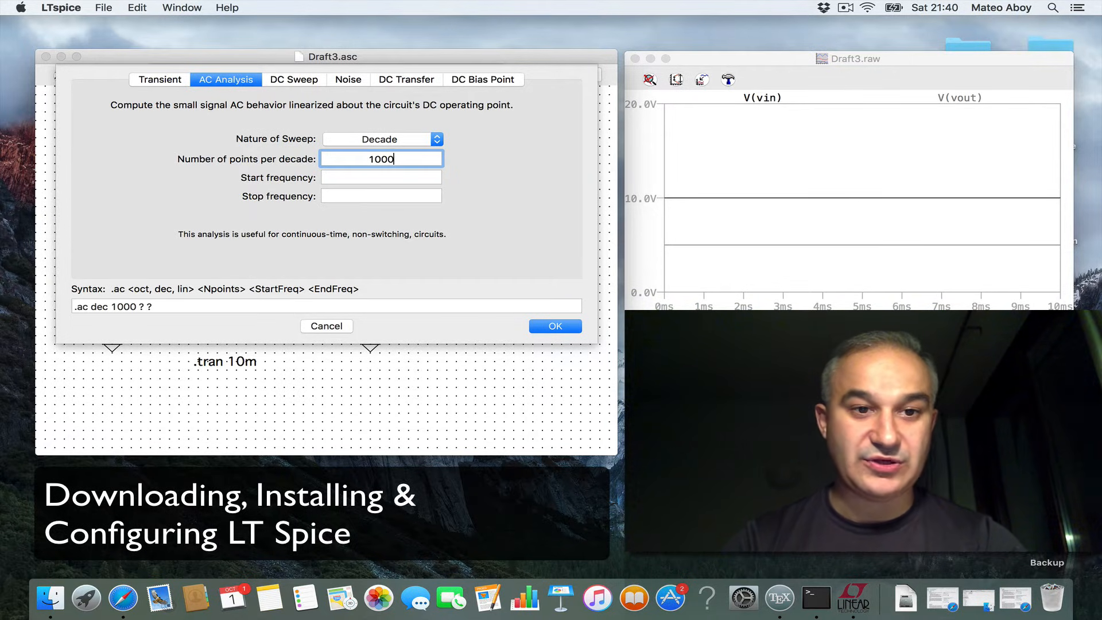
text(1)
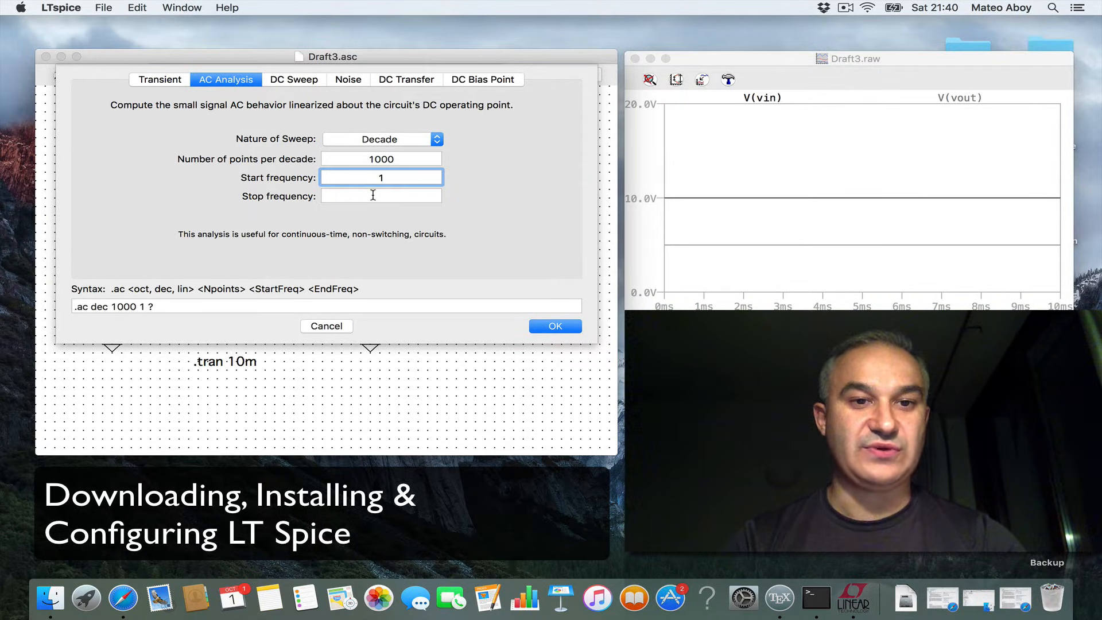
text(10)
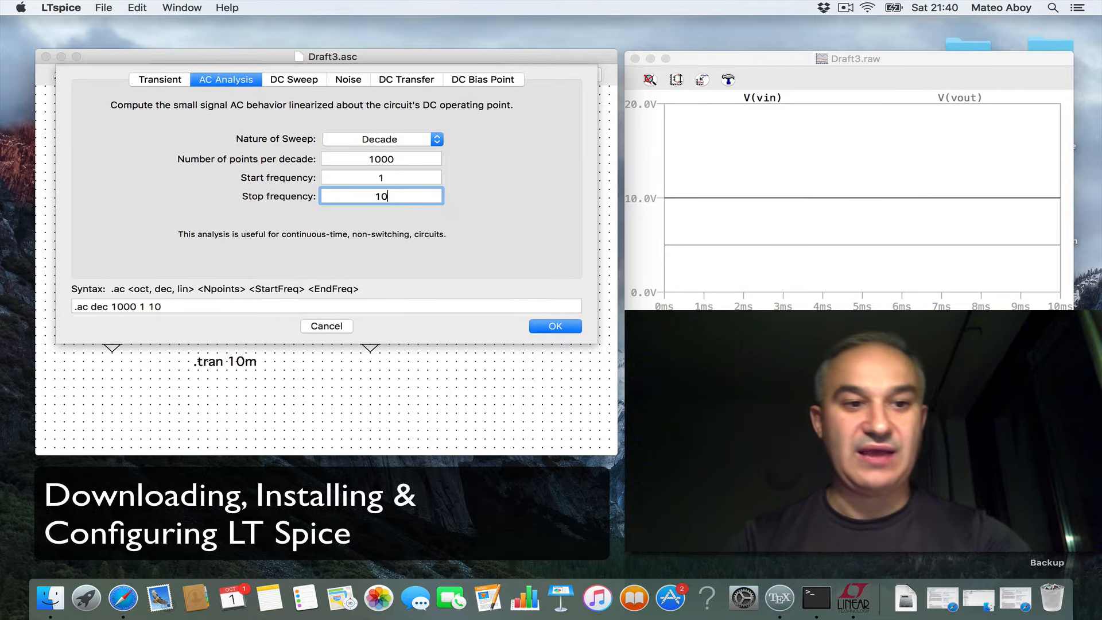
click(294, 79)
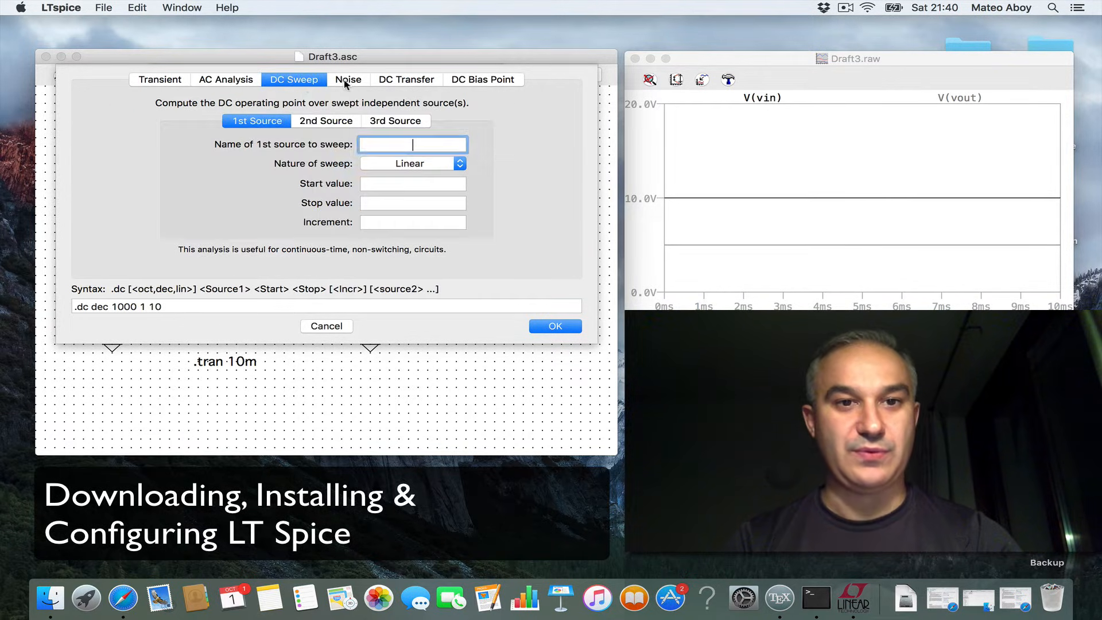
click(406, 79)
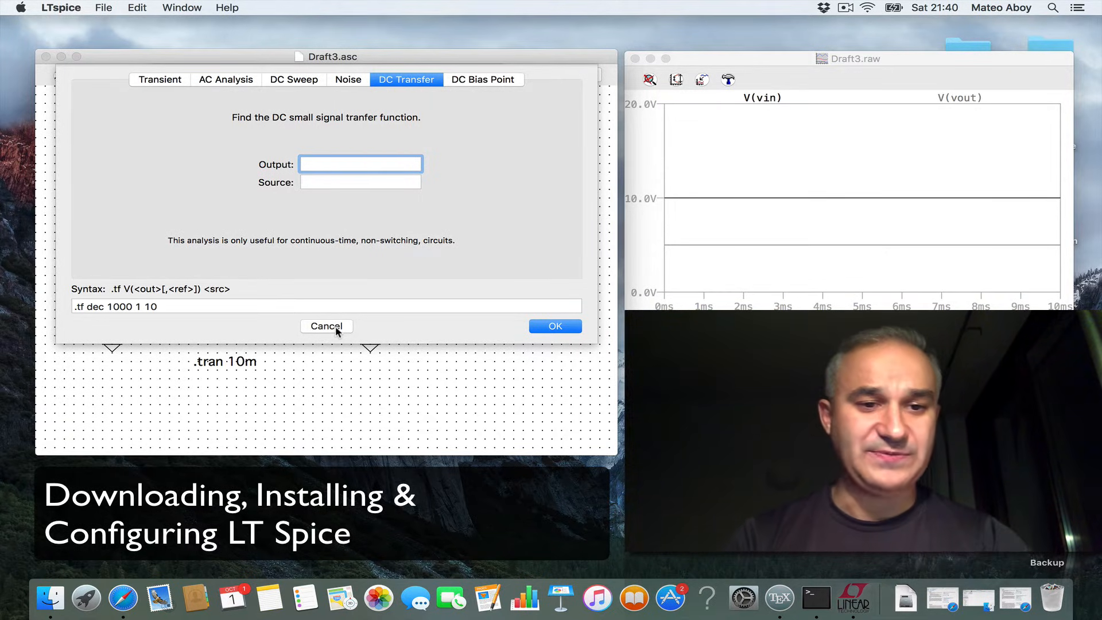
click(326, 326)
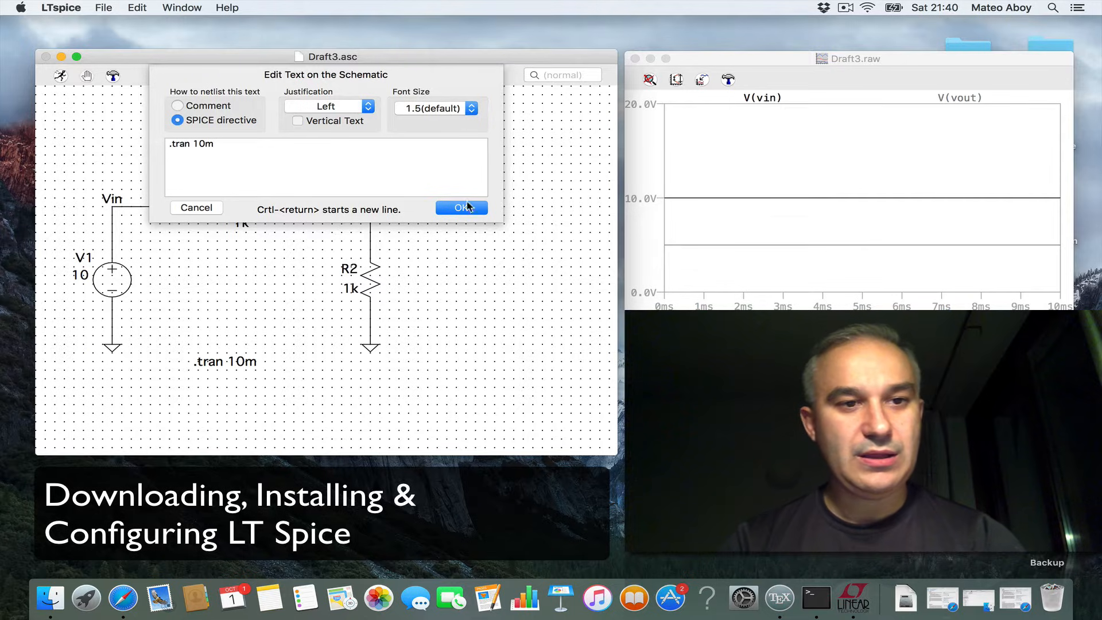
- Keep the .tran 10m directive and delete resistor R2 from the schematic
click(457, 207)
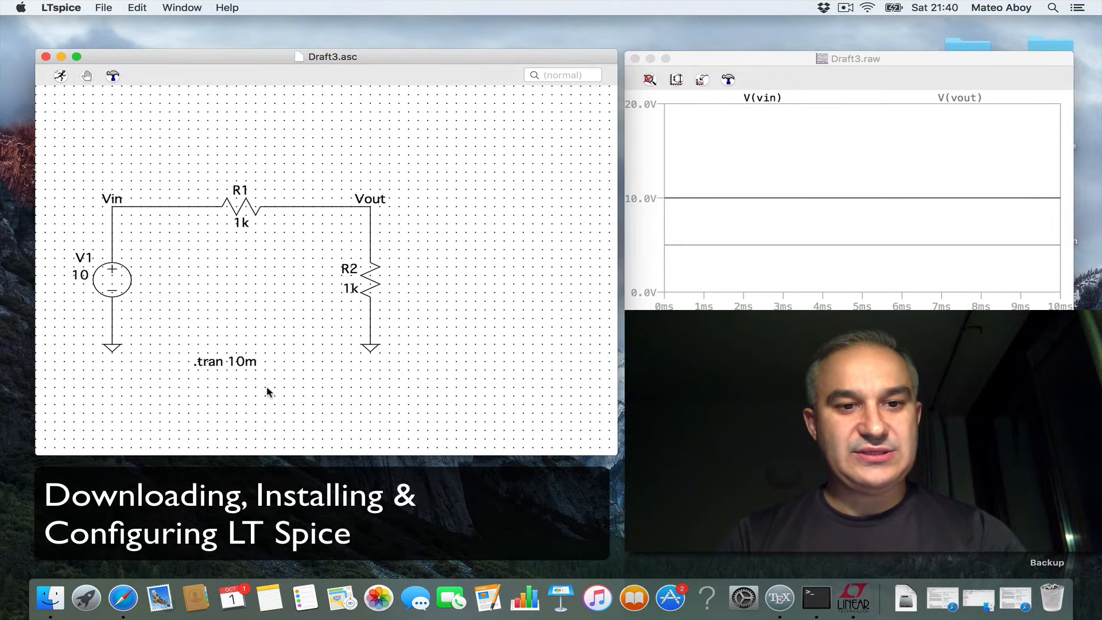
right_click(268, 393)
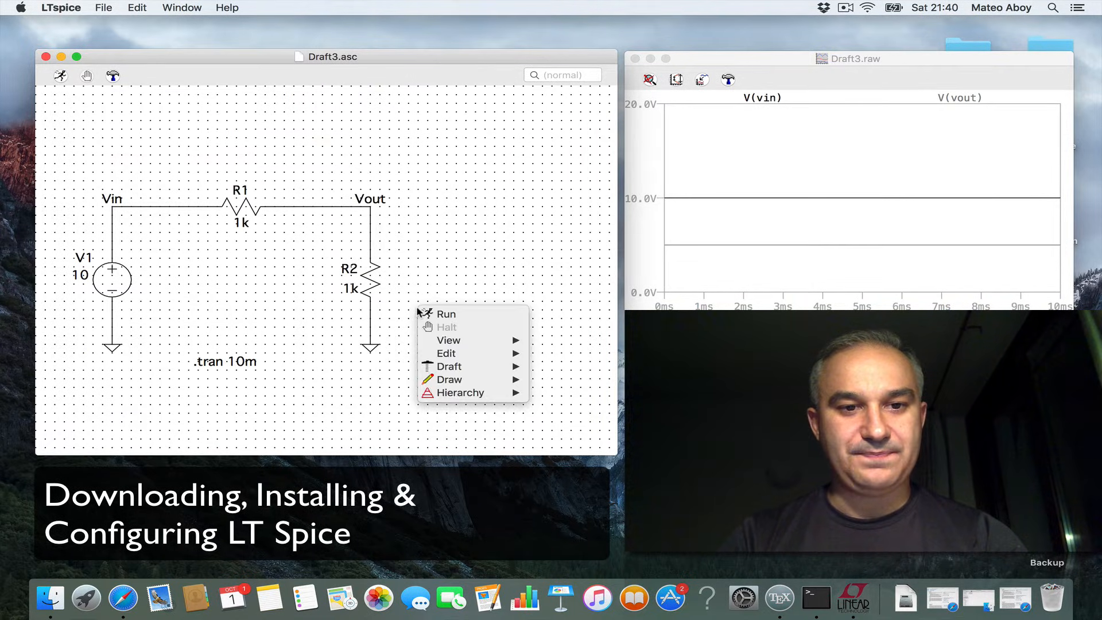
click(422, 290)
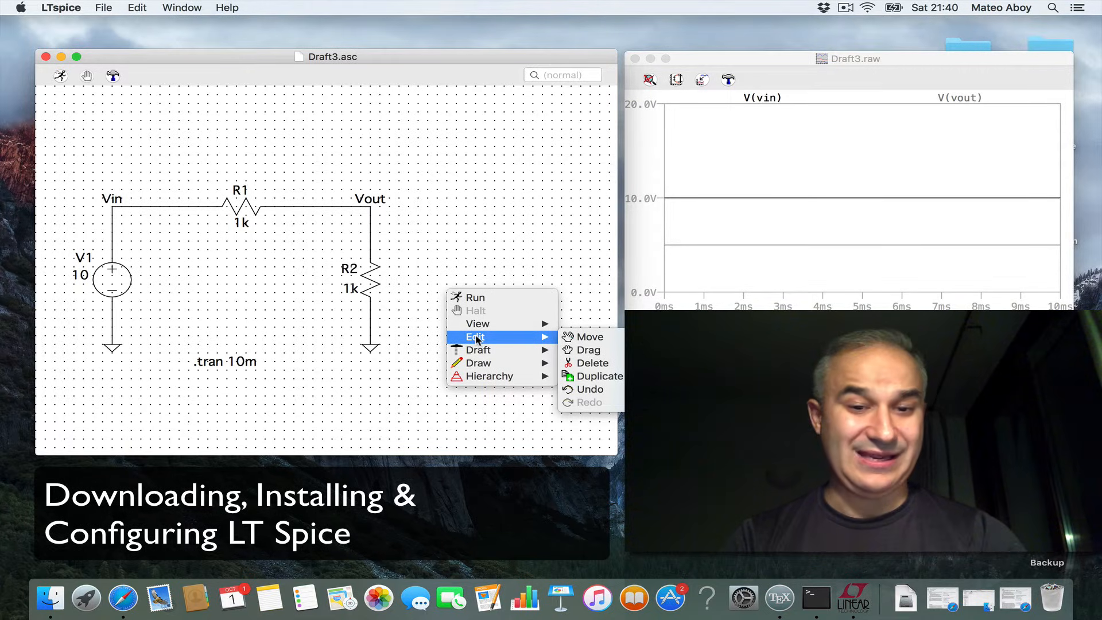
click(584, 363)
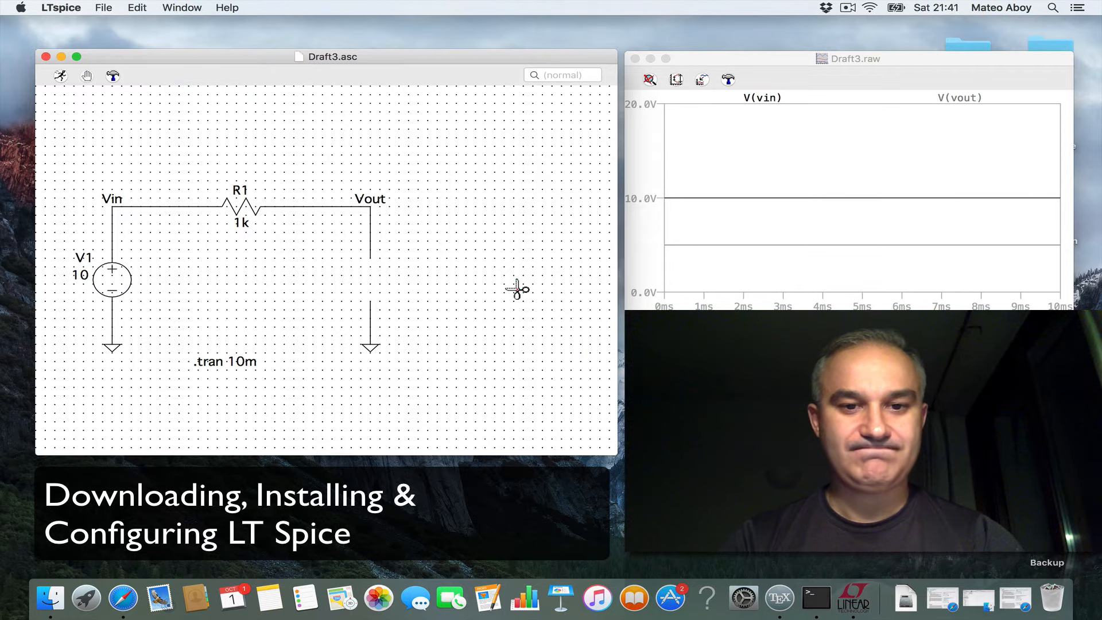
- Place capacitor C1 between the Vout node and ground
right_click(516, 289)
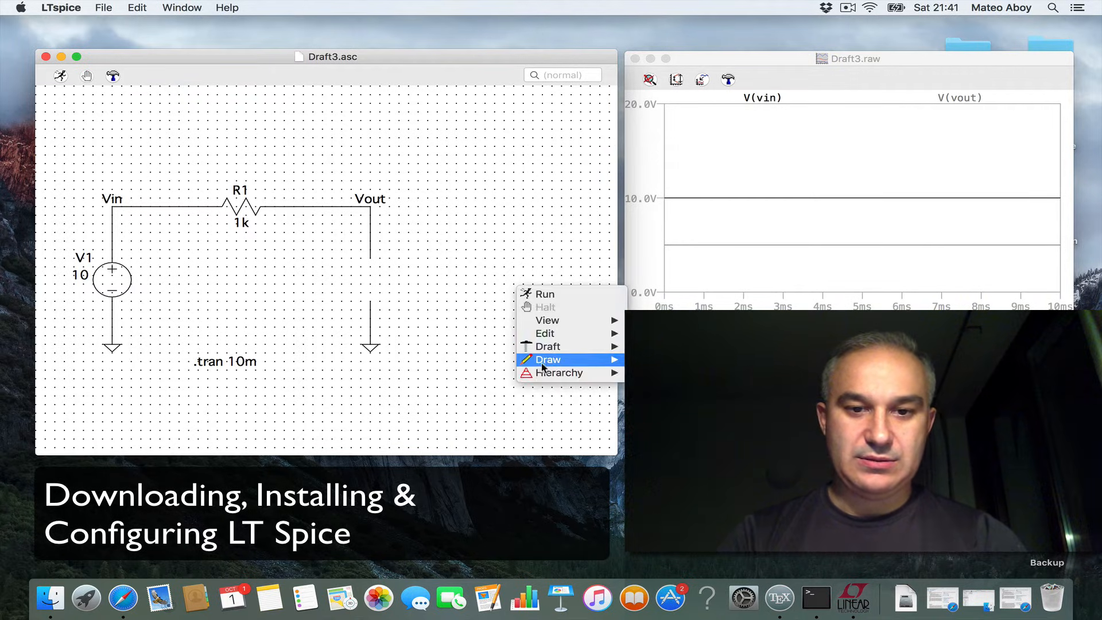
mouse_move(547, 347)
text(c)
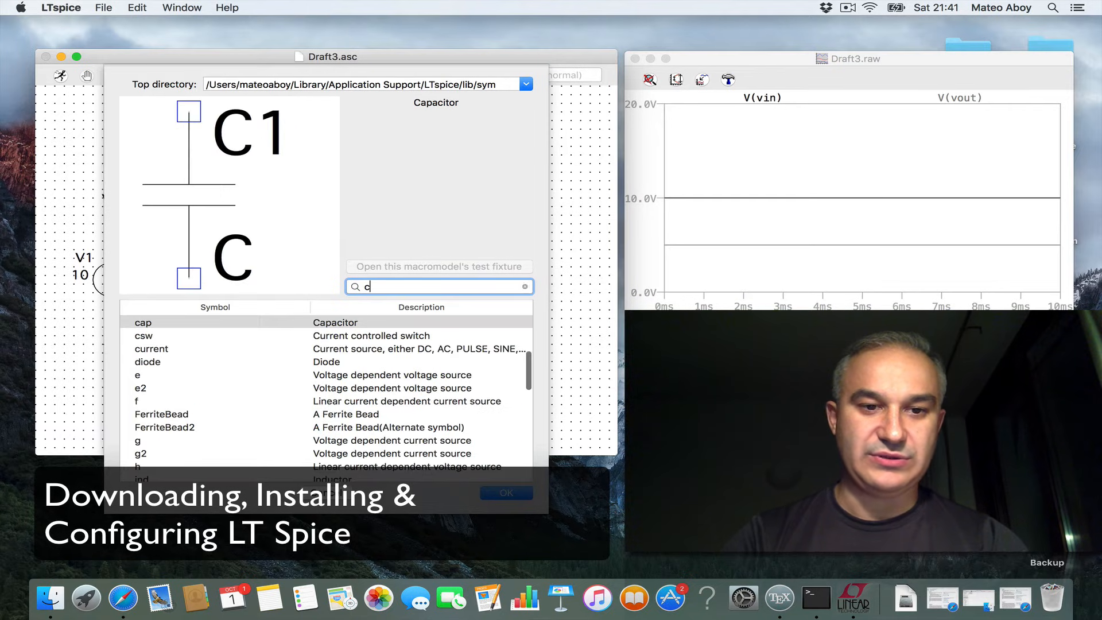
click(506, 492)
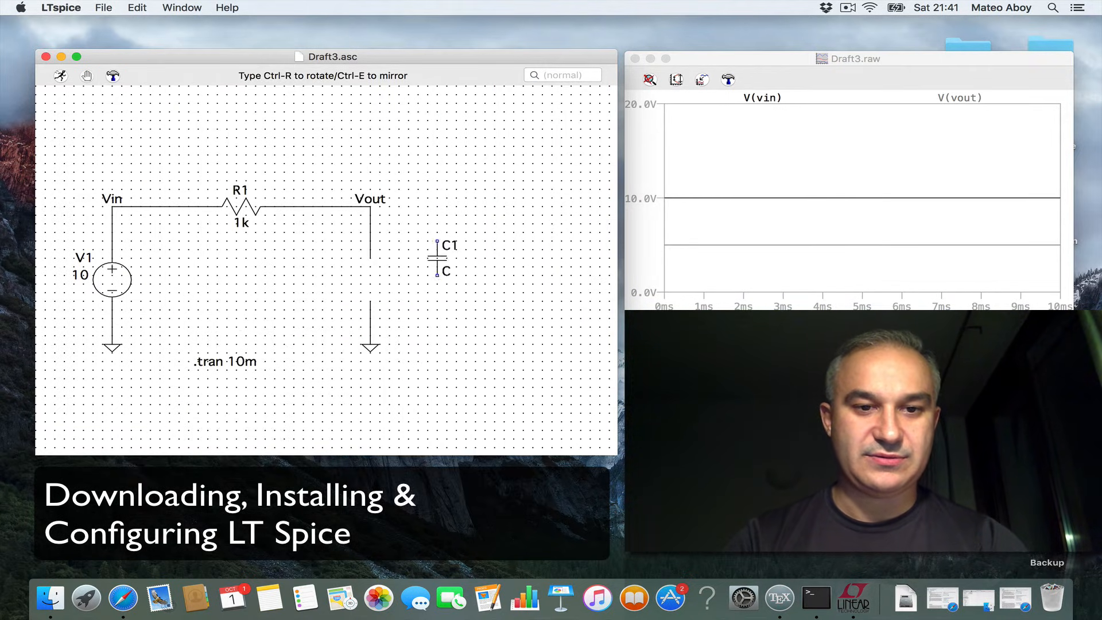
drag(443, 261, 371, 286)
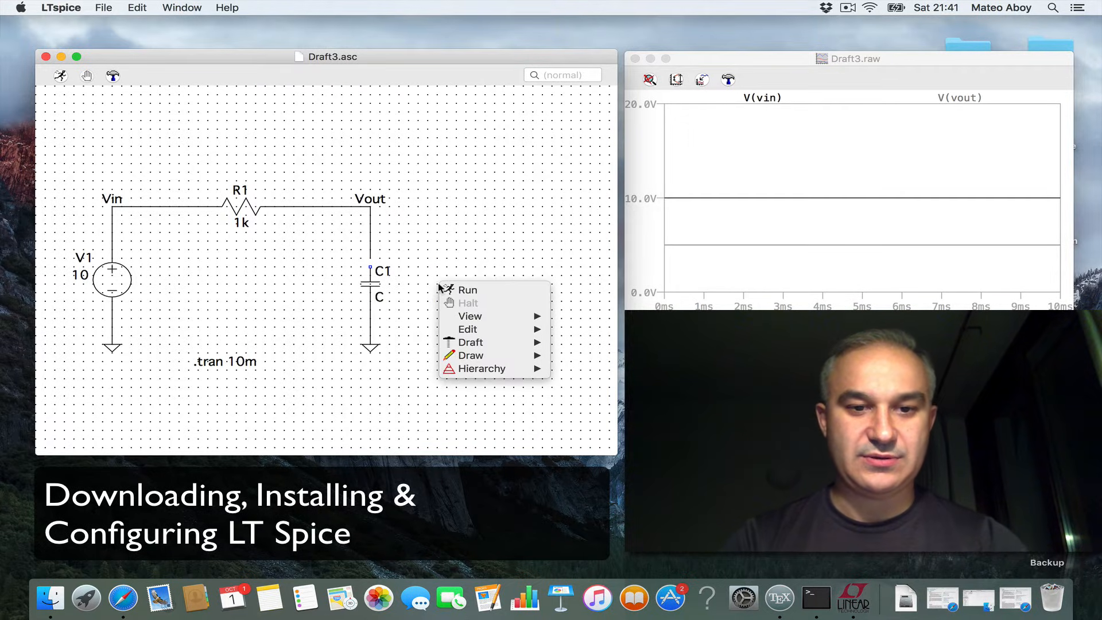
mouse_move(480, 317)
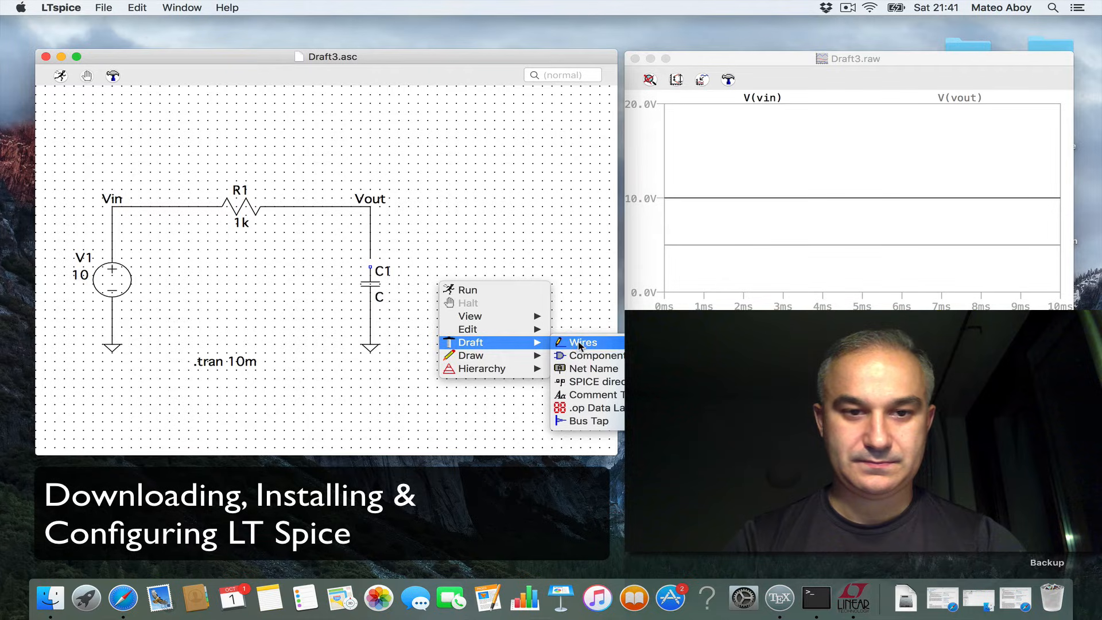
click(584, 342)
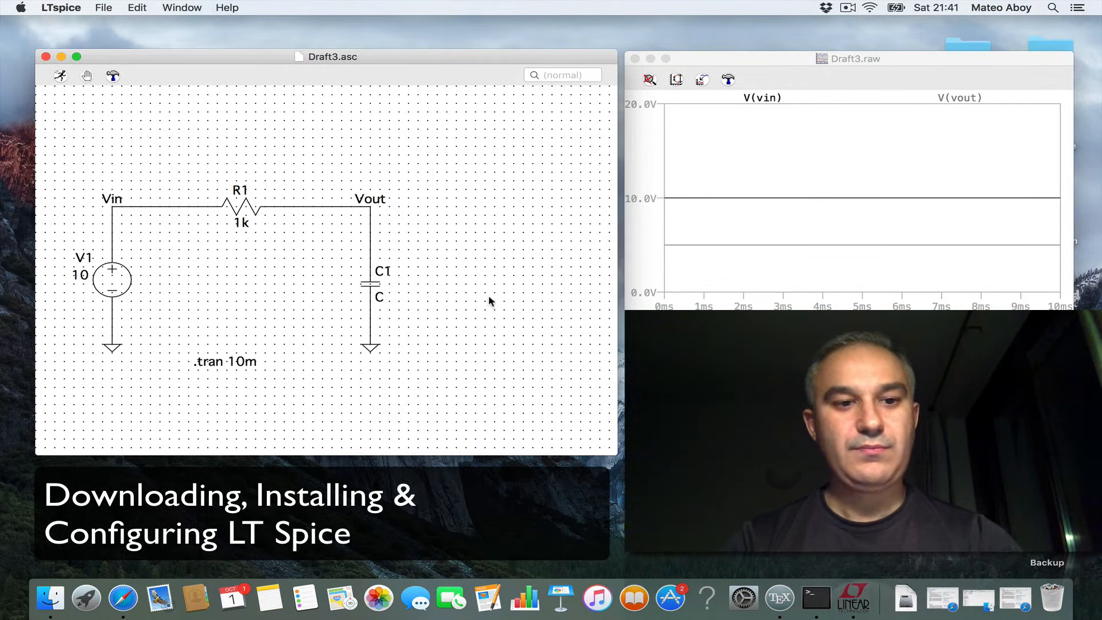
mouse_move(378, 297)
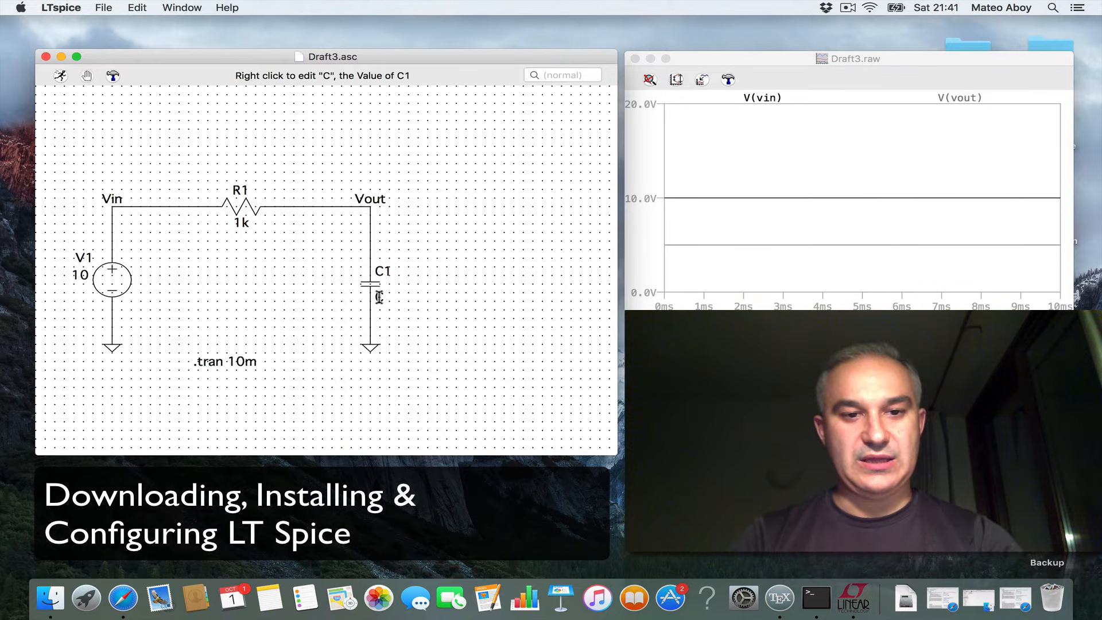
- Set capacitor C1's value to 1u
right_click(378, 297)
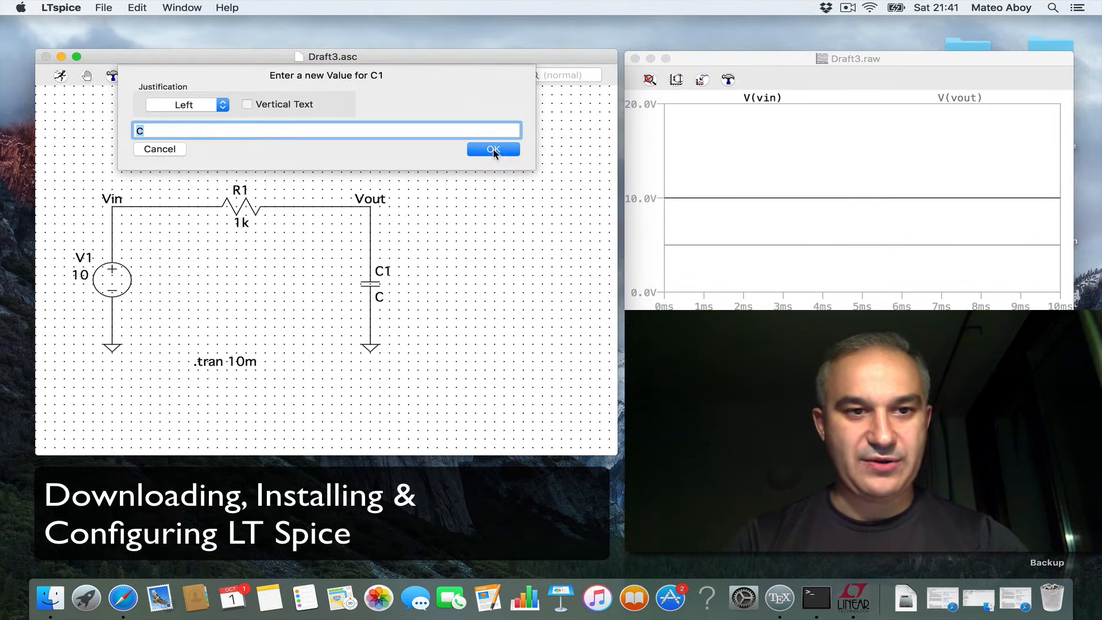
text(1u)
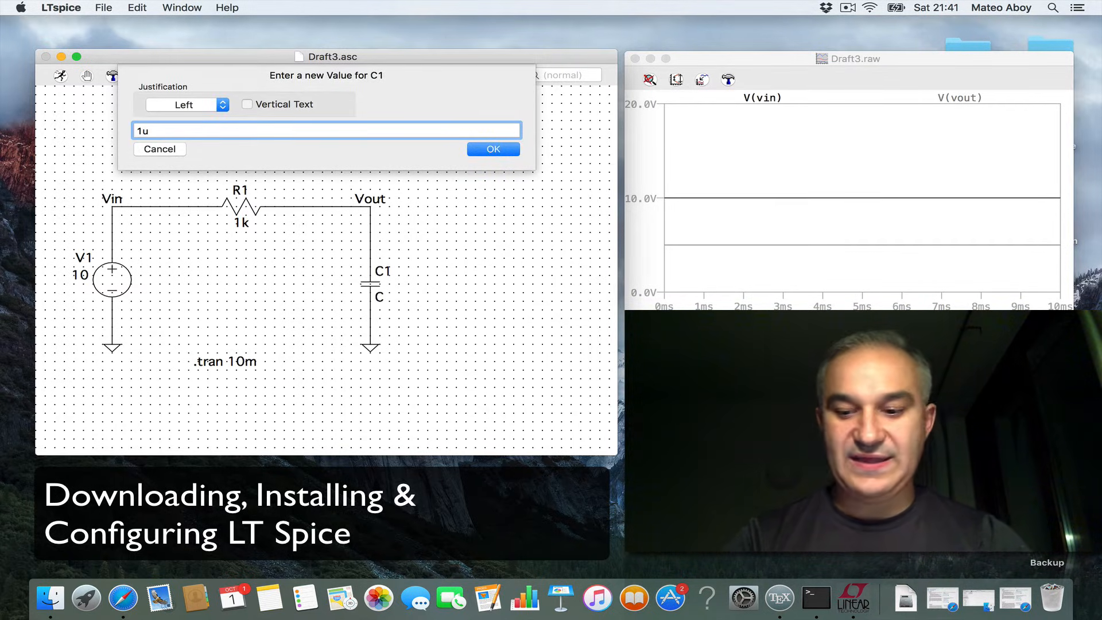
click(494, 149)
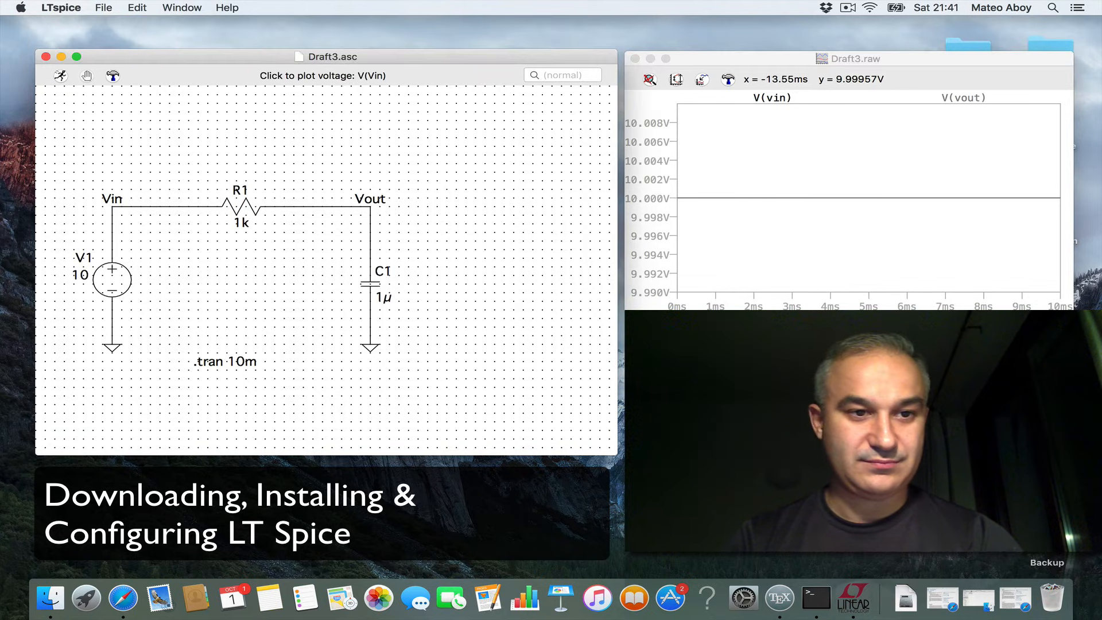
mouse_move(369, 209)
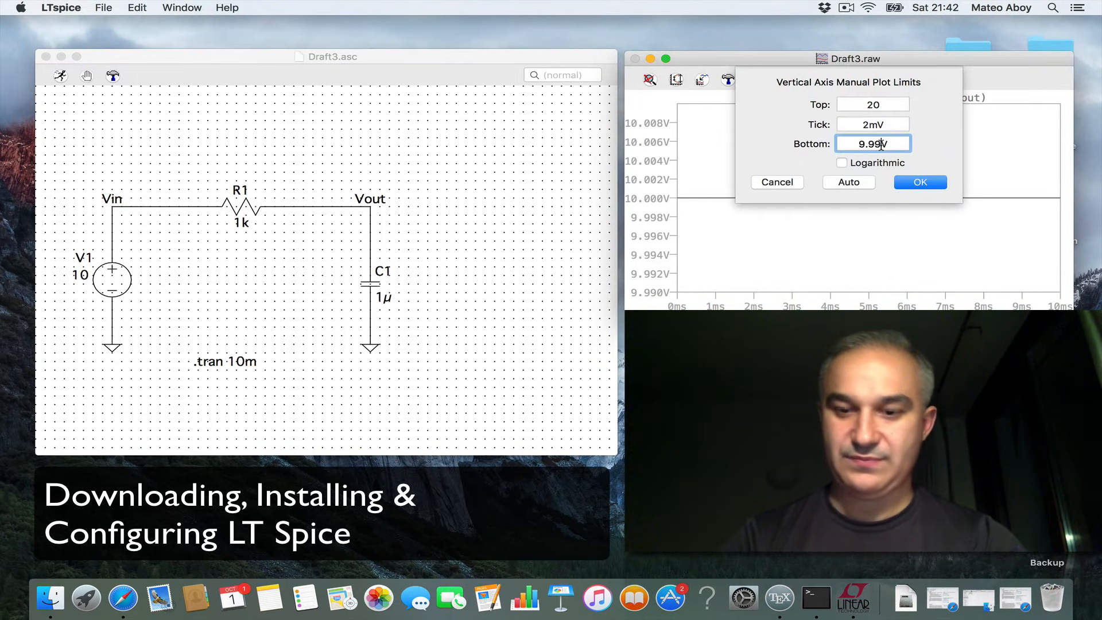
- Set the vertical axis bottom limit to 0 V for a 0–20 V span
text(0)
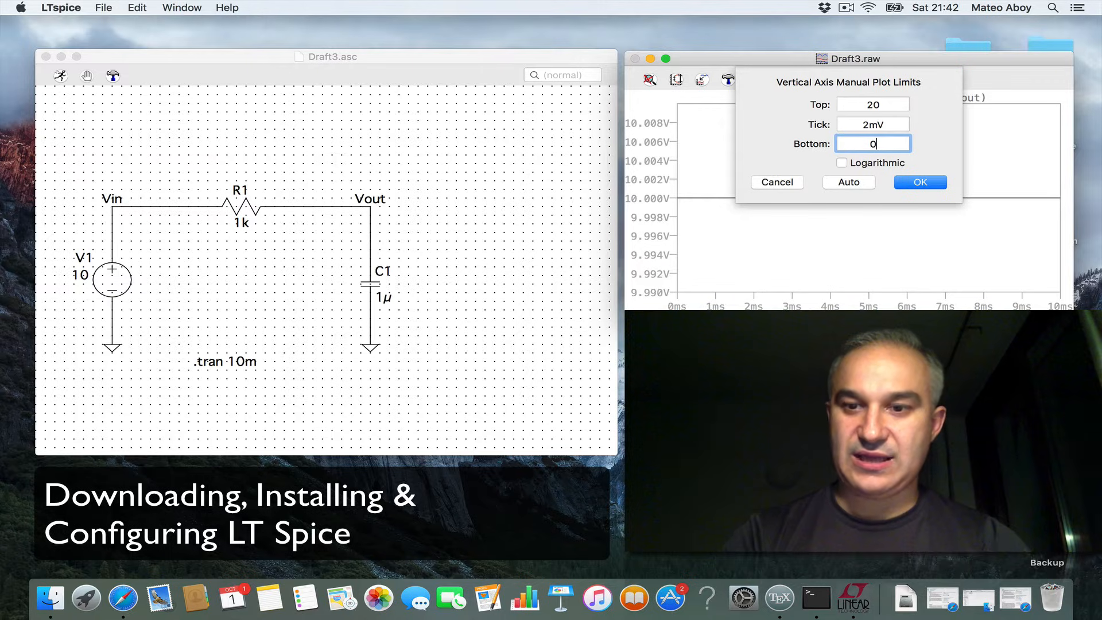
click(920, 182)
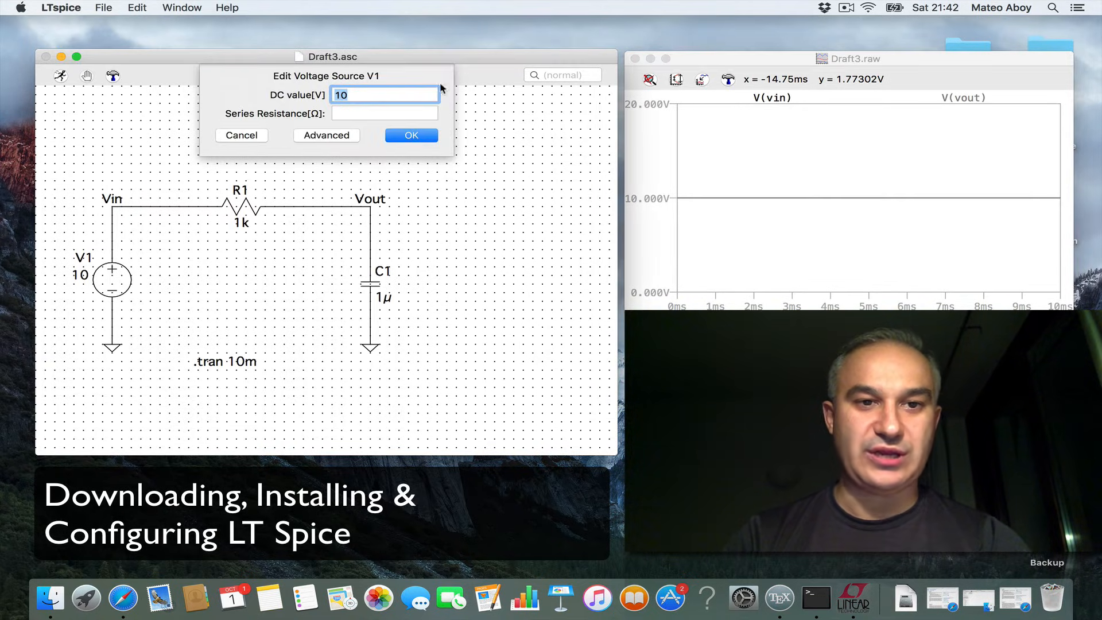
mouse_move(87, 292)
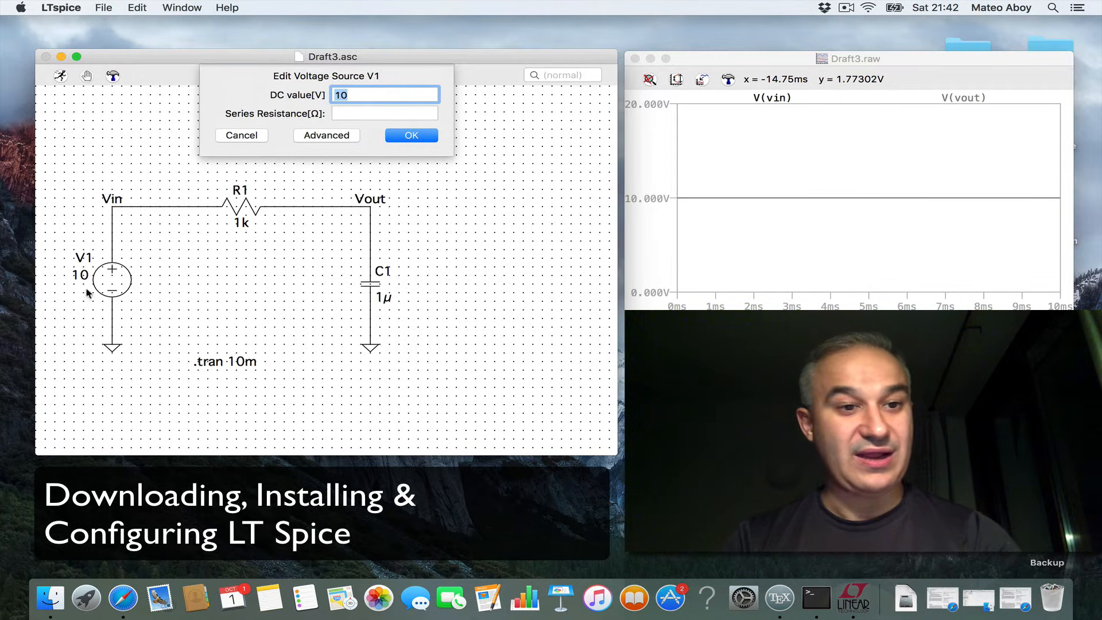
- Configure V1 as SINE with DC offset 0, amplitude 10 and frequency 1k
click(326, 135)
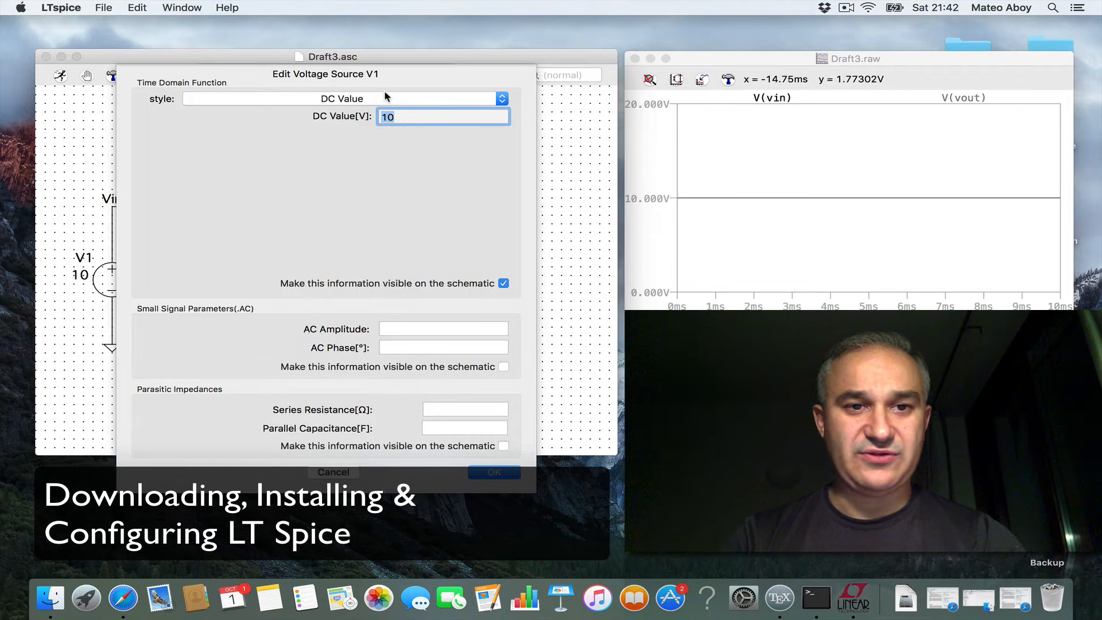
click(500, 99)
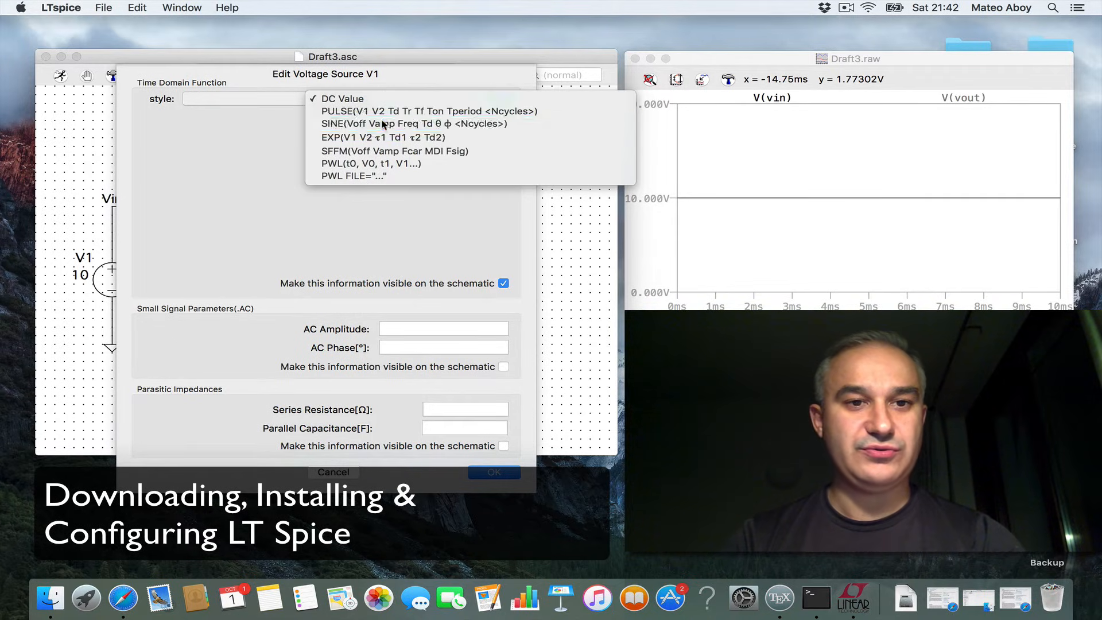
click(412, 124)
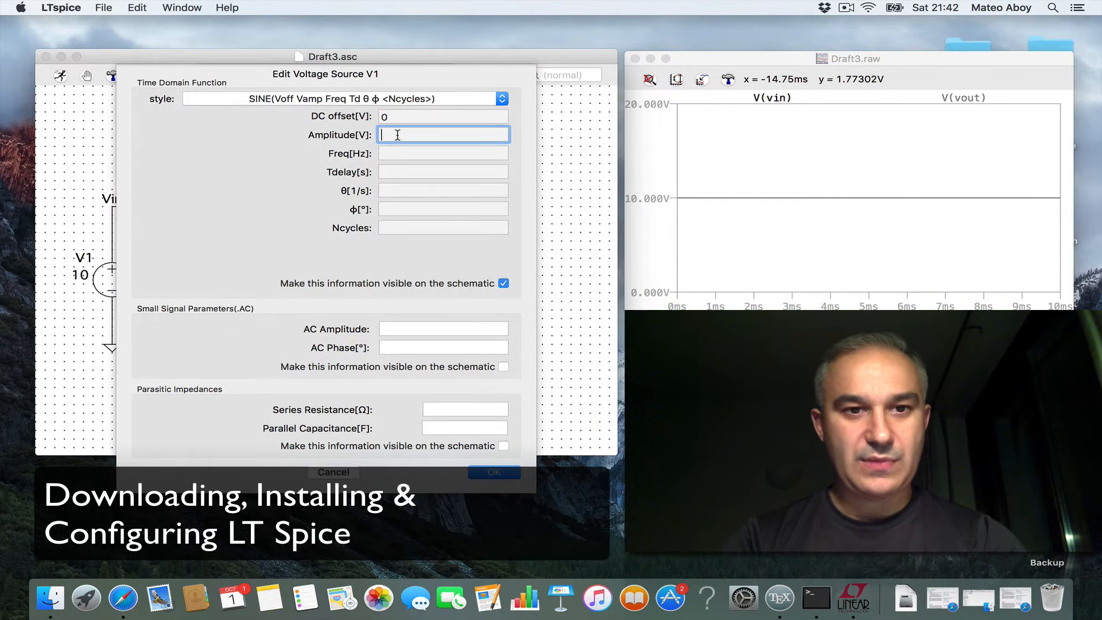
text(1)
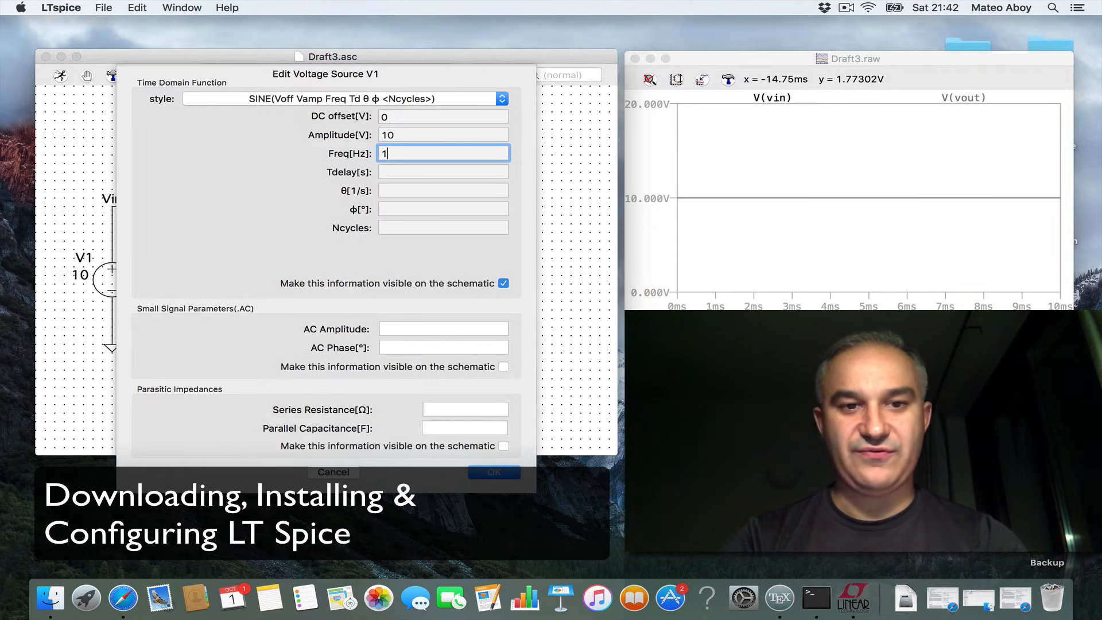
text(k)
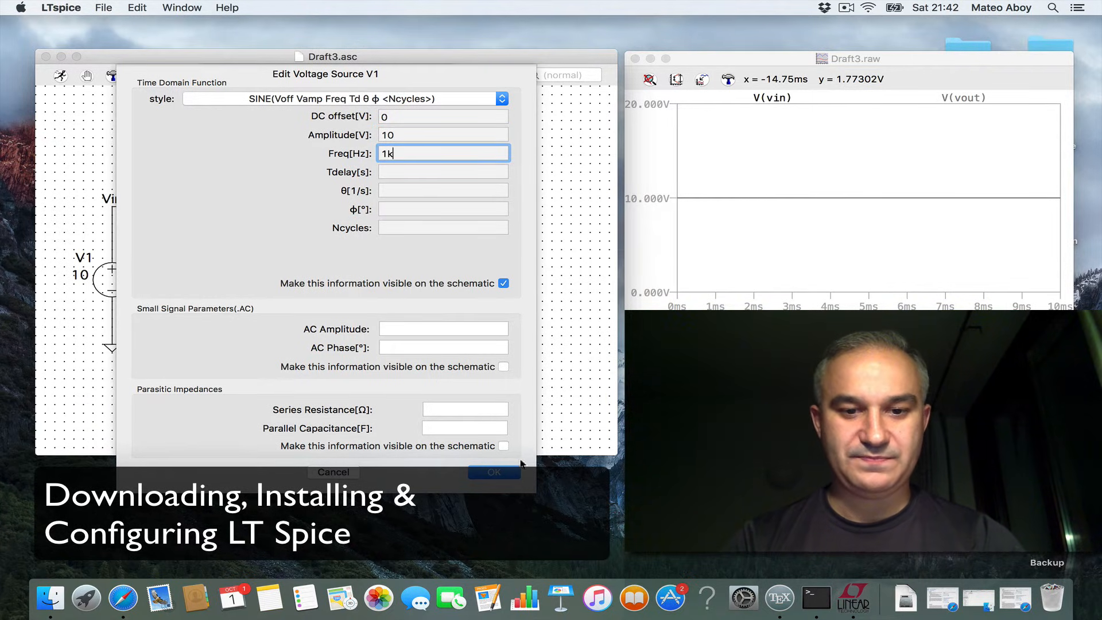
click(493, 472)
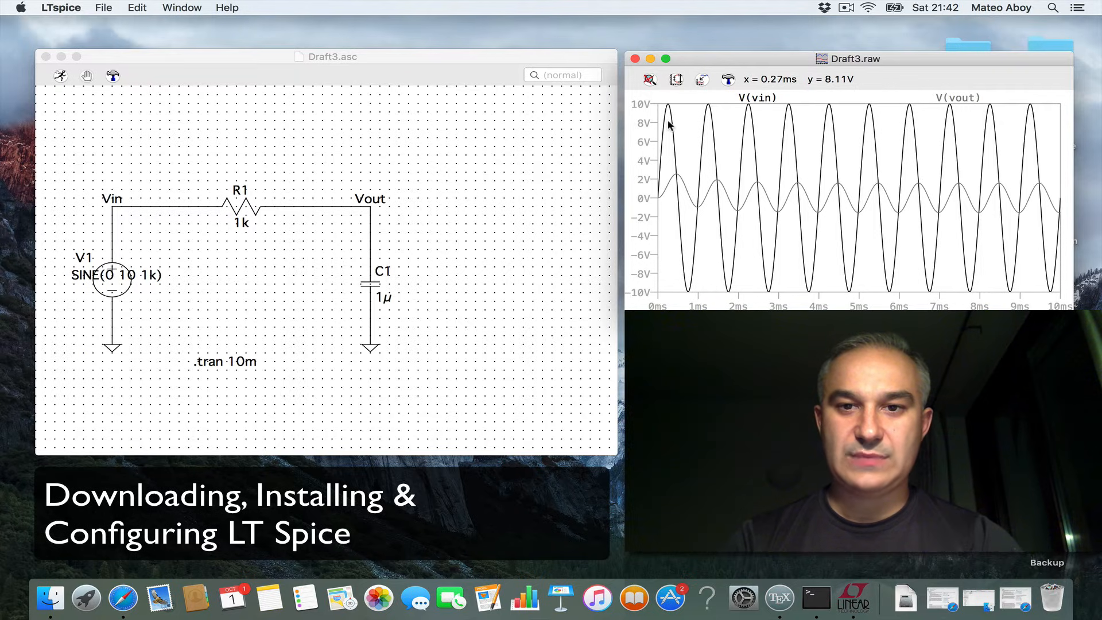
mouse_move(674, 179)
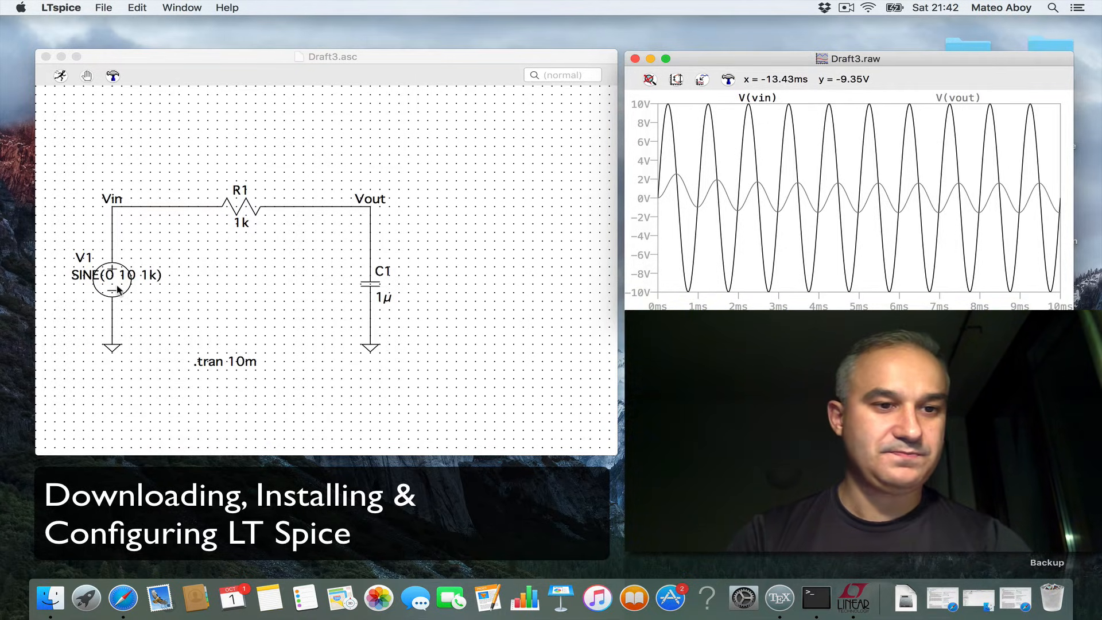
- Enter AC amplitude 1 with phase 0 in V1's small-signal parameters
double_click(110, 291)
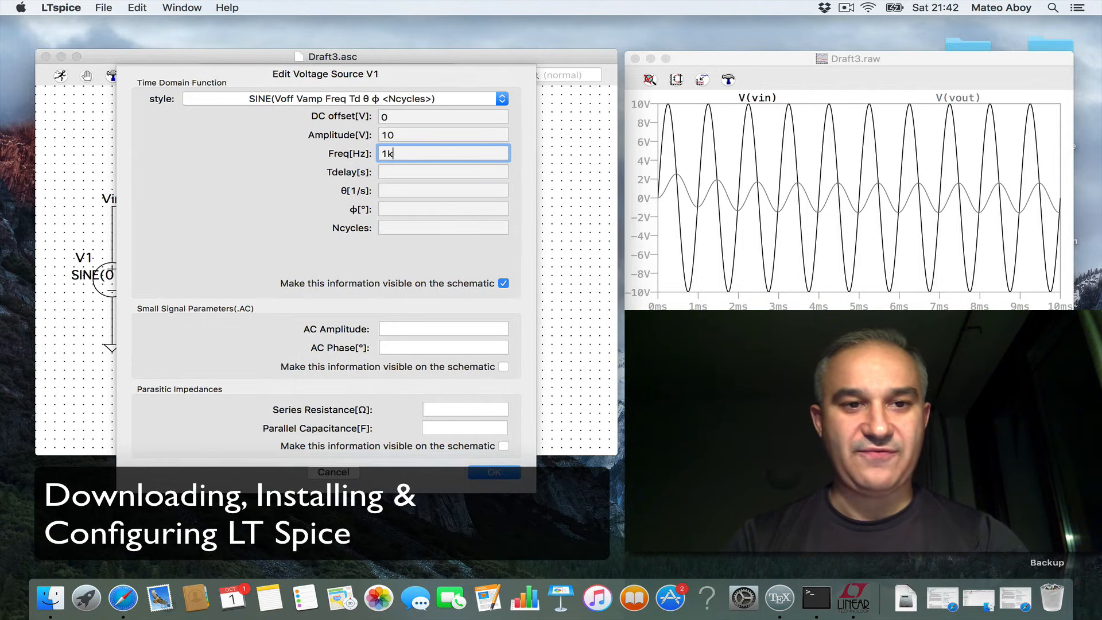
click(443, 328)
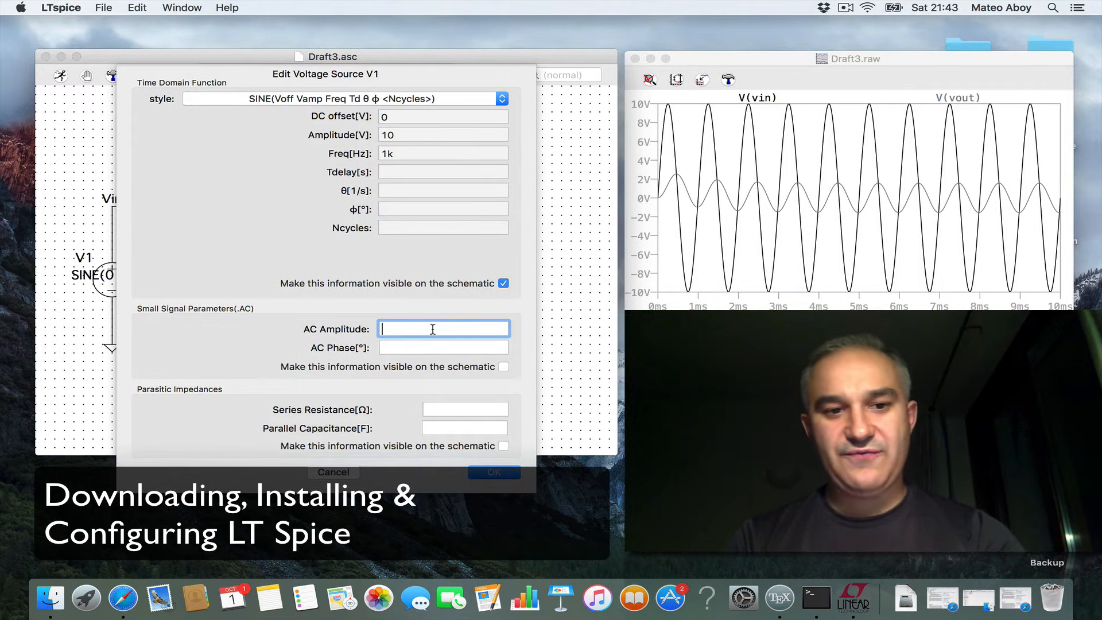
text(1)
click(443, 346)
text(0)
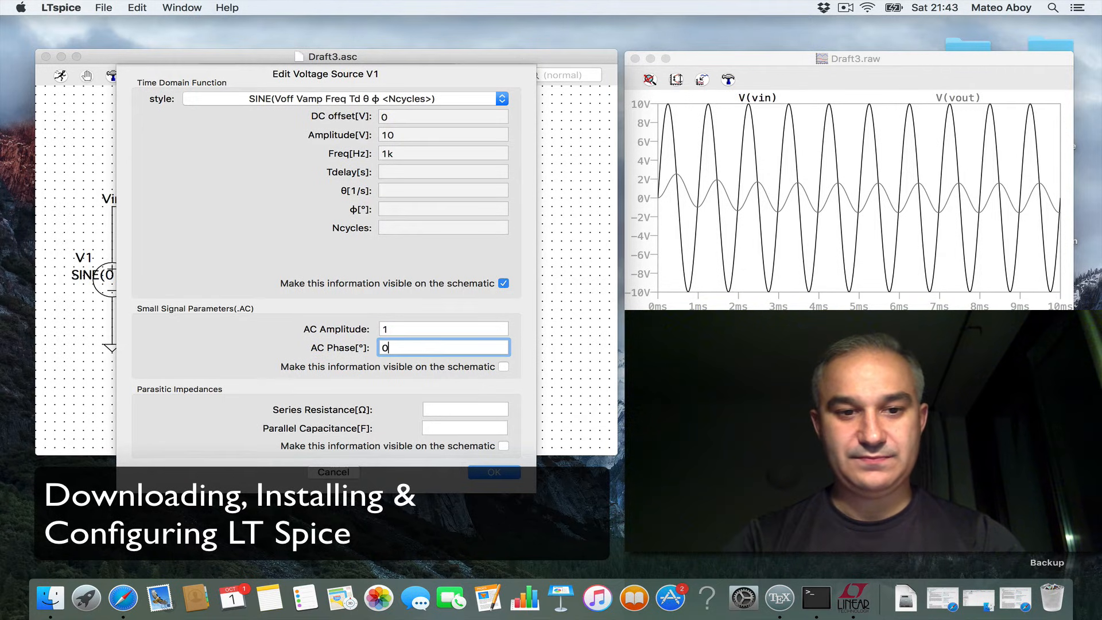
click(493, 472)
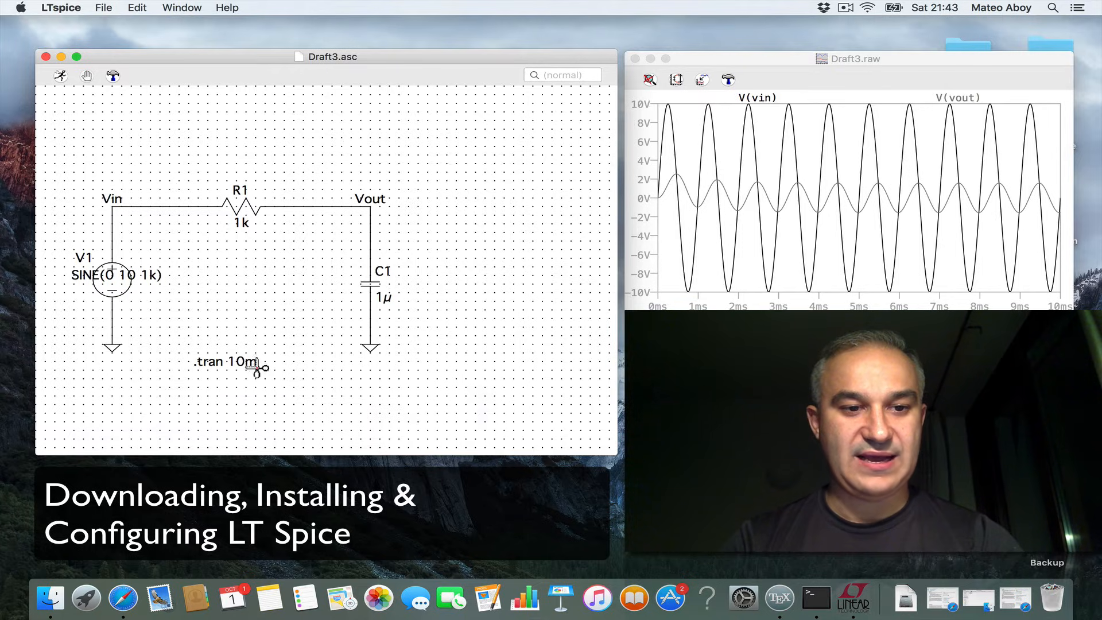
- Draft a first .ac 1000 1 10k directive, discard it and begin a fresh SPICE directive
right_click(257, 371)
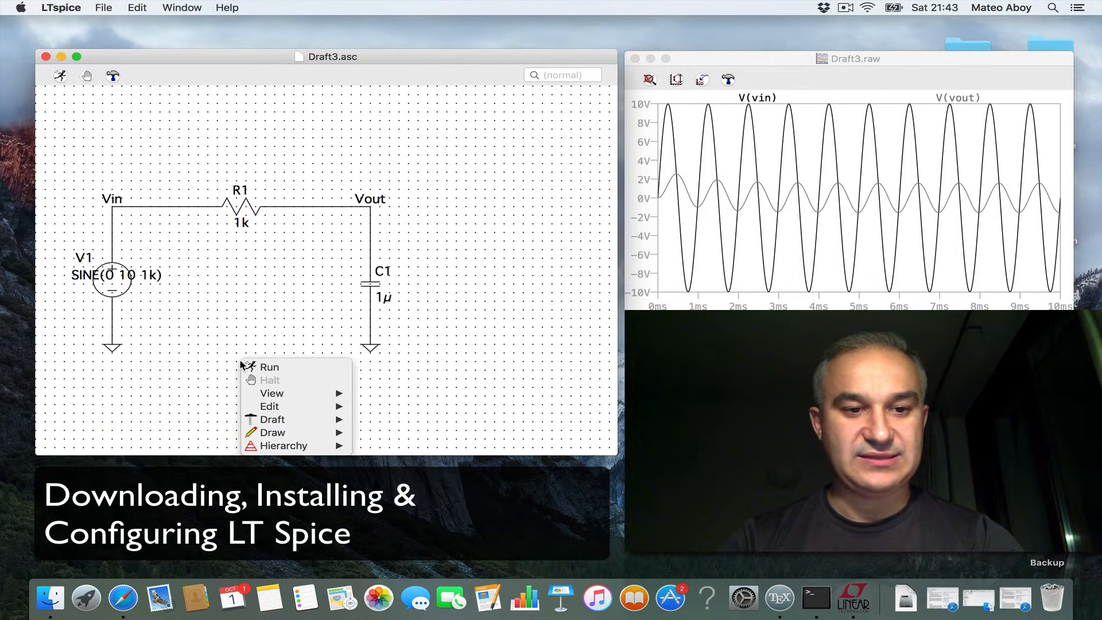
mouse_move(273, 418)
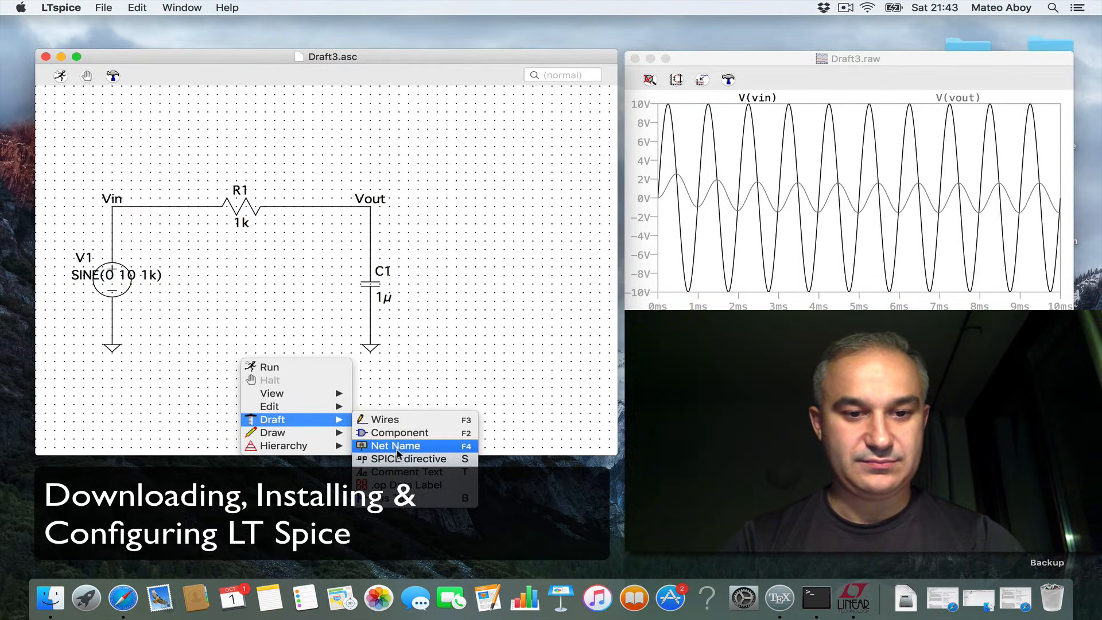
click(409, 458)
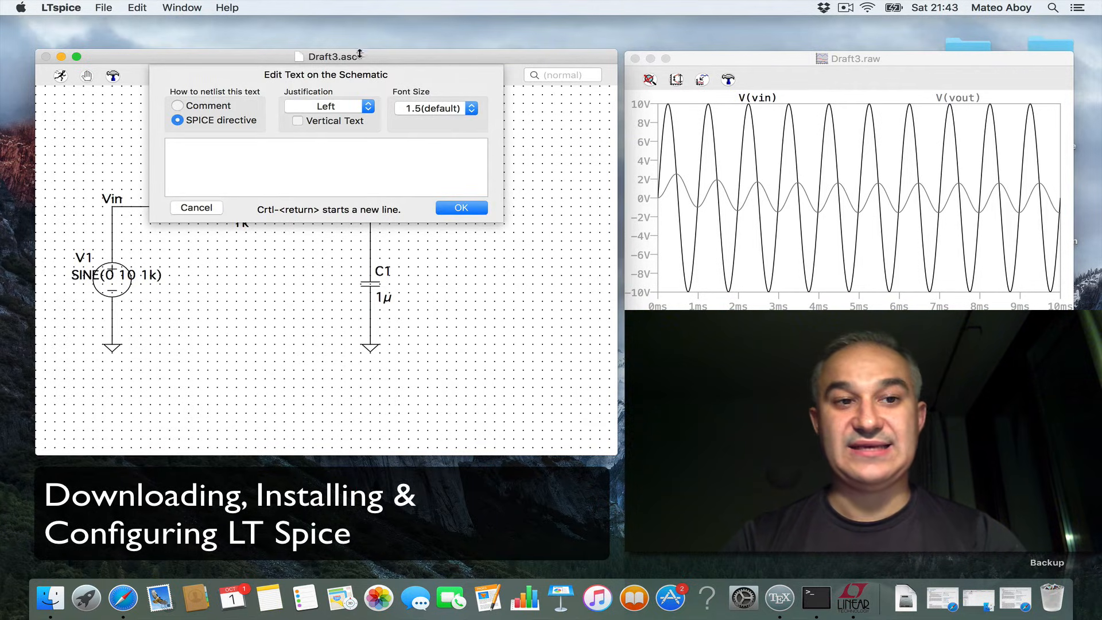
text(.ac)
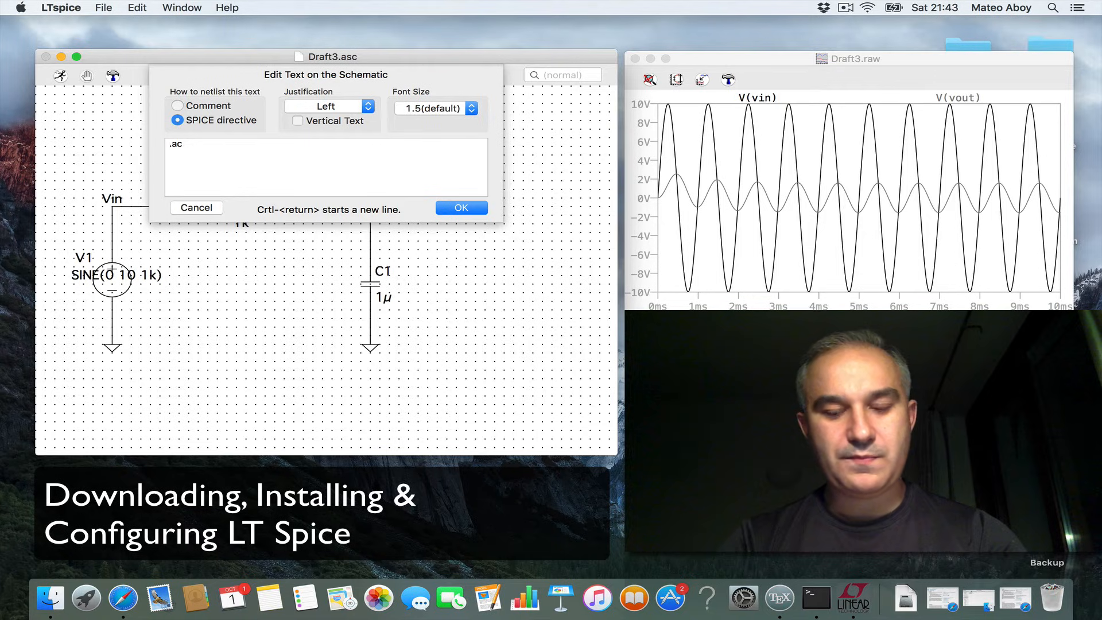
text(1)
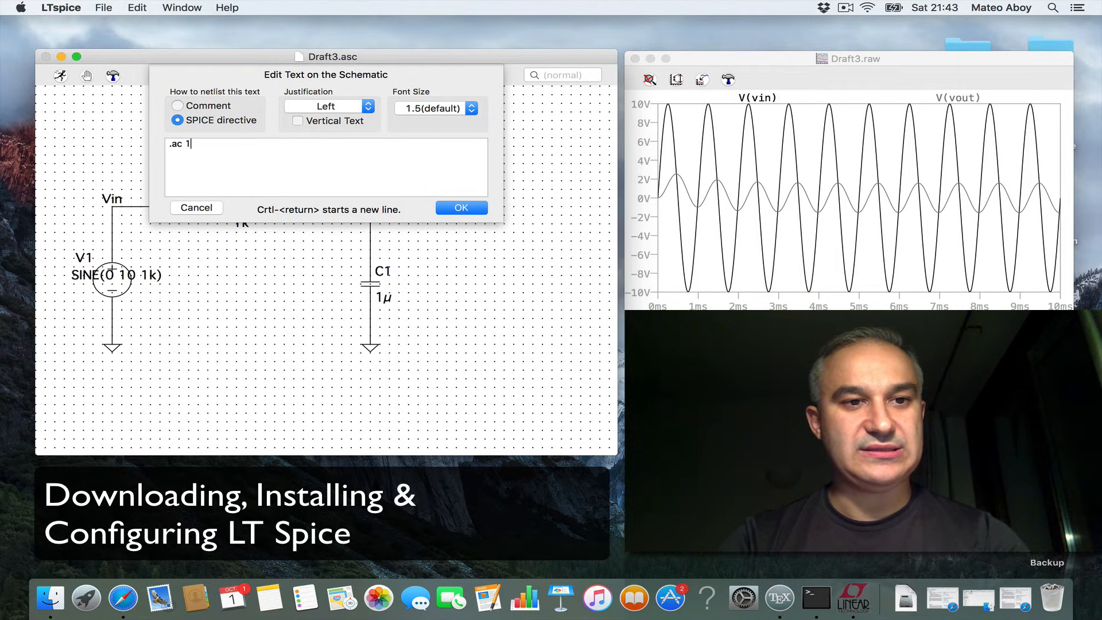
text(000 1 1)
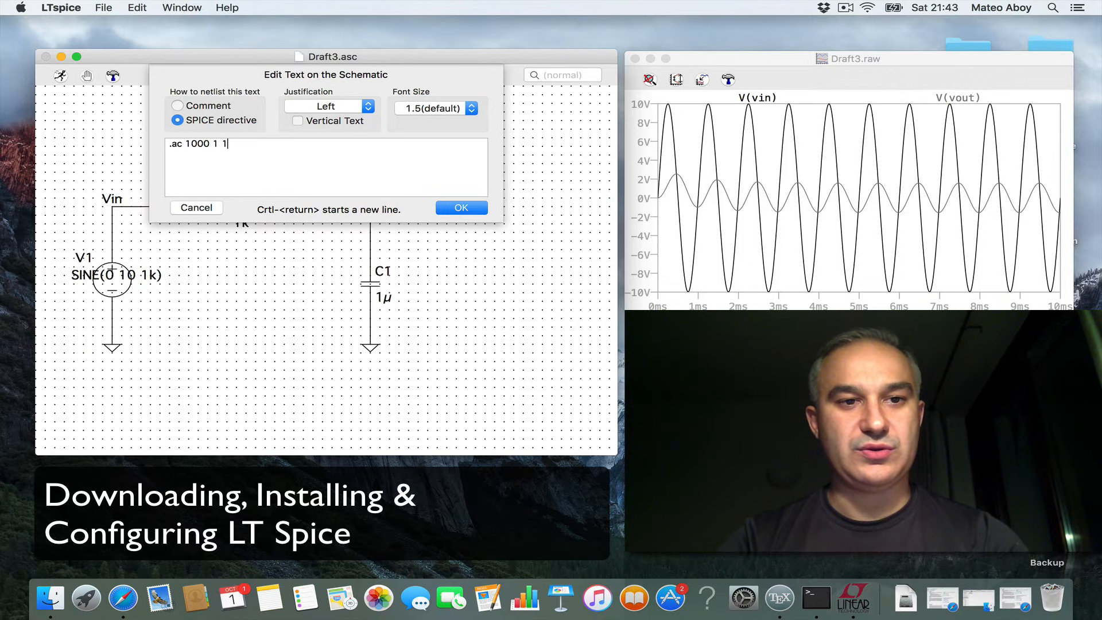
text(0k)
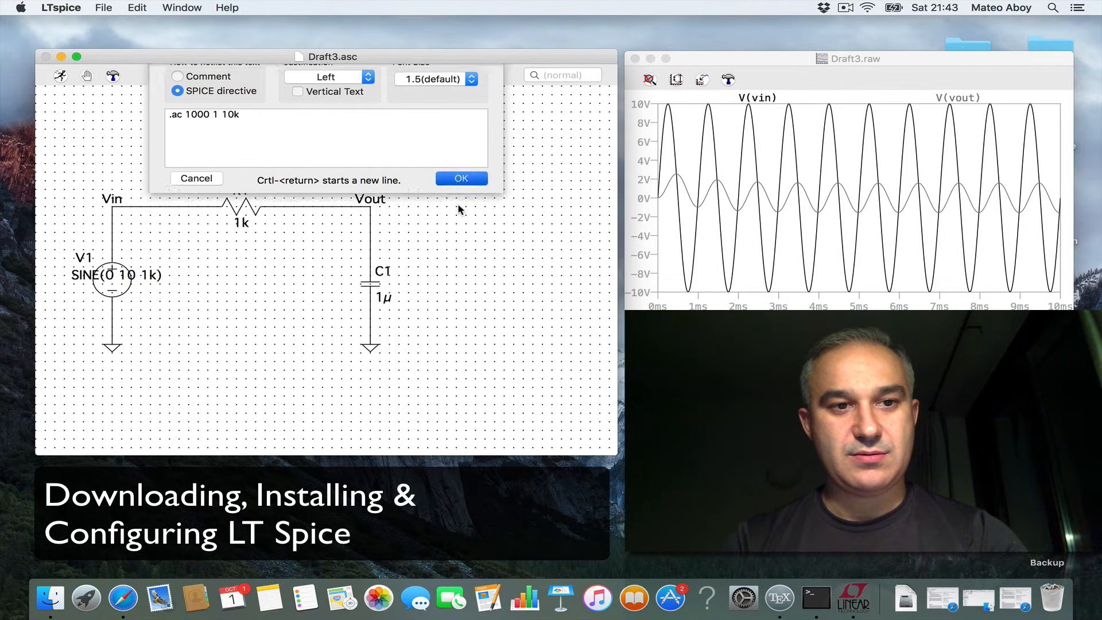
click(461, 178)
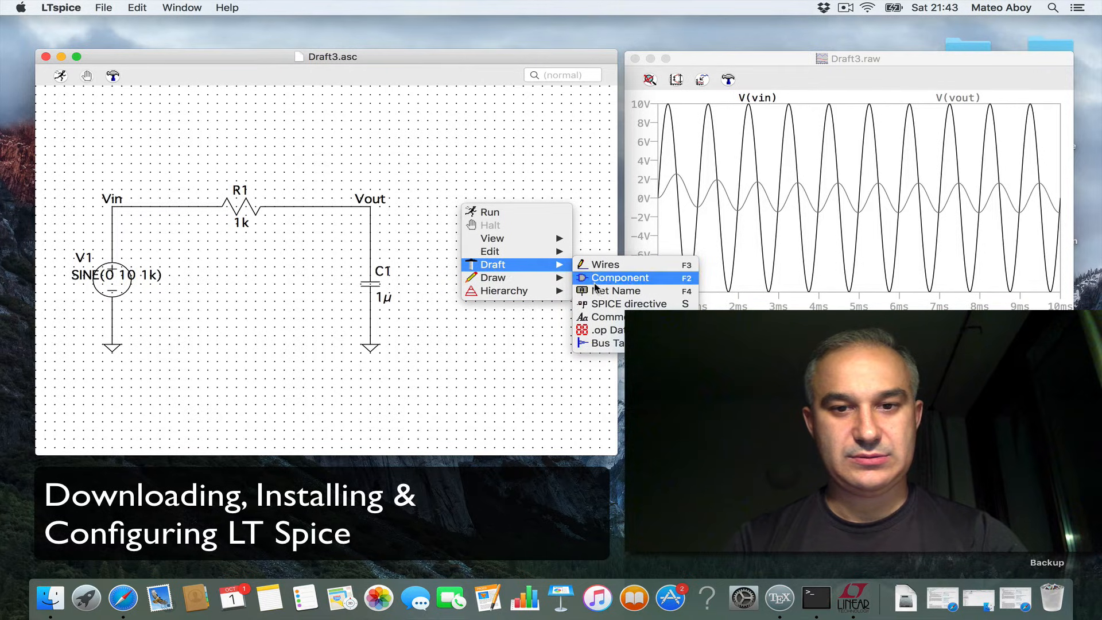
mouse_move(605, 330)
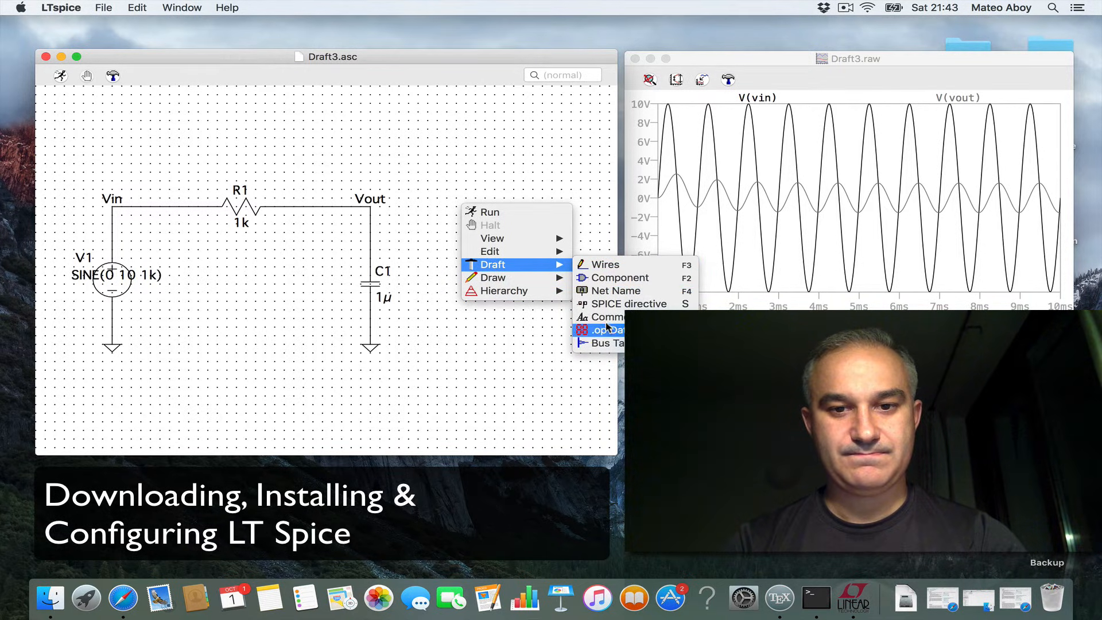
click(629, 303)
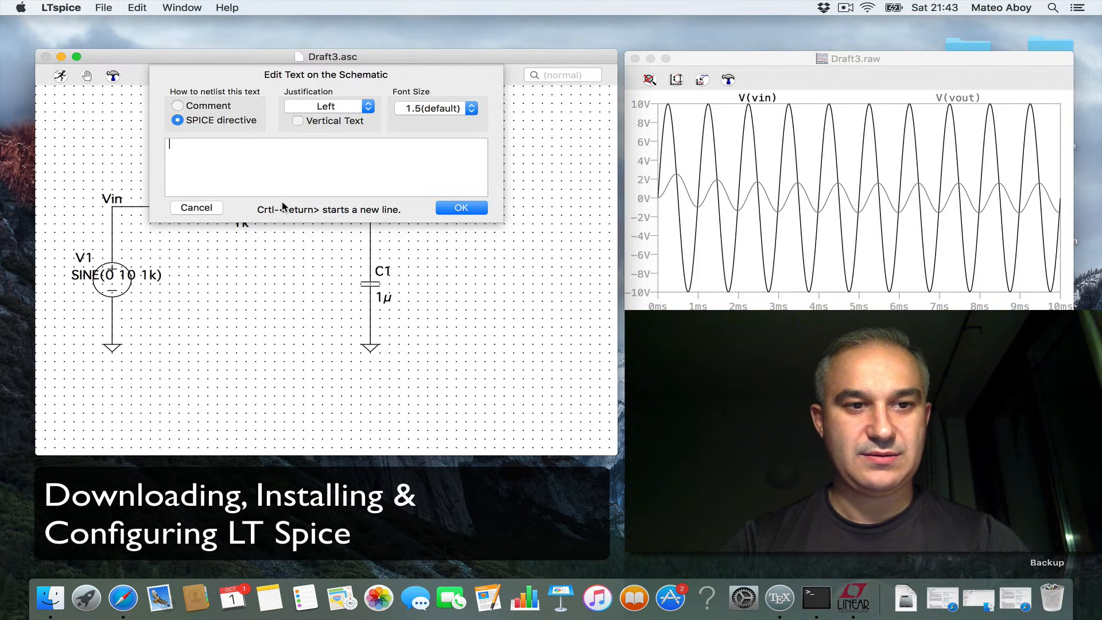
- Build .ac dec 1000 1 10k with the AC Analysis form: decade sweep, 1000 points, 1 Hz to 10 kHz
right_click(268, 178)
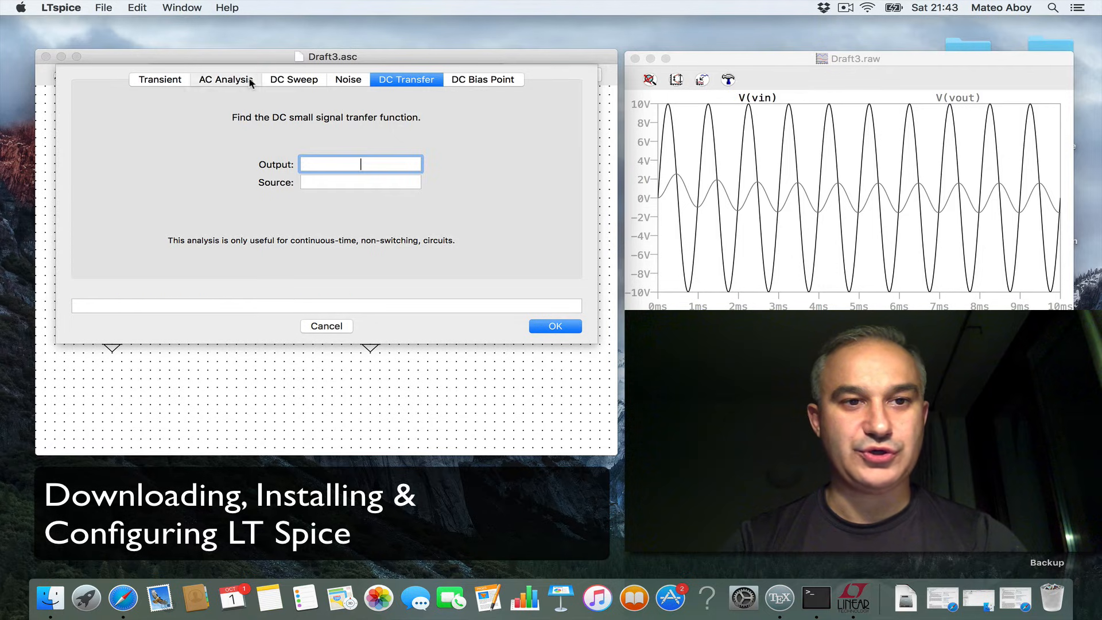
click(226, 79)
text(1)
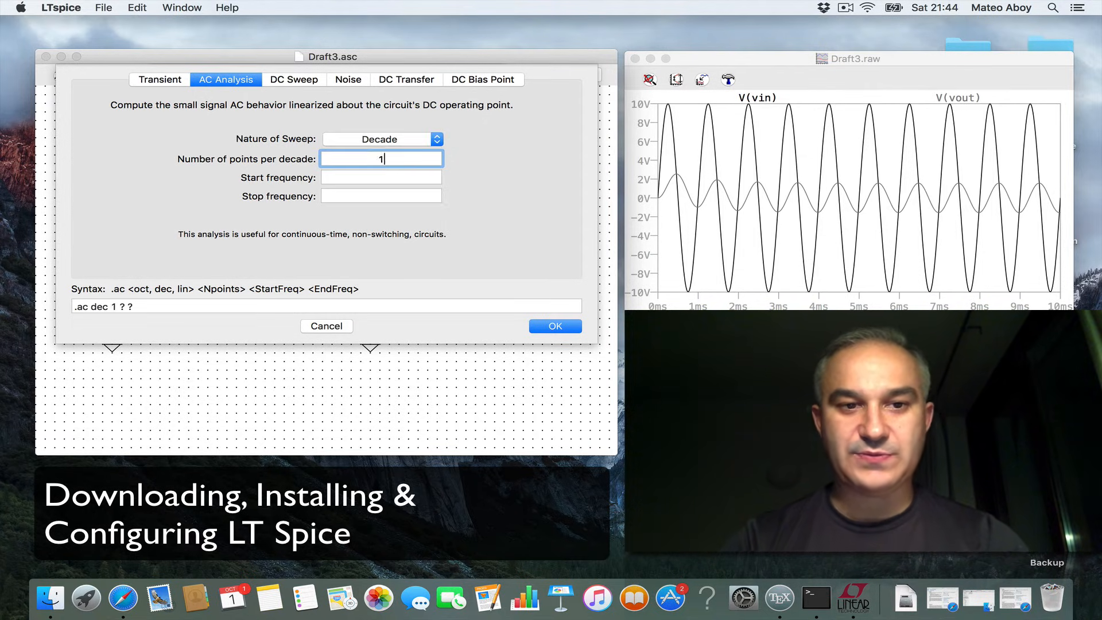
text(000)
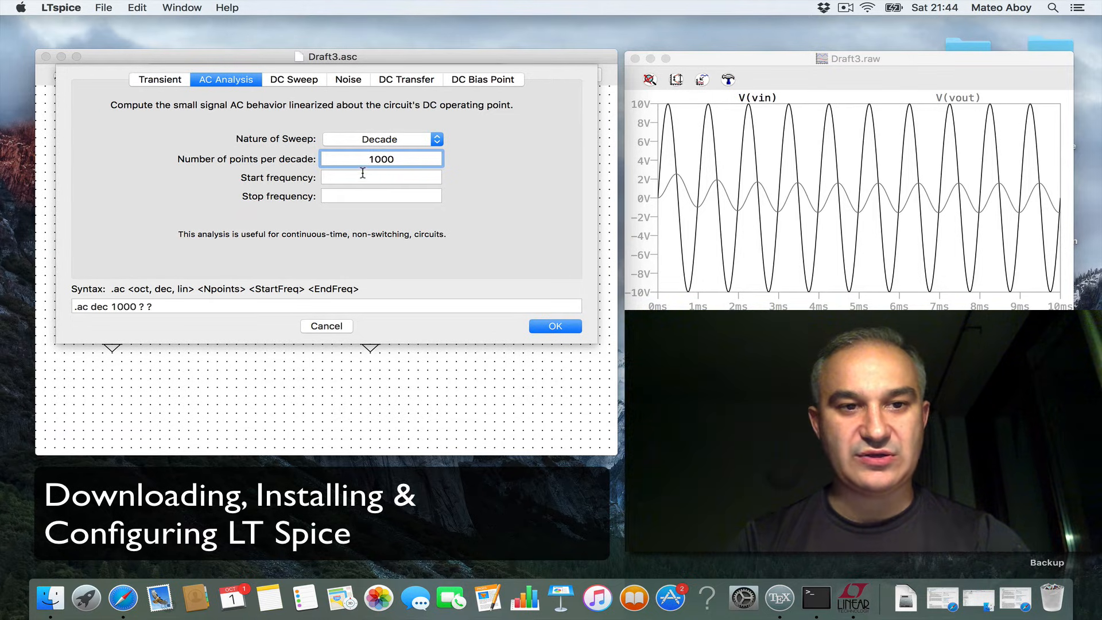
text(1)
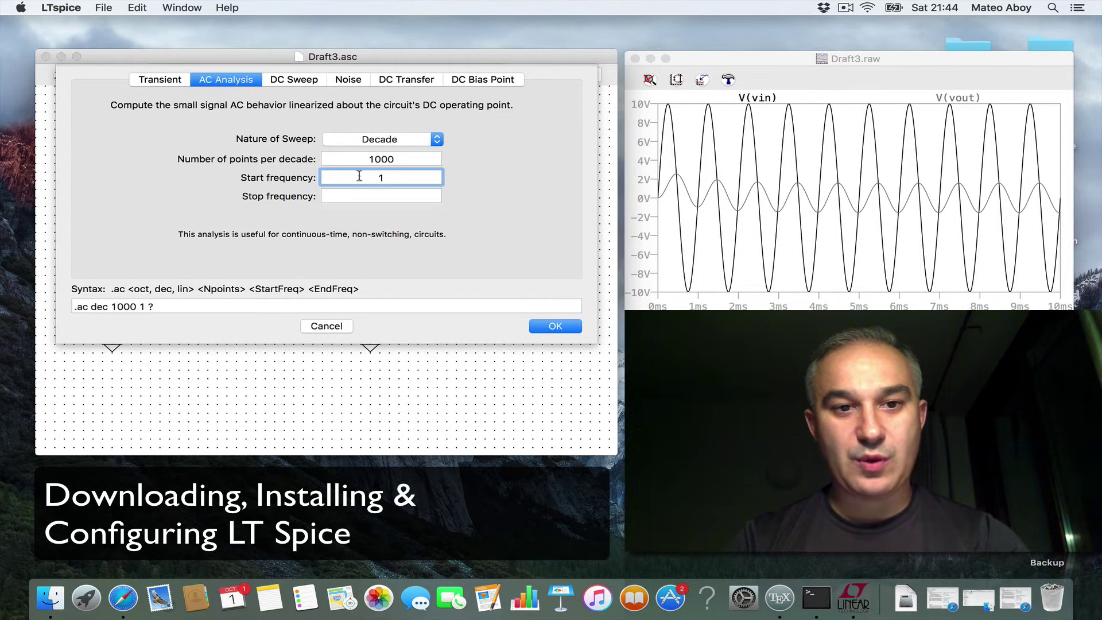
text(1)
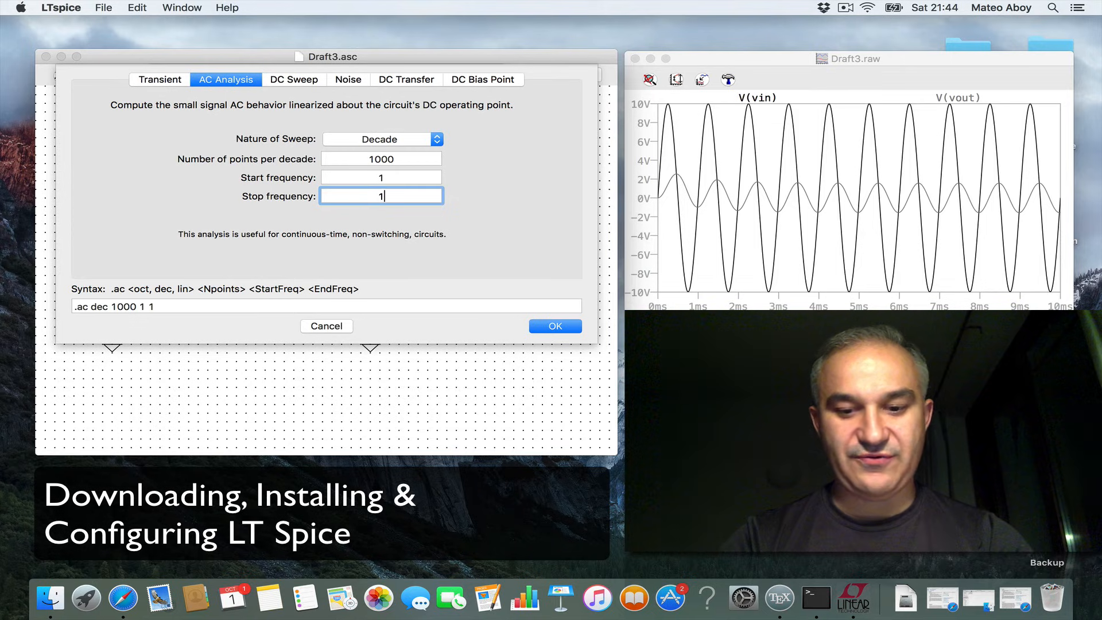
text(00)
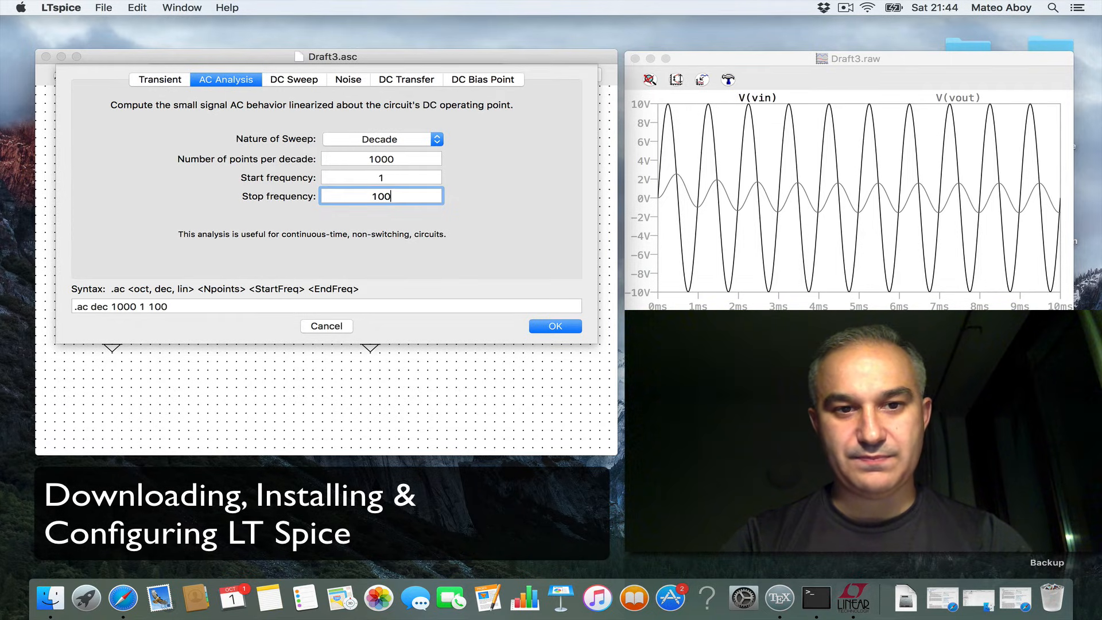
text(10k)
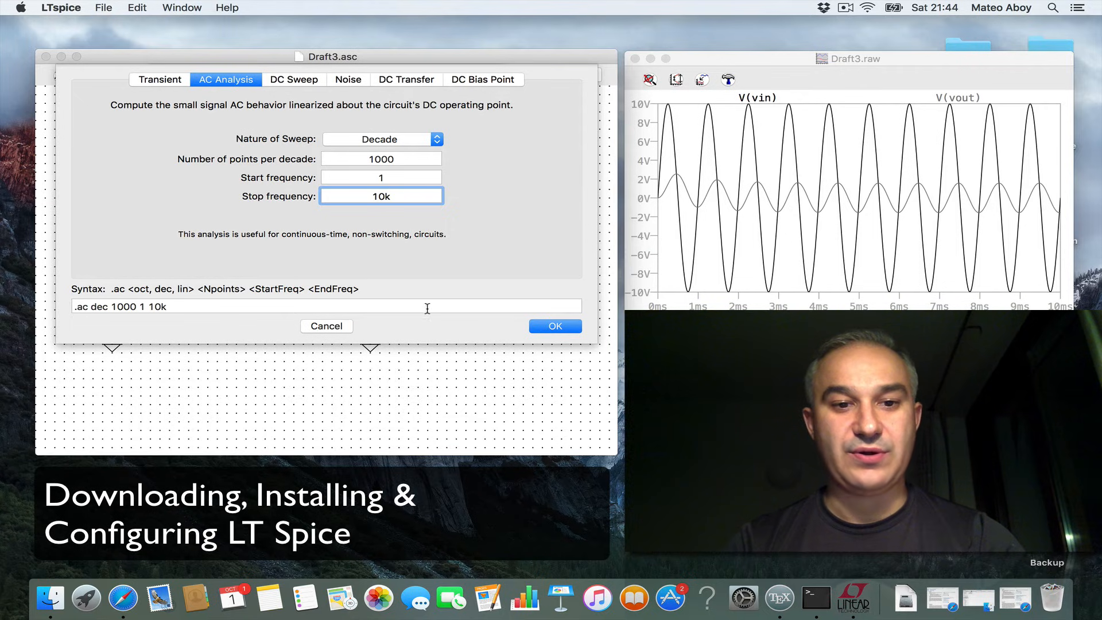
click(555, 325)
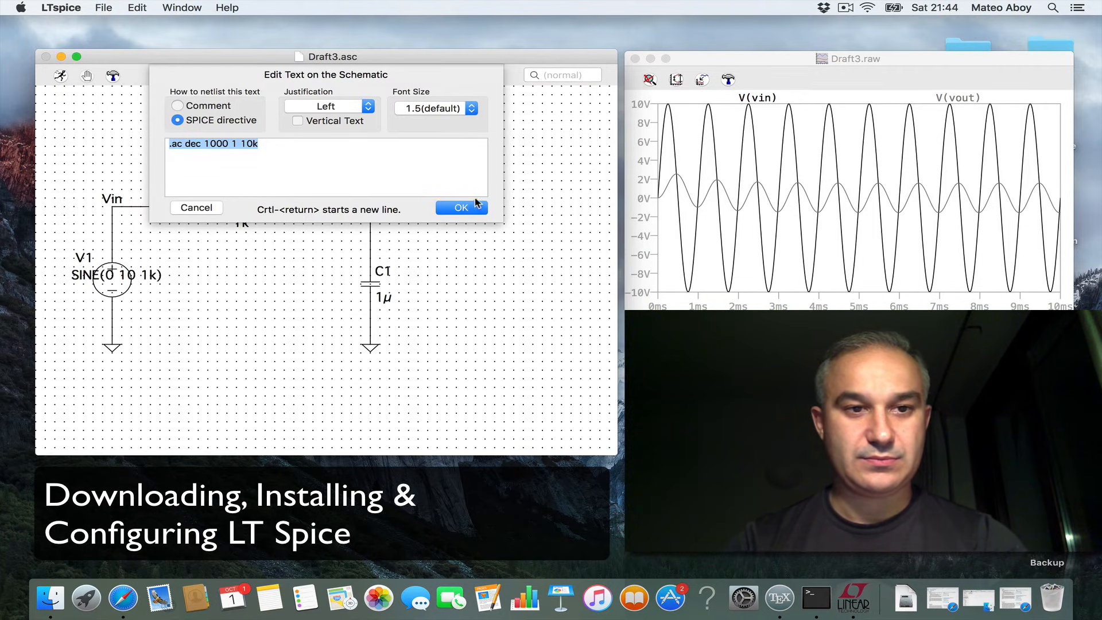
- Accept the .ac dec 1000 1 10k directive and position it below the circuit
click(462, 206)
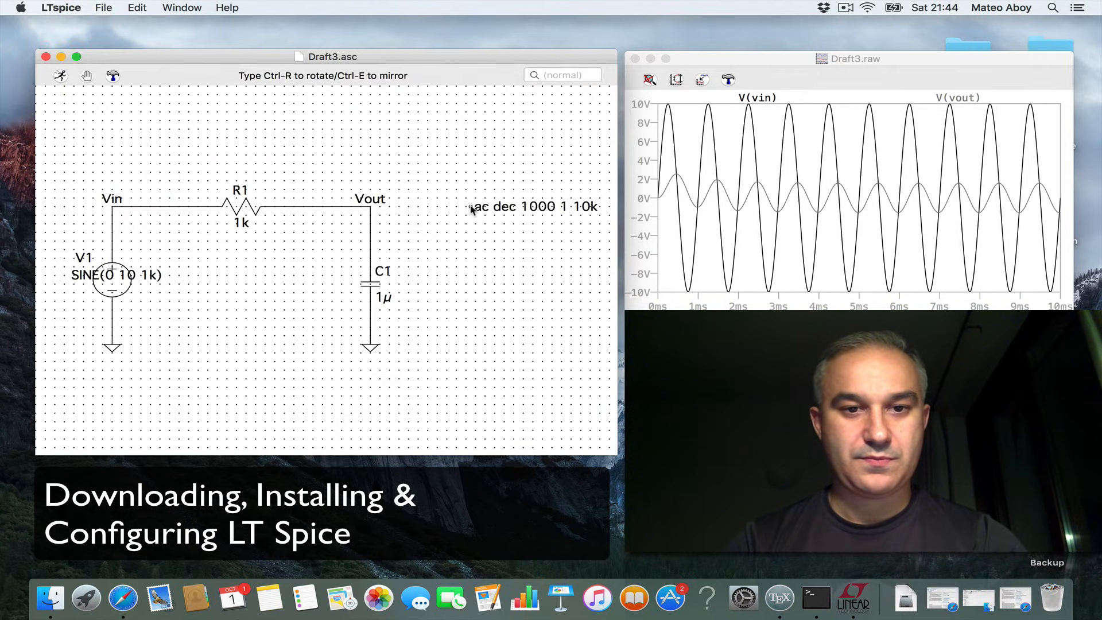
drag(532, 206, 238, 378)
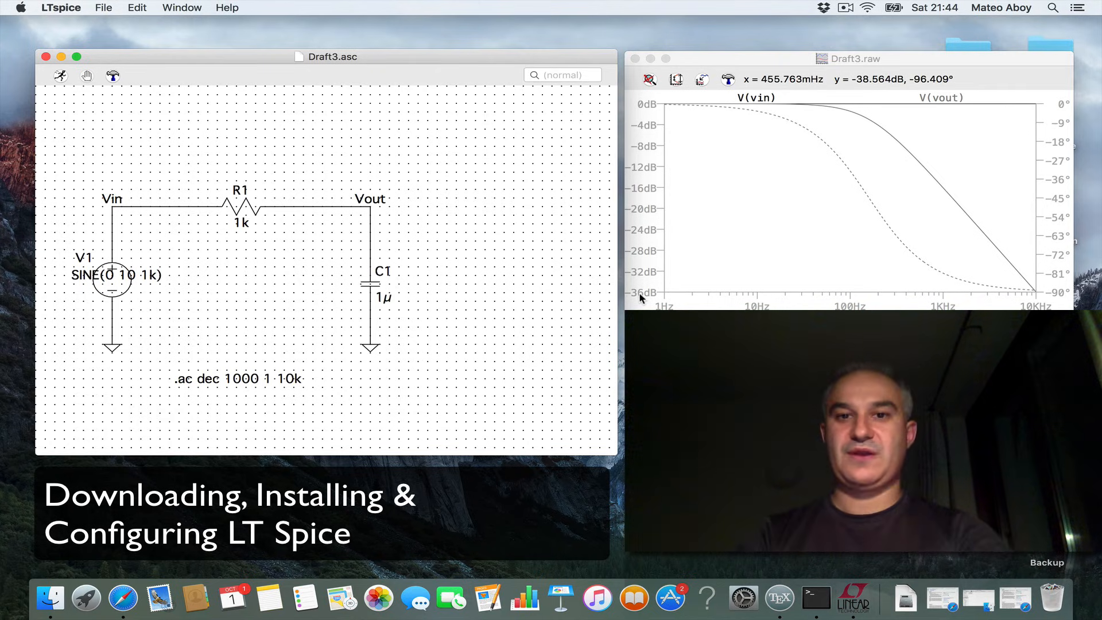
mouse_move(880, 191)
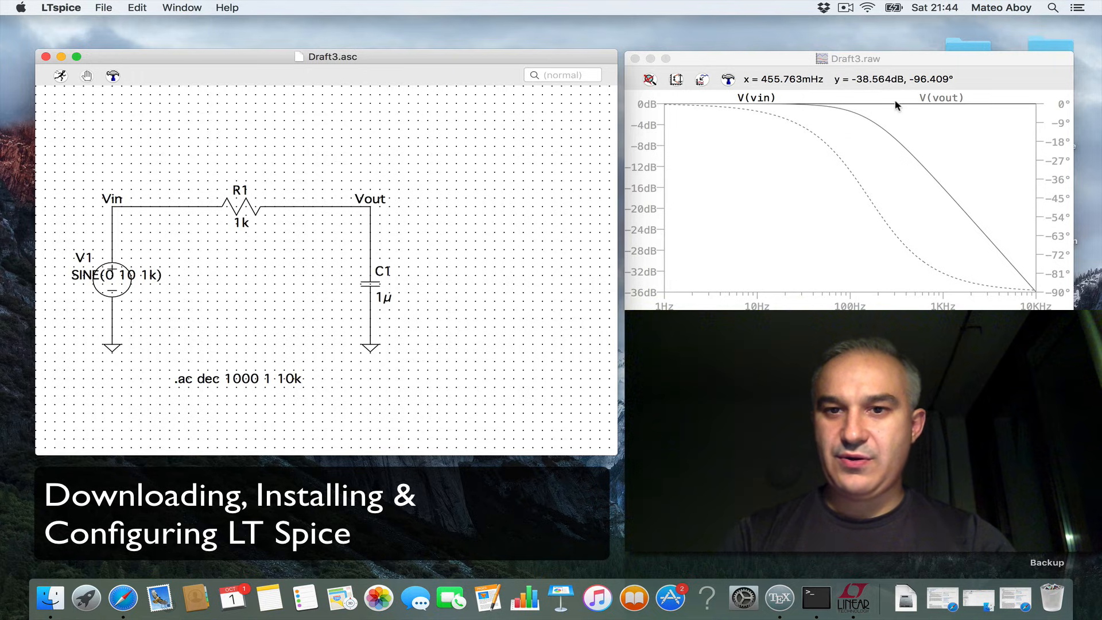
mouse_move(1054, 165)
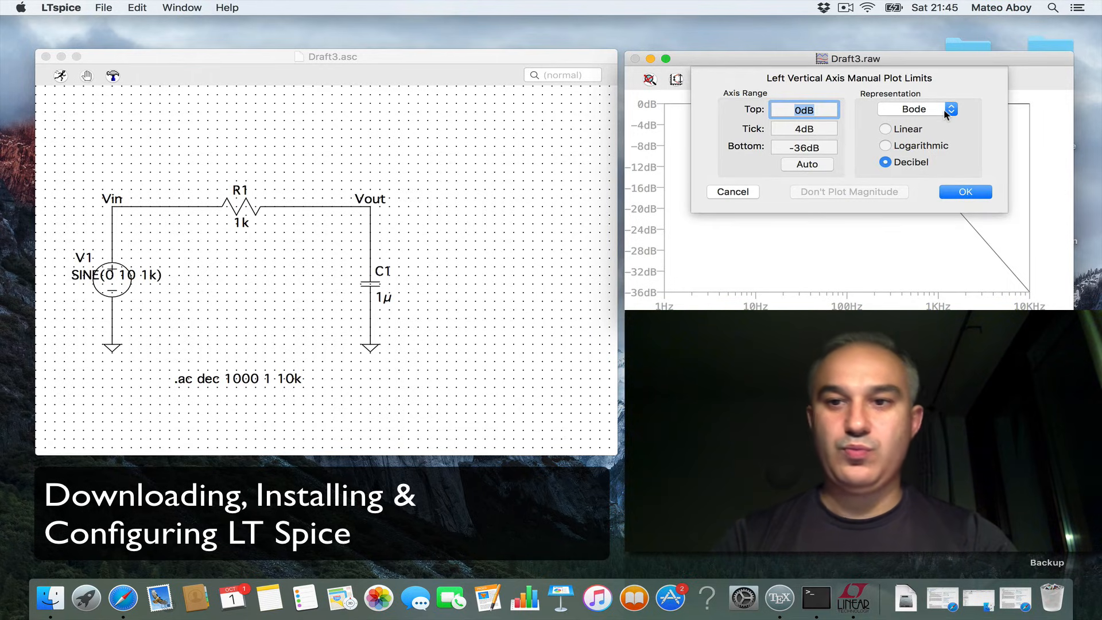
- Keep Bode representation but set the left vertical axis to a linear 0–1 V scale
click(918, 109)
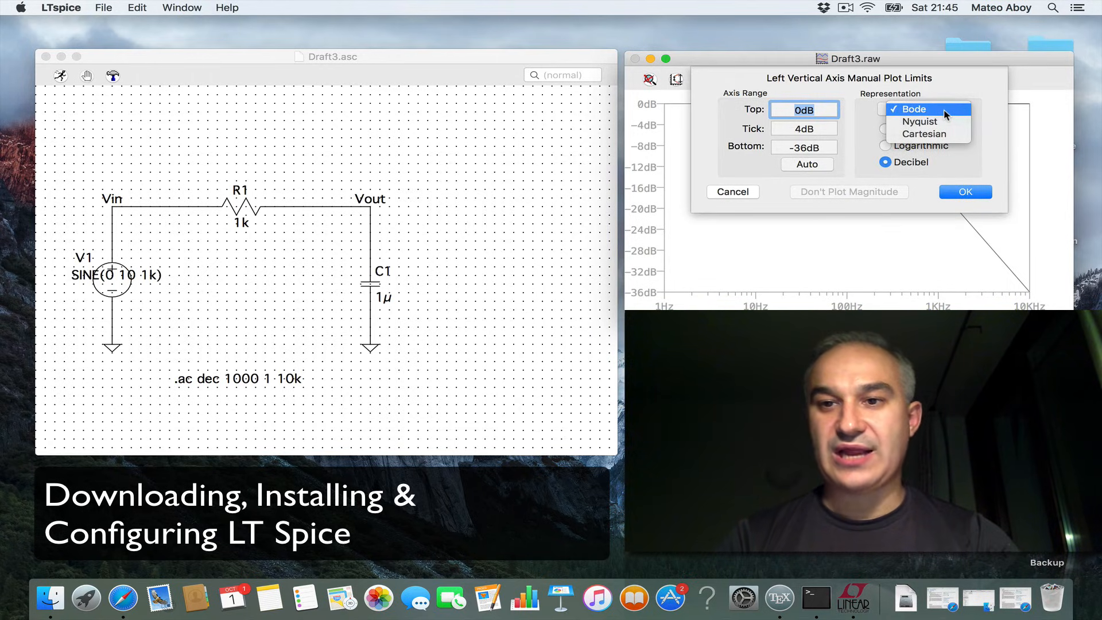
click(911, 109)
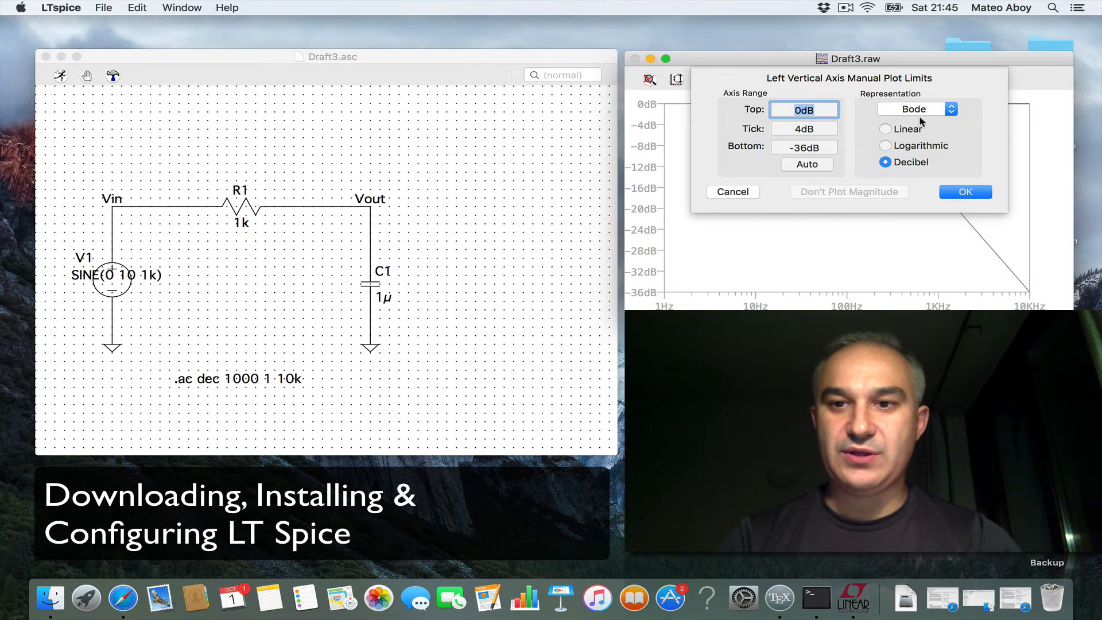
mouse_move(888, 150)
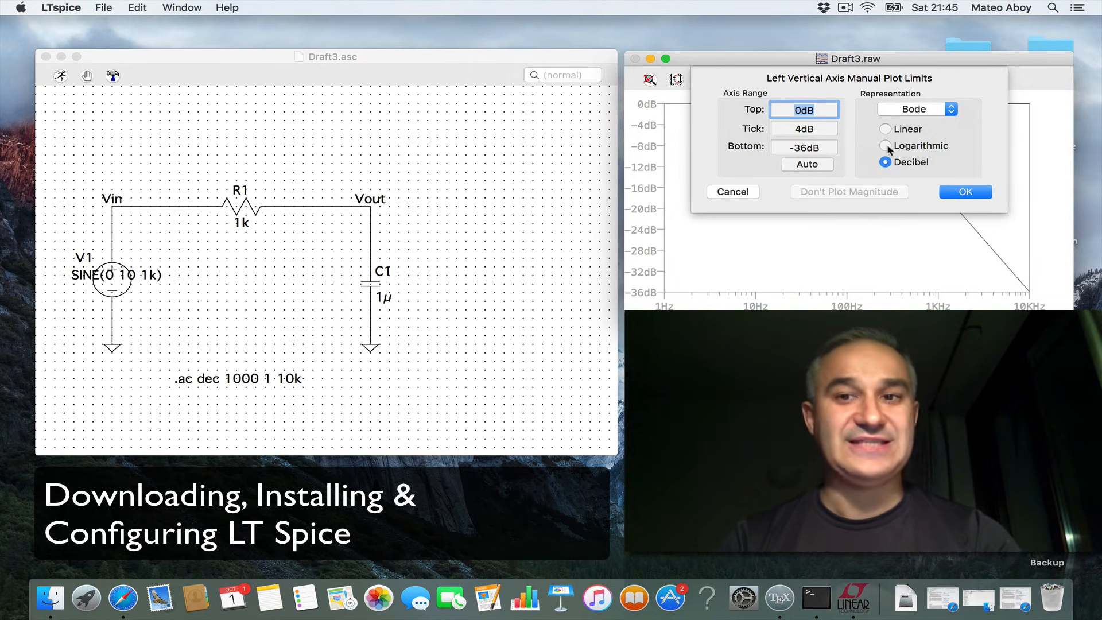
click(884, 128)
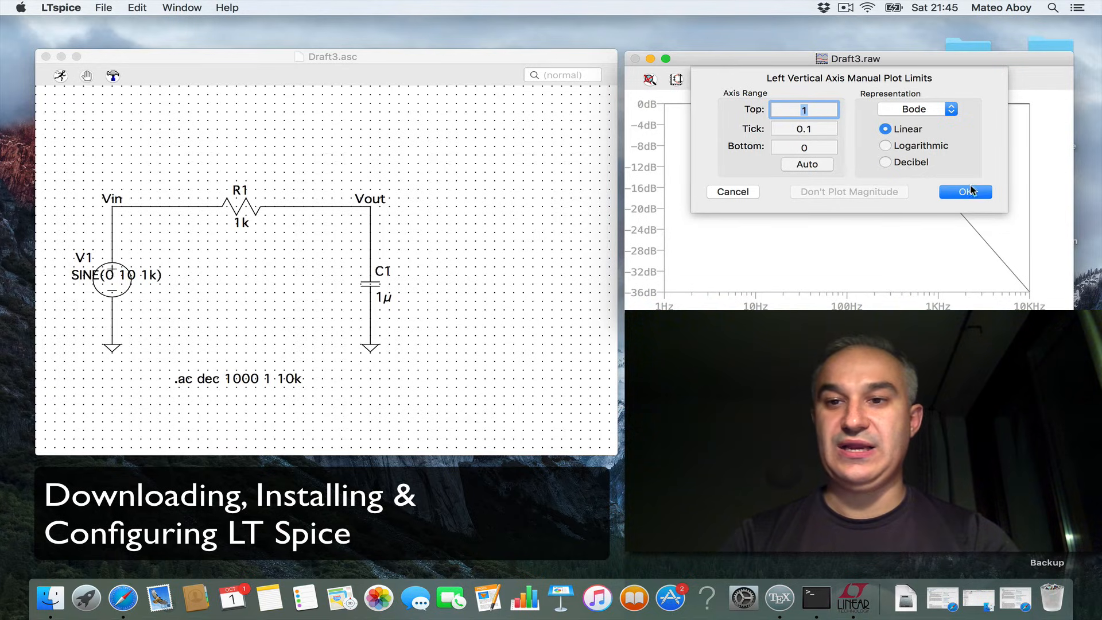
click(964, 191)
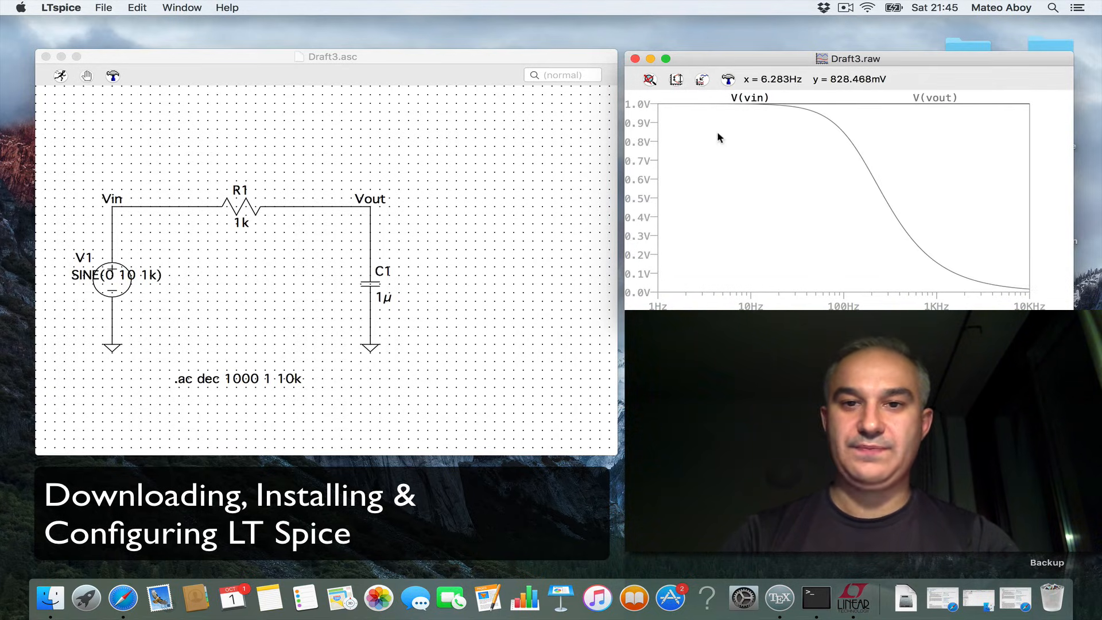
mouse_move(876, 218)
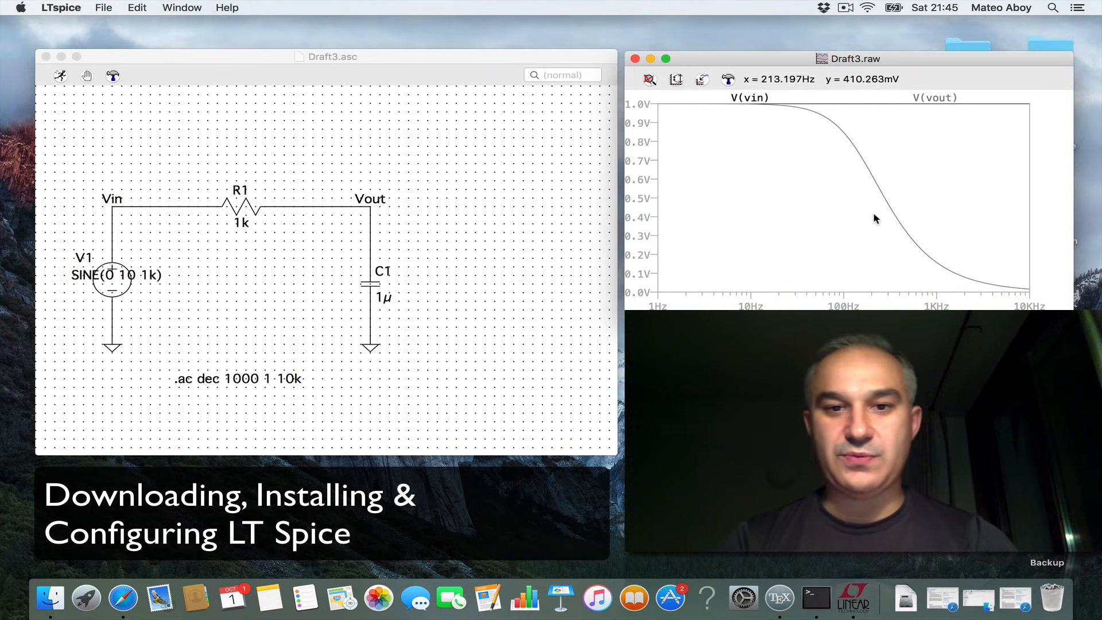
- Attempt a zoom on the response bend, then bring up the plot options for the grid
drag(811, 112, 861, 152)
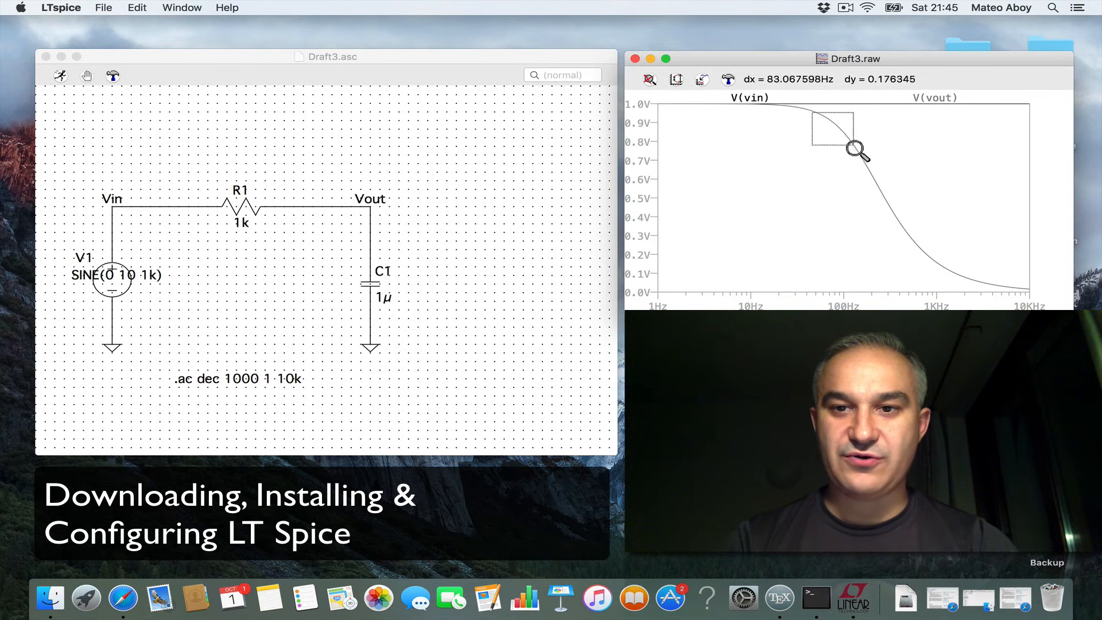
click(648, 80)
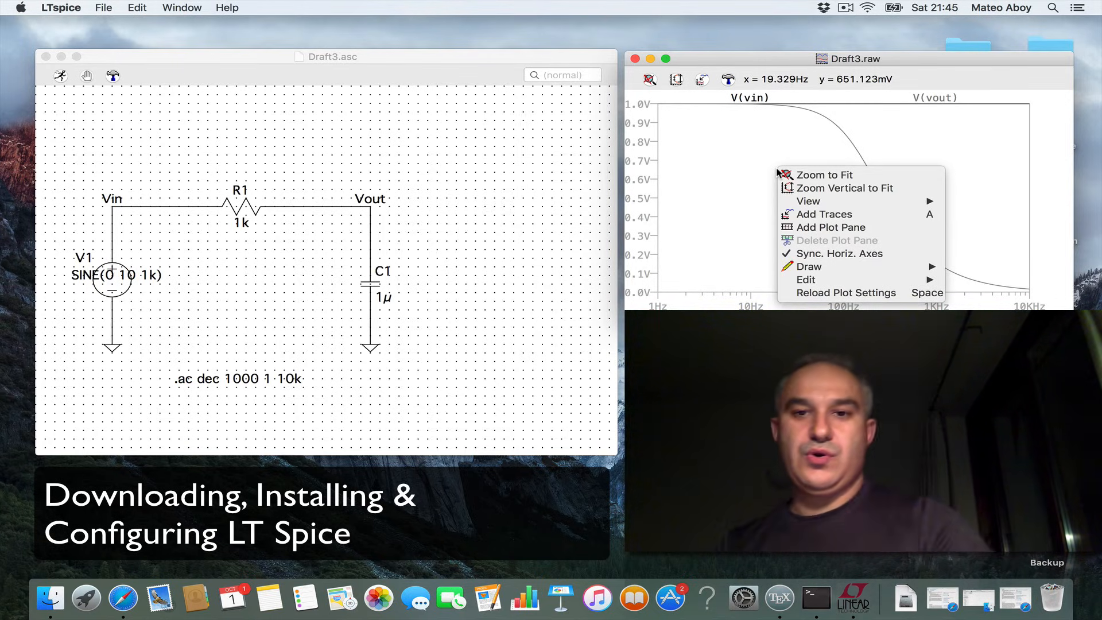
click(824, 174)
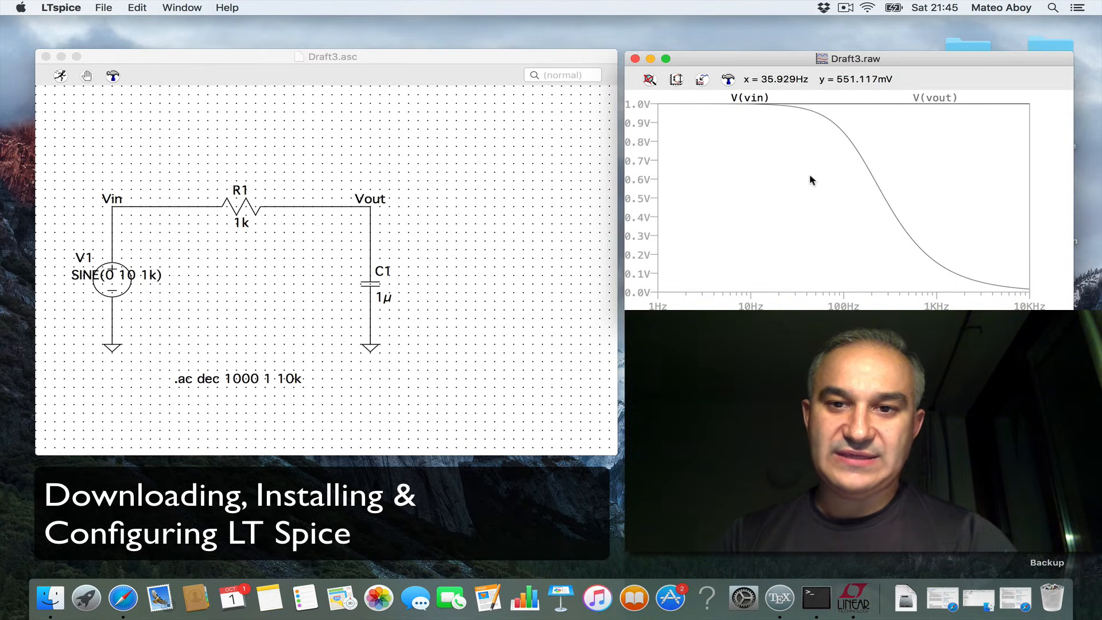
mouse_move(774, 160)
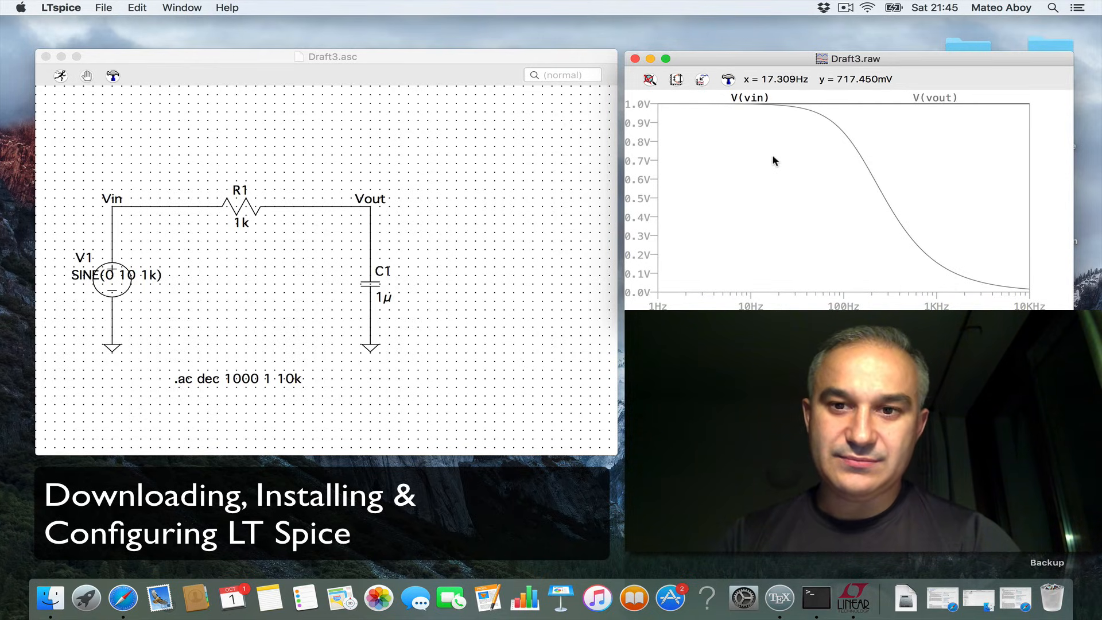
right_click(773, 160)
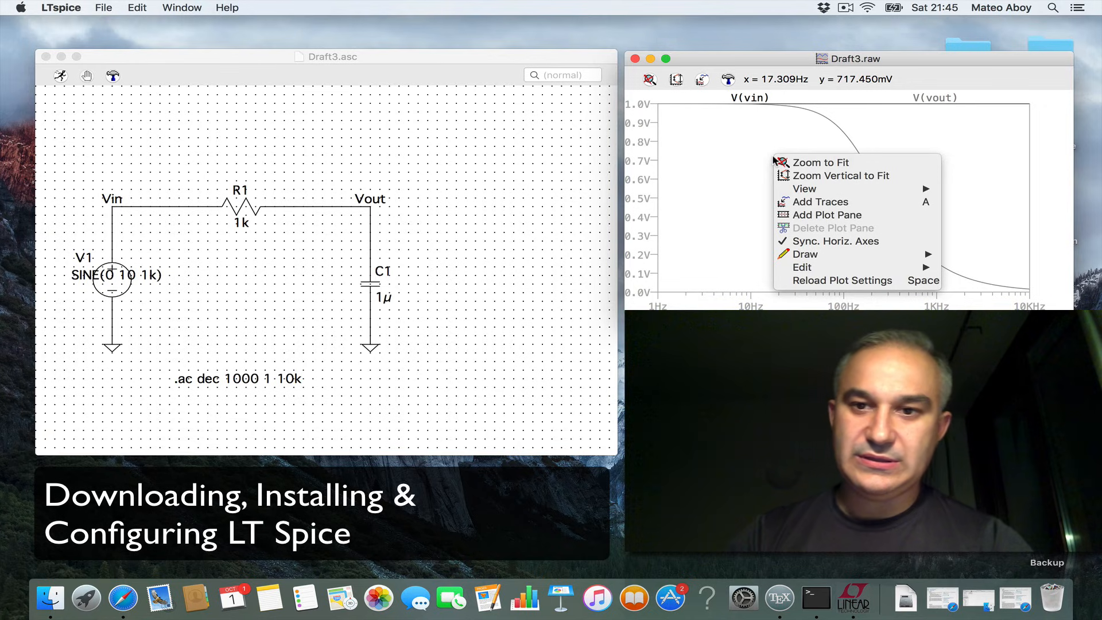
mouse_move(809, 193)
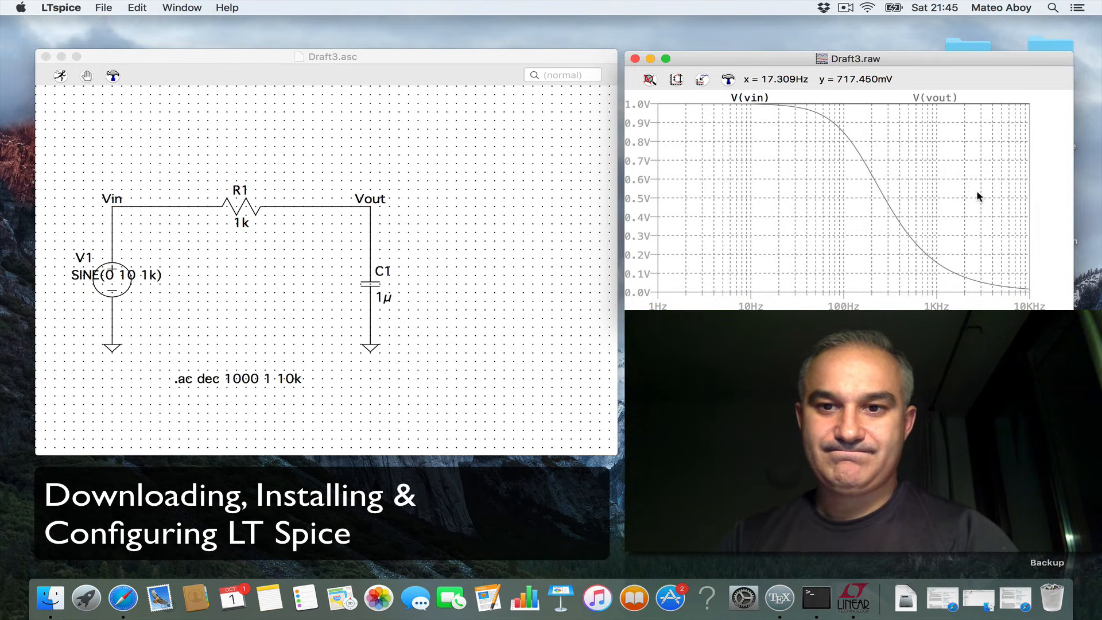
mouse_move(777, 183)
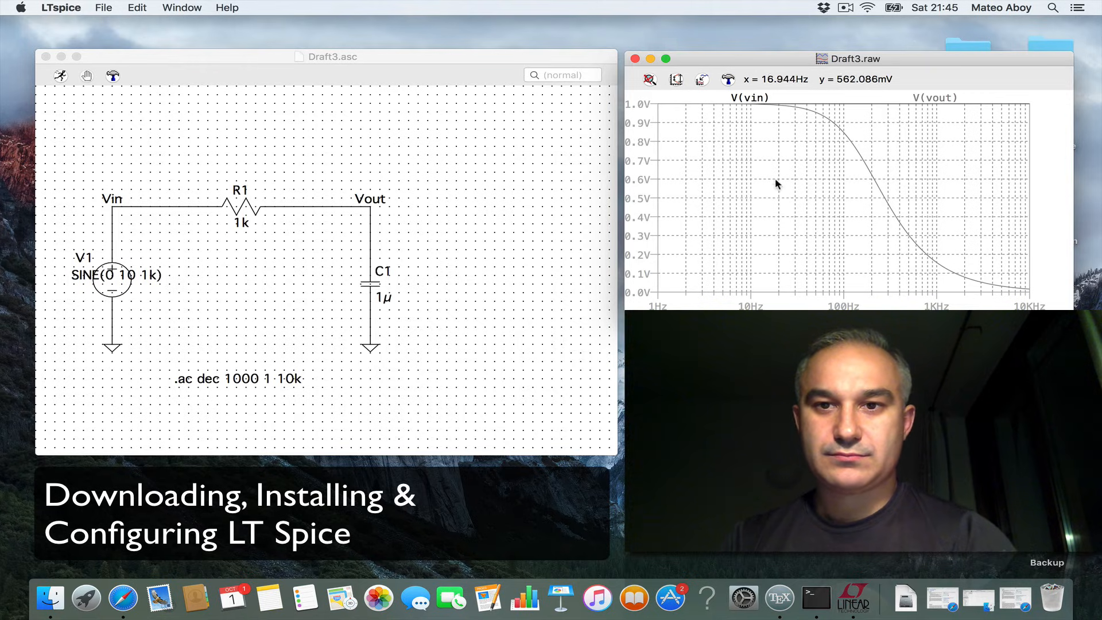
mouse_move(831, 117)
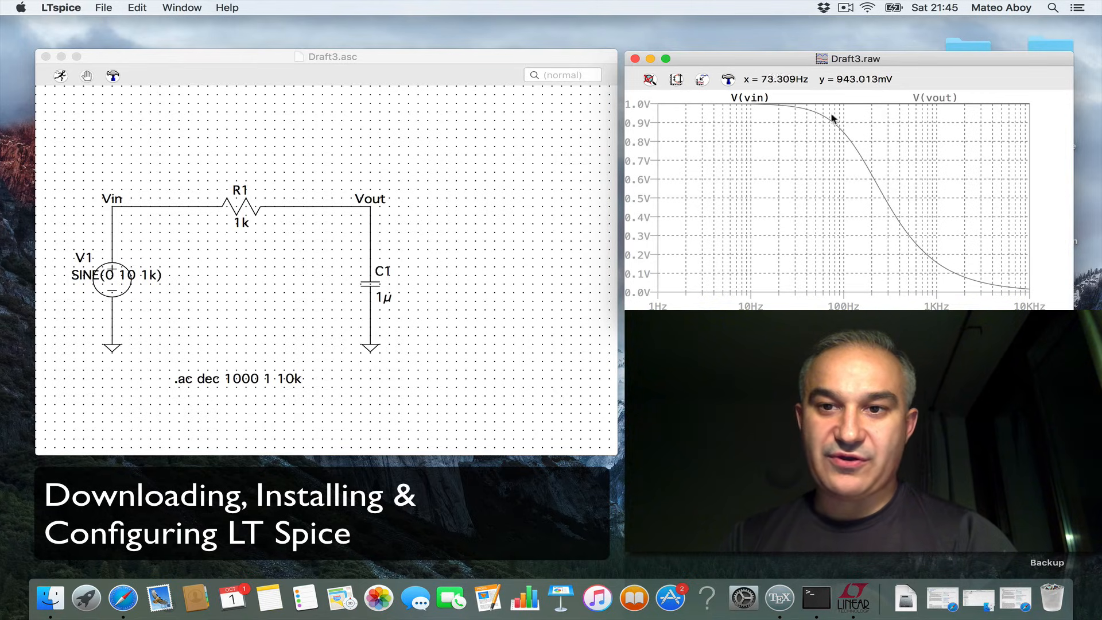
mouse_move(809, 120)
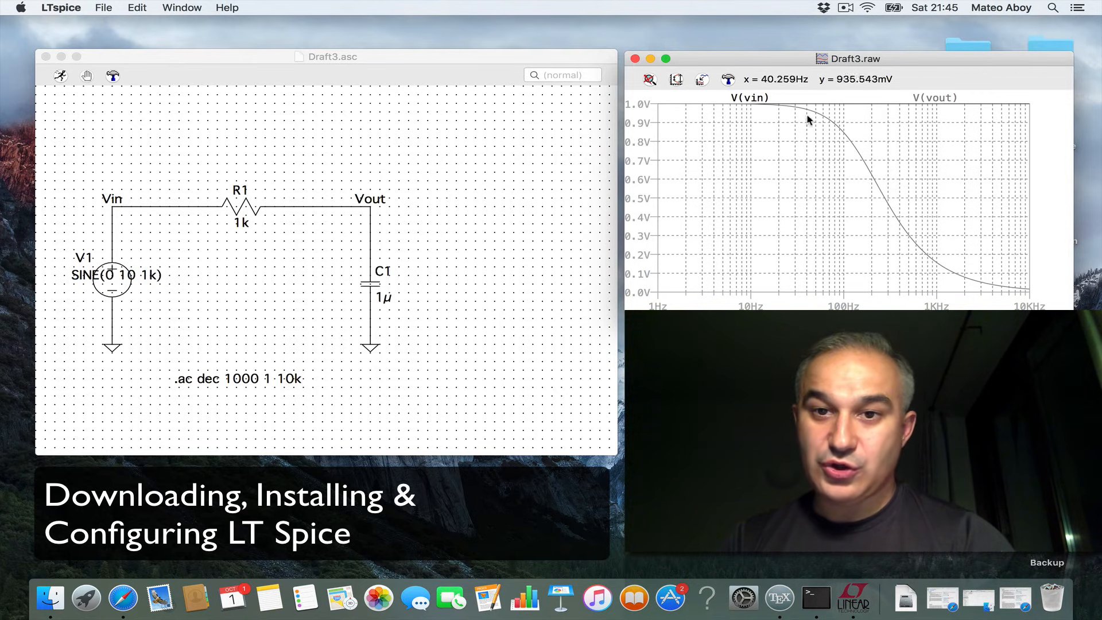
mouse_move(751, 98)
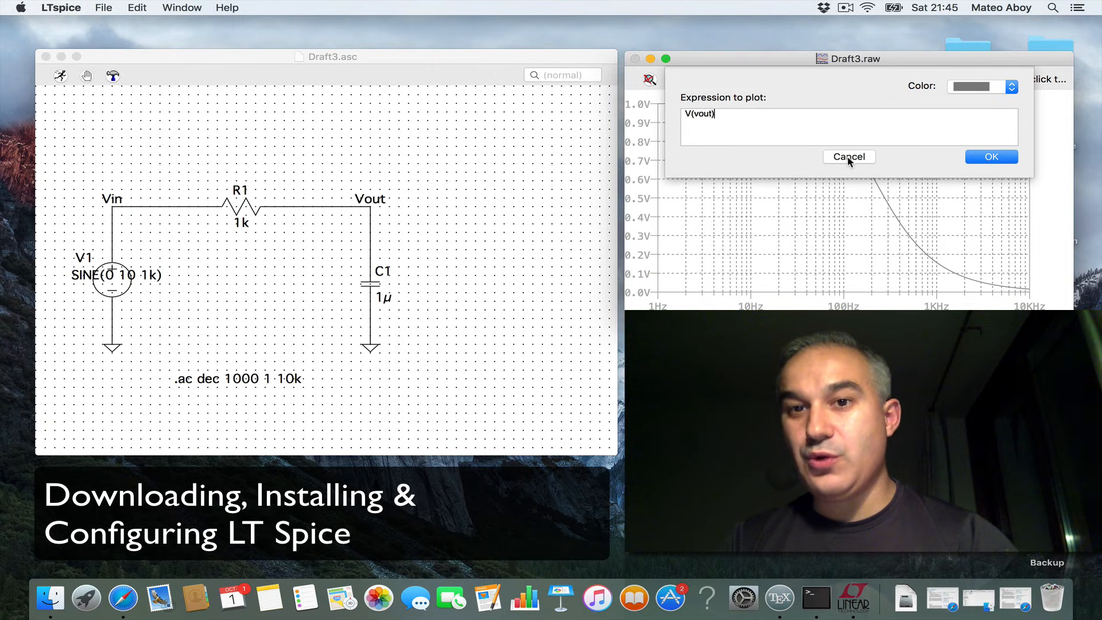
- Cancel the expression editor and restore the left axis to a decibel magnitude scale
click(992, 156)
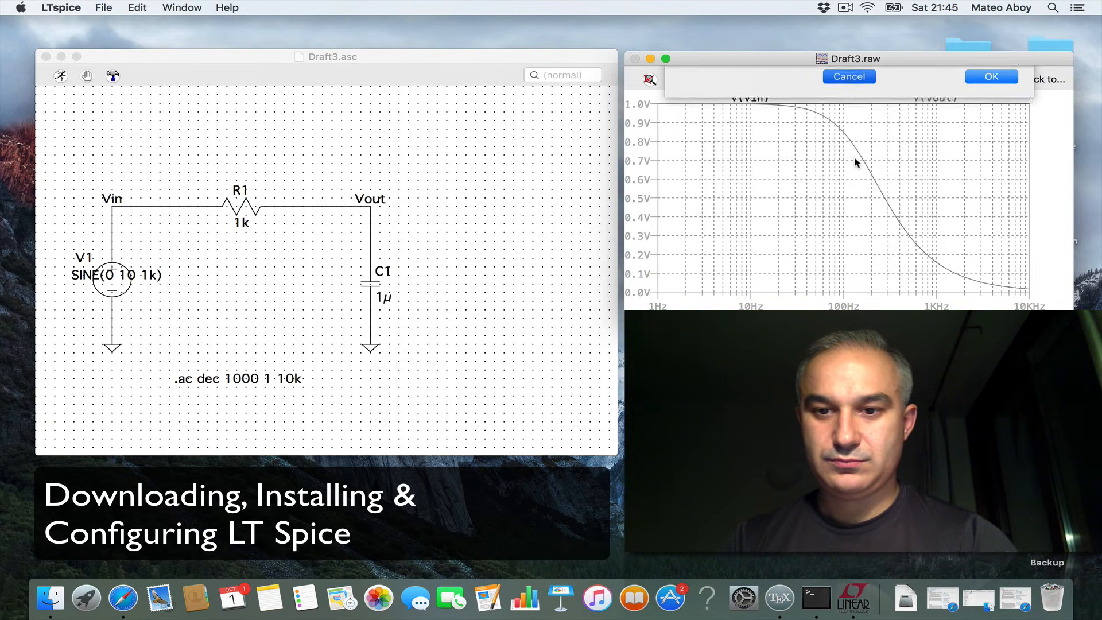
click(991, 76)
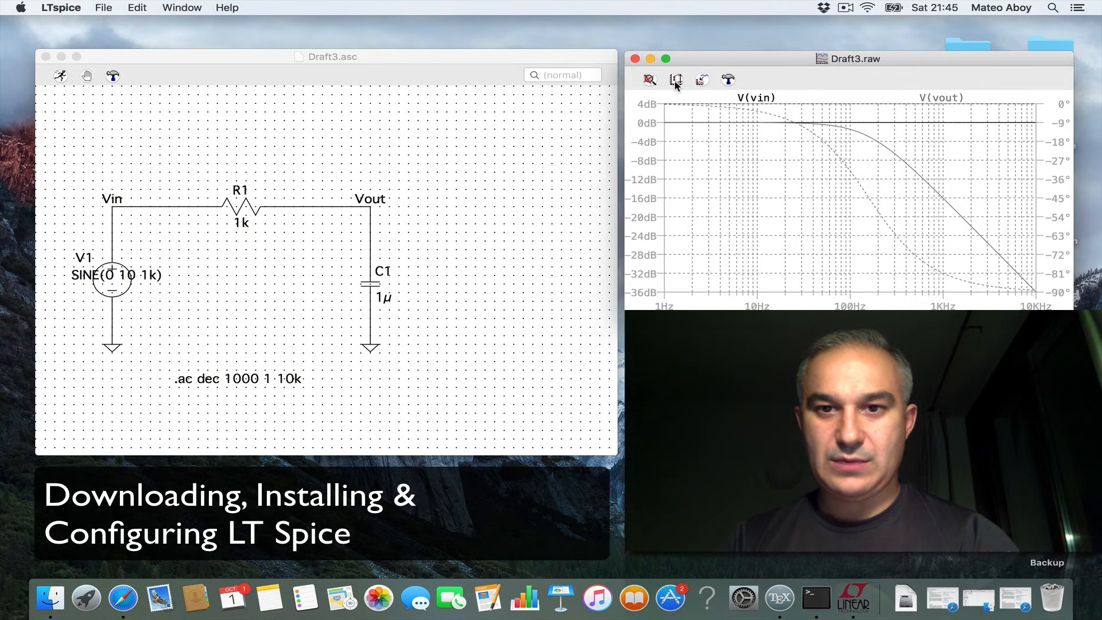
click(674, 79)
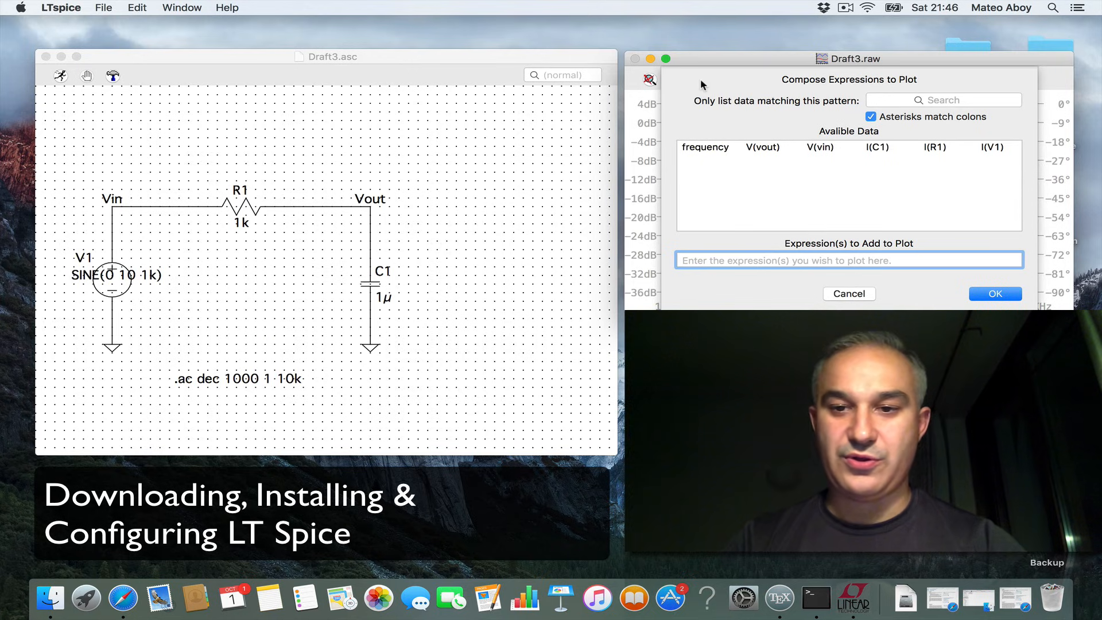
click(994, 294)
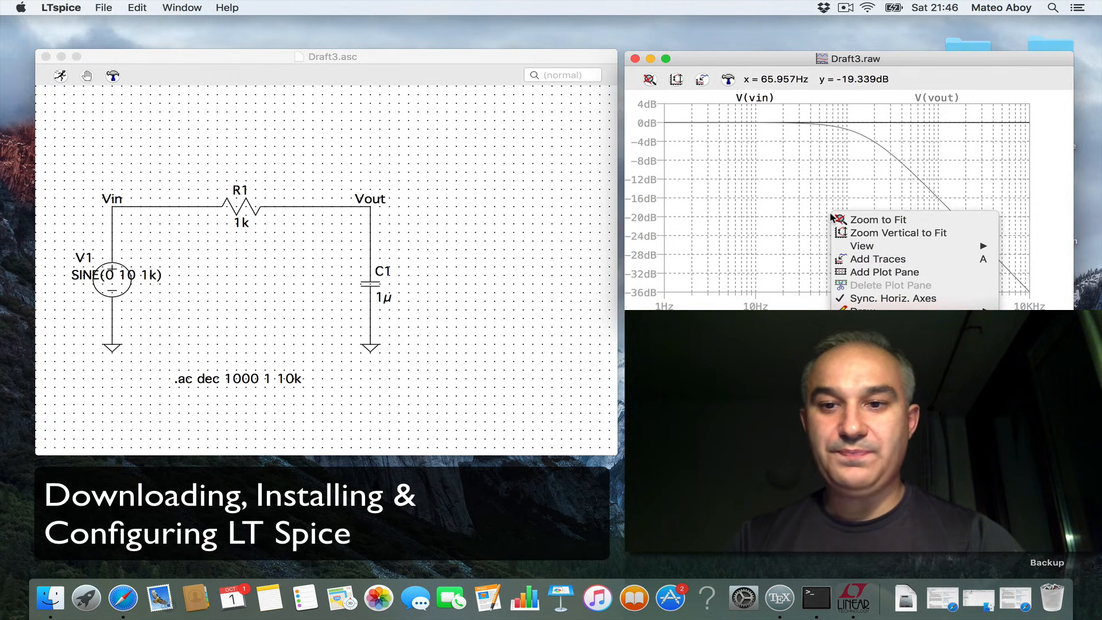
mouse_move(862, 245)
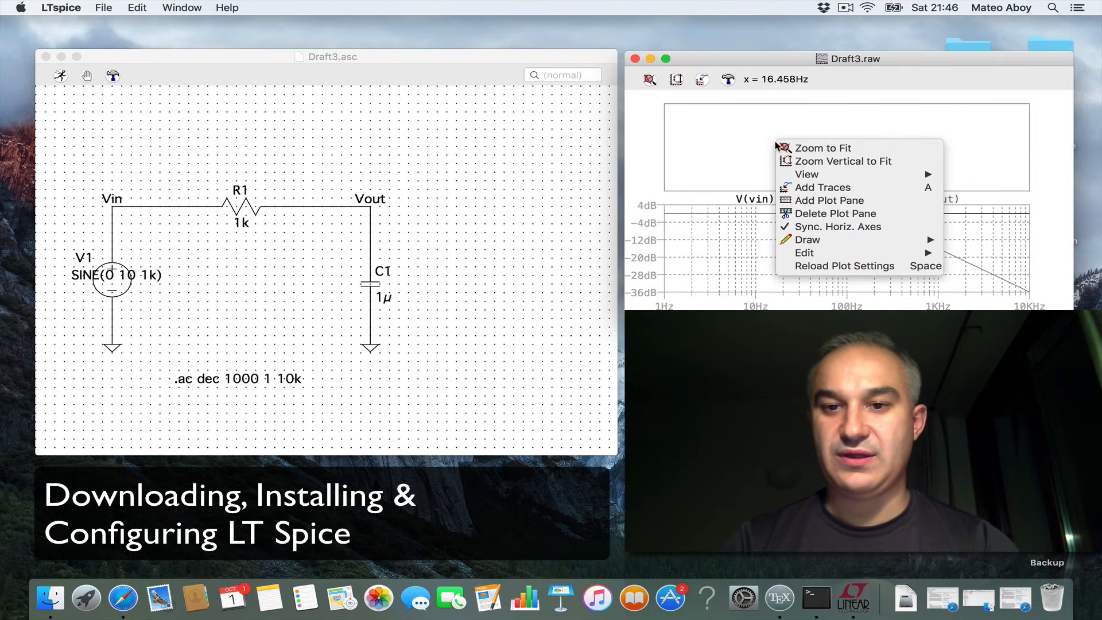
mouse_move(837, 226)
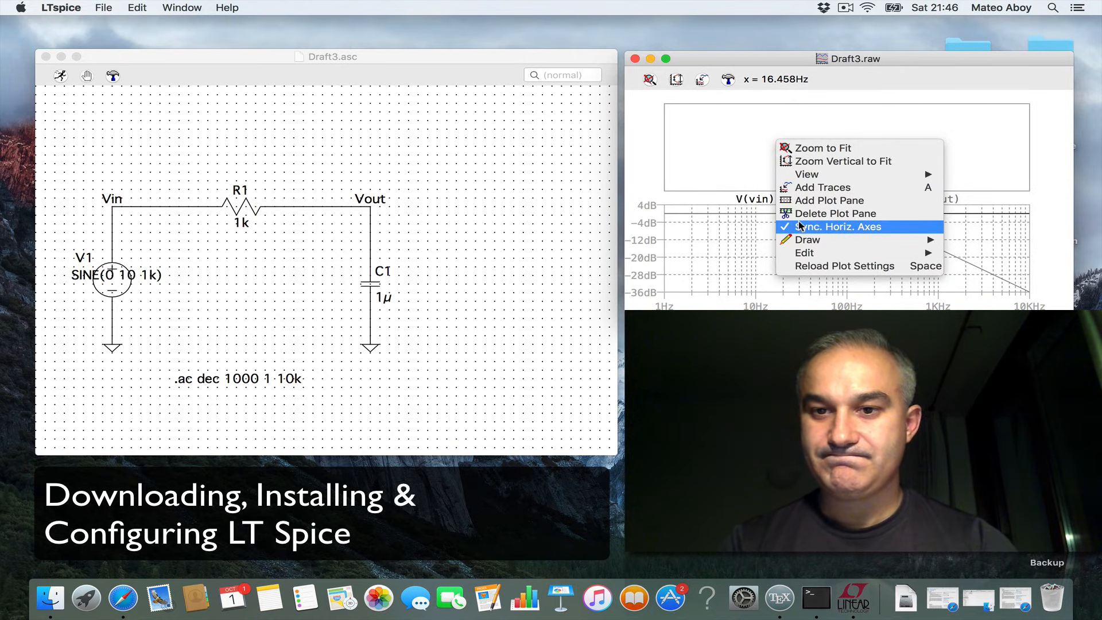
mouse_move(804, 219)
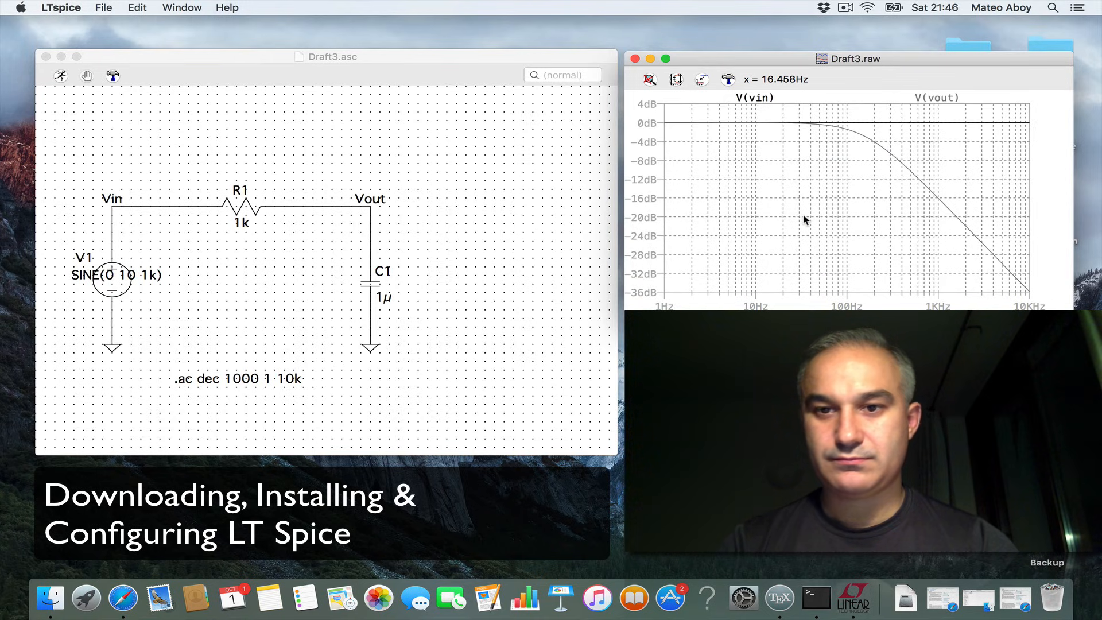
- Add the capacitor current I(C1) as a third trace via Add Traces
right_click(804, 219)
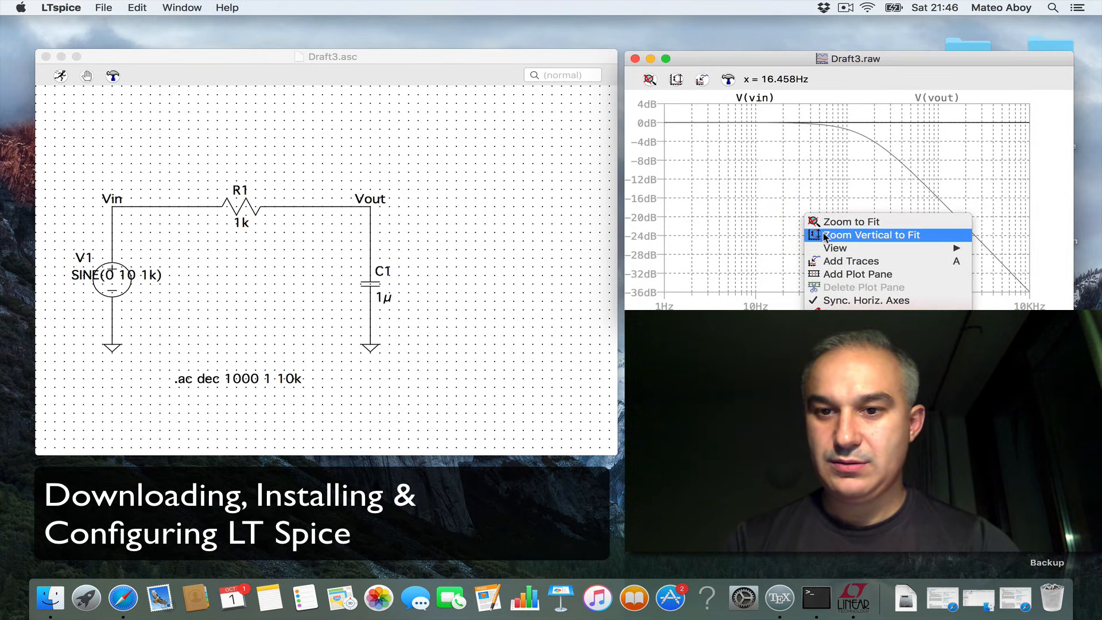
click(851, 261)
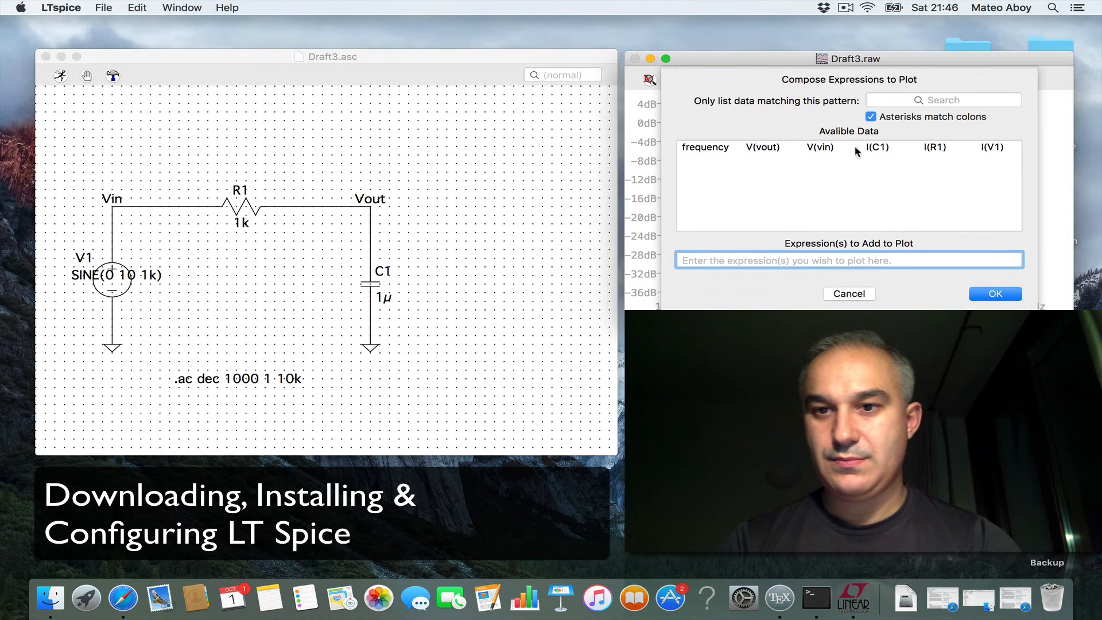
click(995, 294)
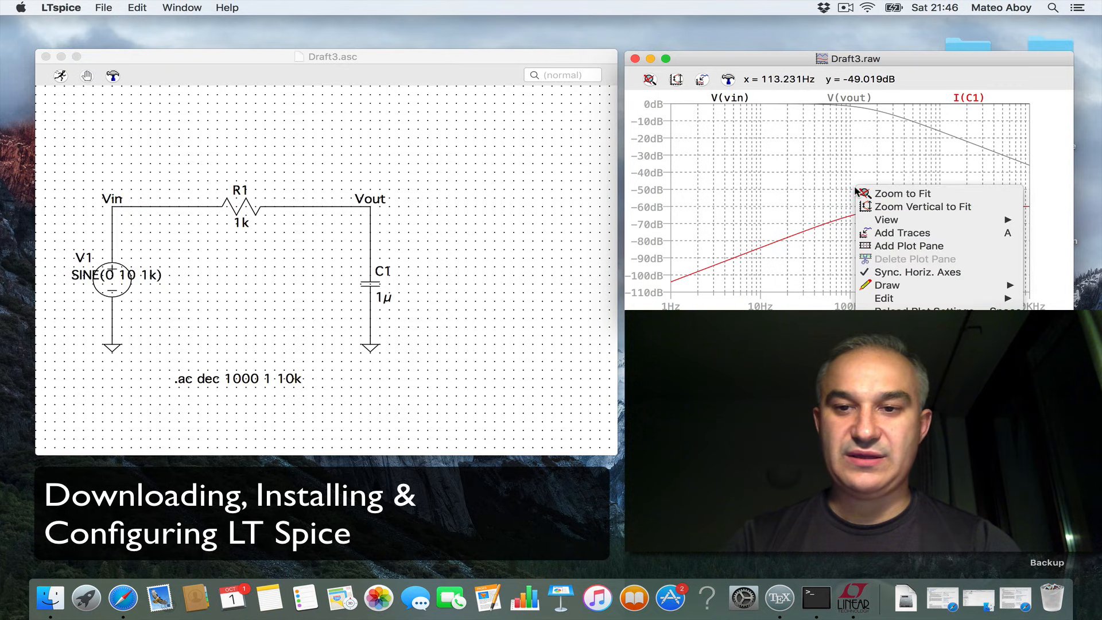
mouse_move(887, 284)
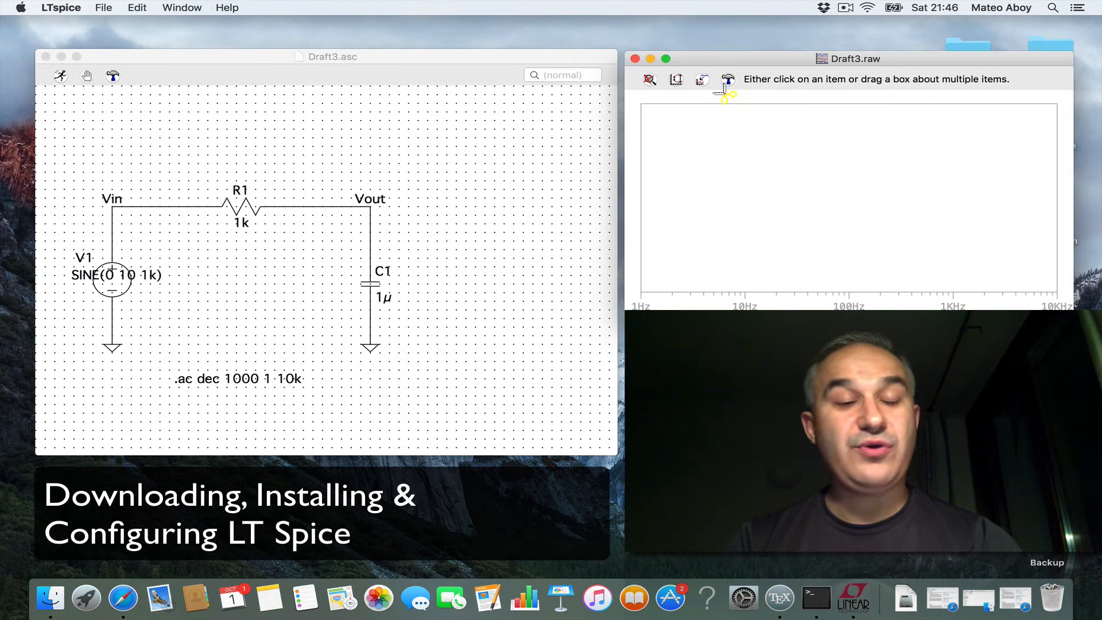
mouse_move(729, 79)
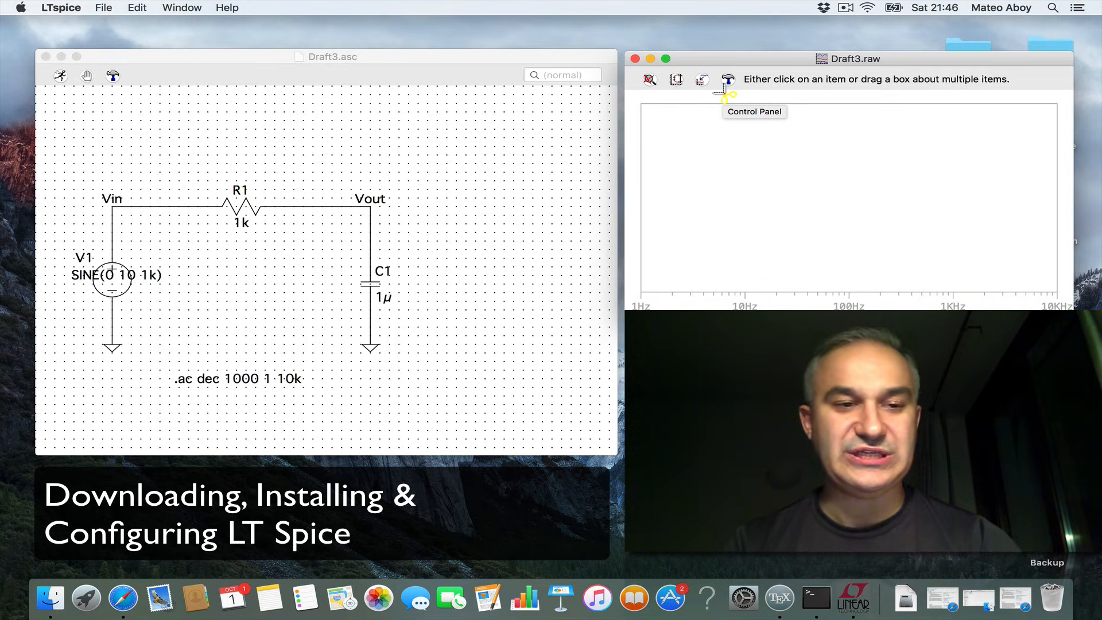
mouse_move(626, 227)
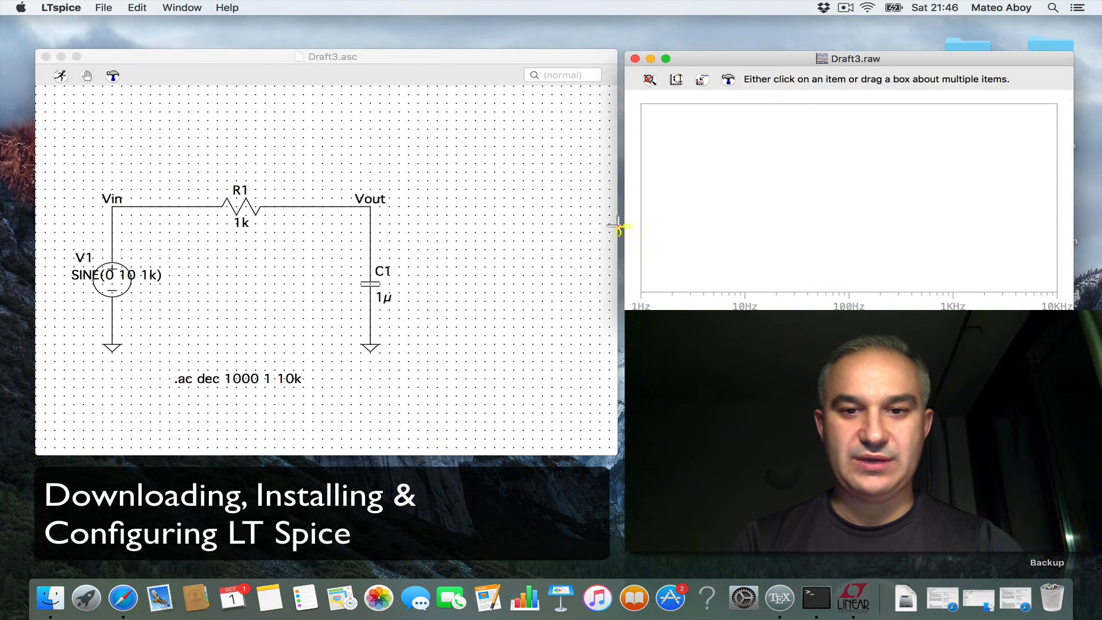